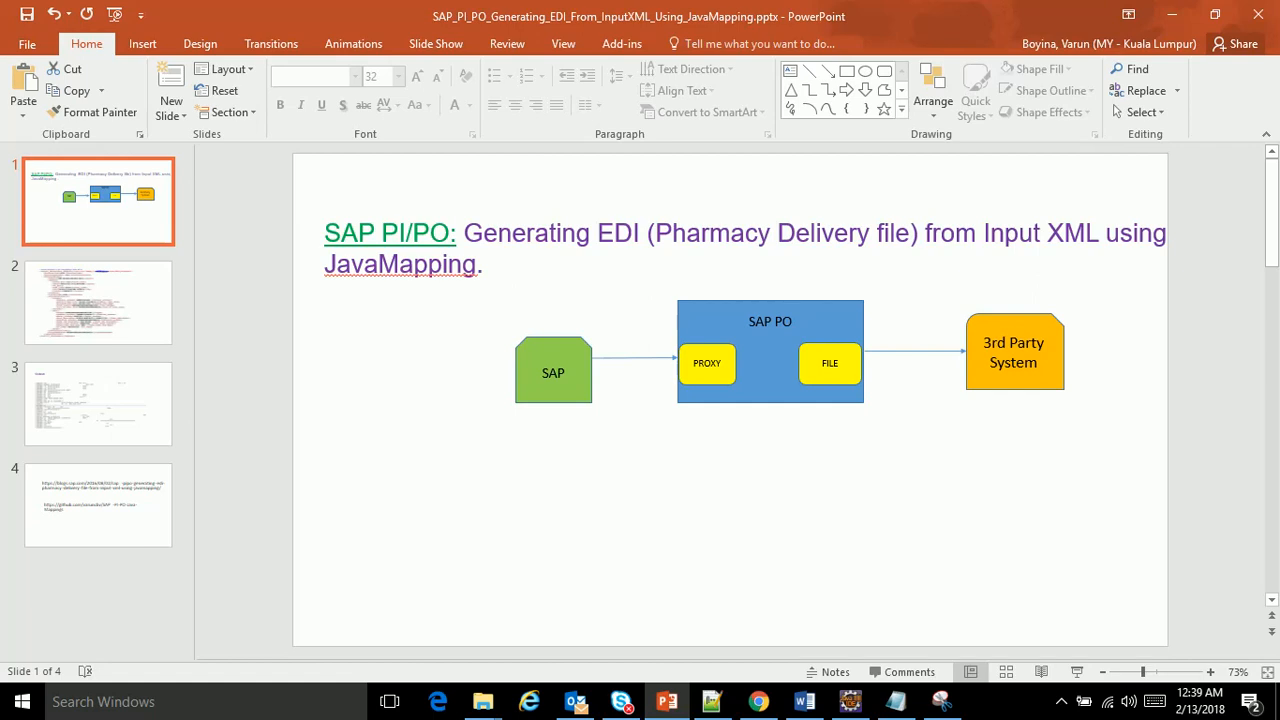
{"action": "mouse_move", "coordinate": [436, 450]}
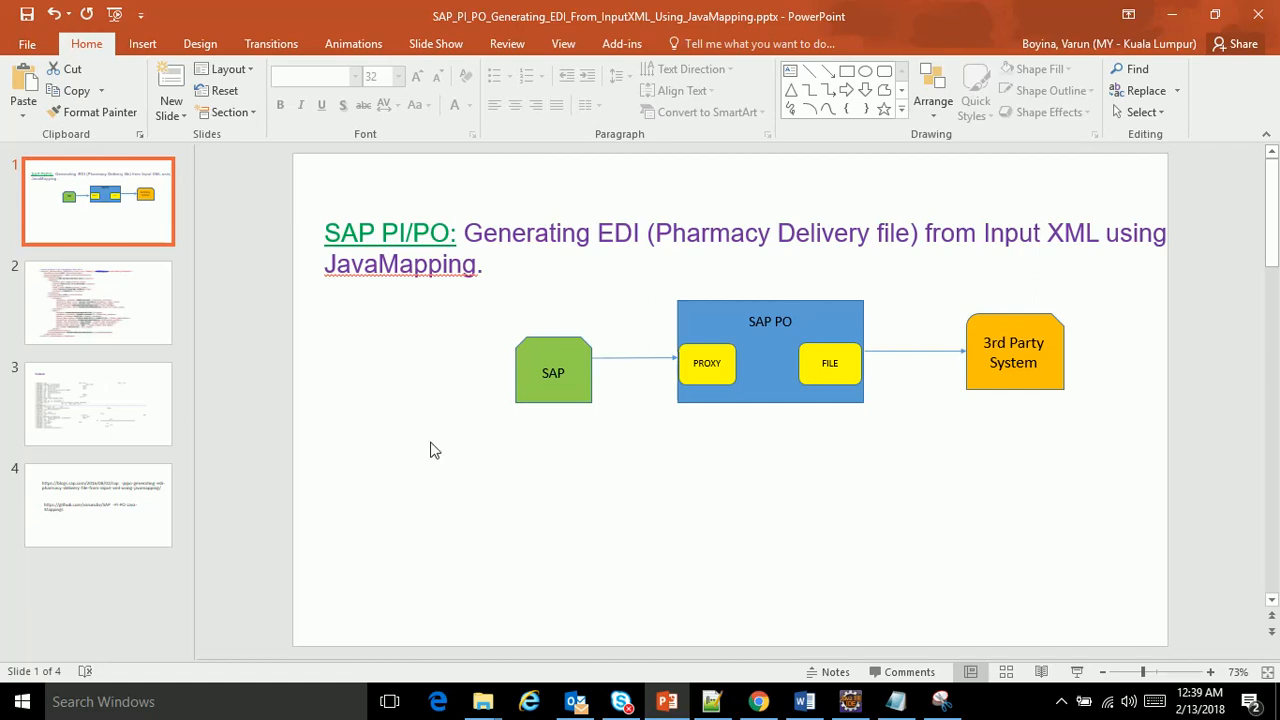
Start the slide show full-screen from the SAP PI/PO EDI title slide
{"action": "left_click", "coordinate": [98, 302]}
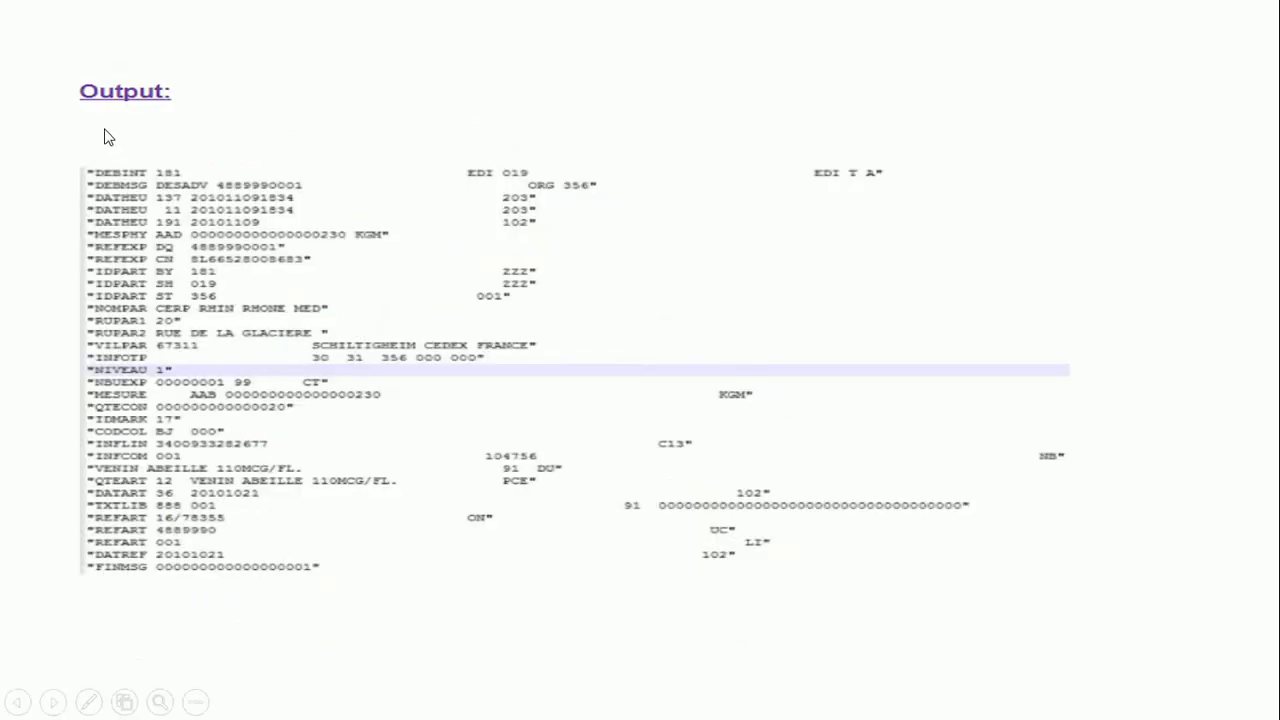
{"action": "mouse_move", "coordinate": [116, 304]}
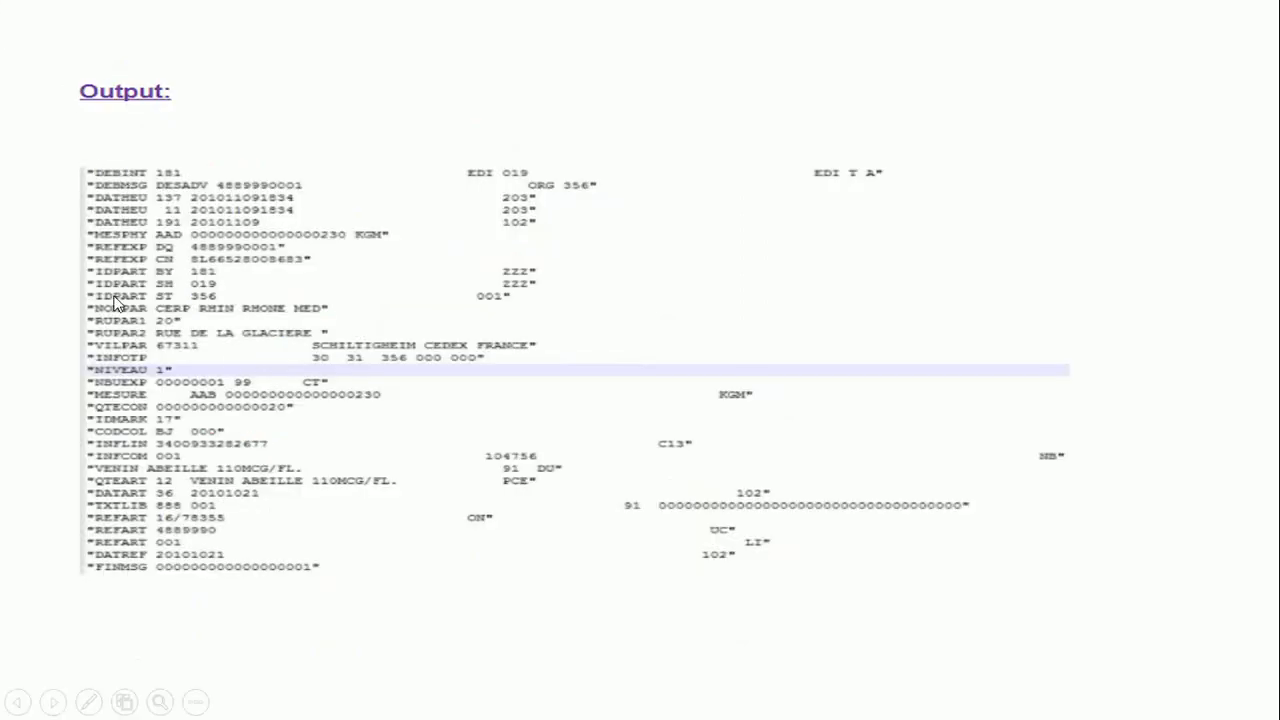
{"action": "mouse_move", "coordinate": [352, 598]}
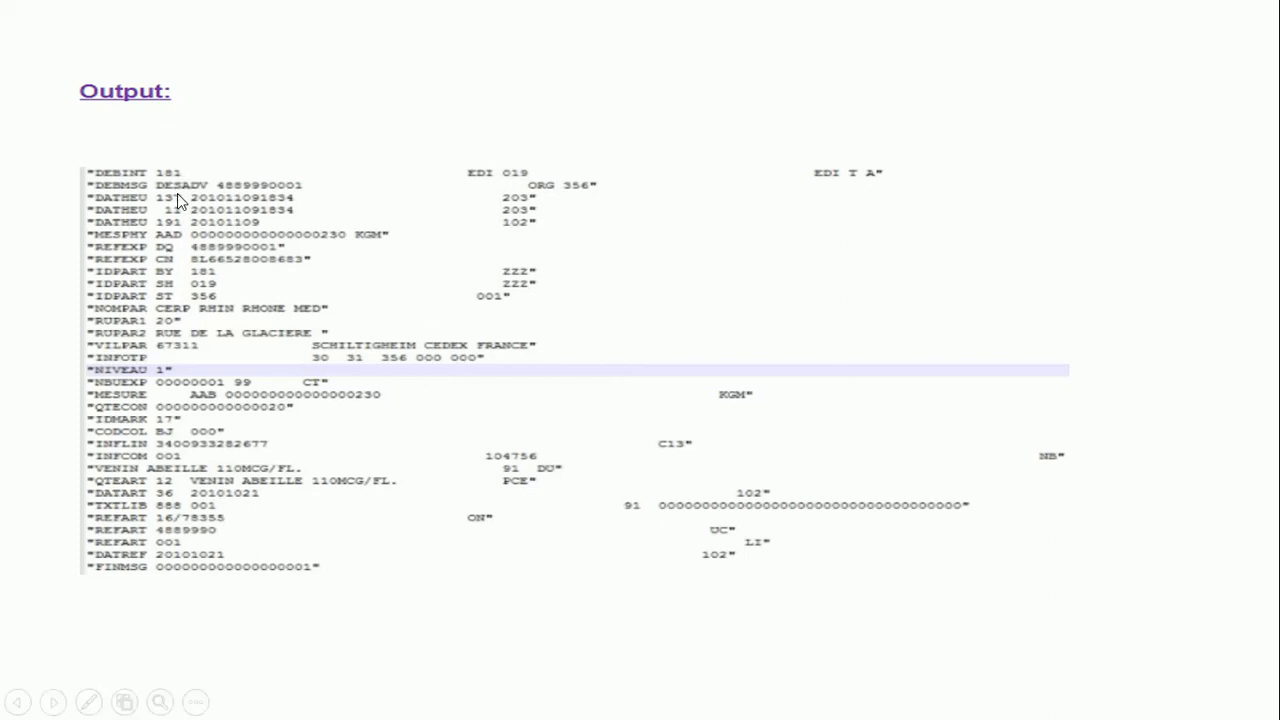
{"action": "mouse_move", "coordinate": [192, 180]}
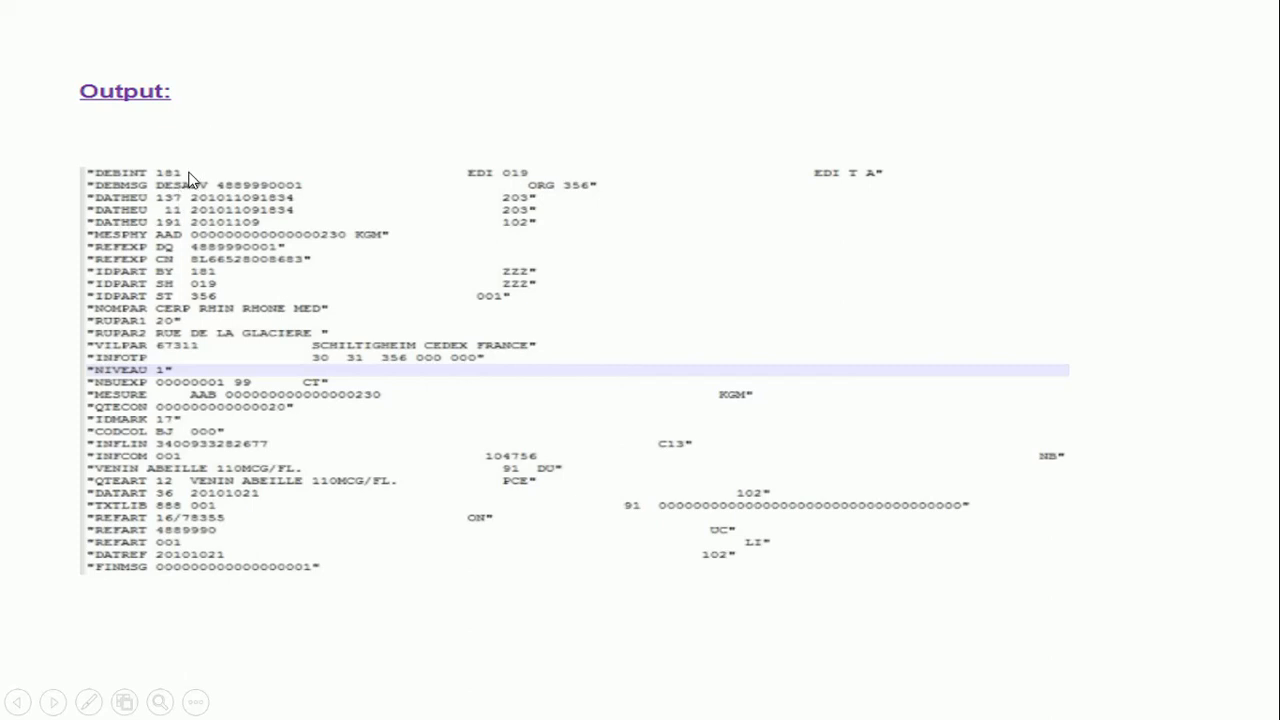
{"action": "mouse_move", "coordinate": [150, 180]}
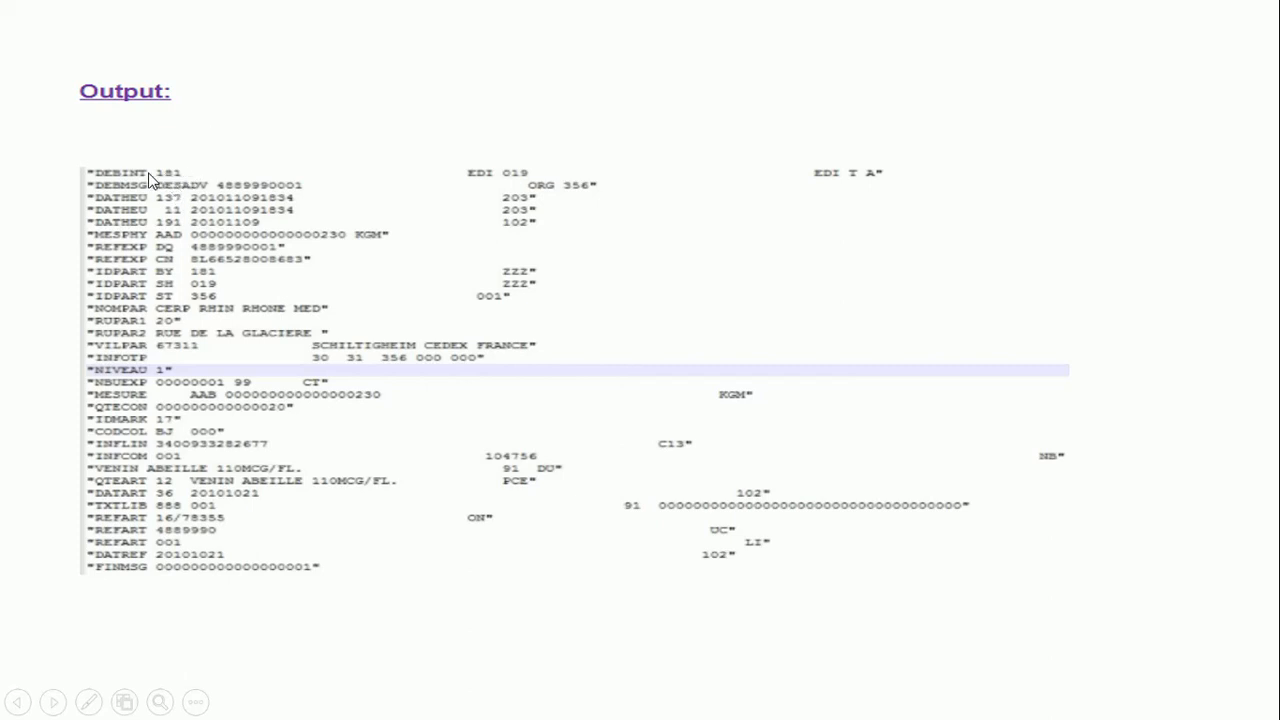
{"action": "mouse_move", "coordinate": [140, 196]}
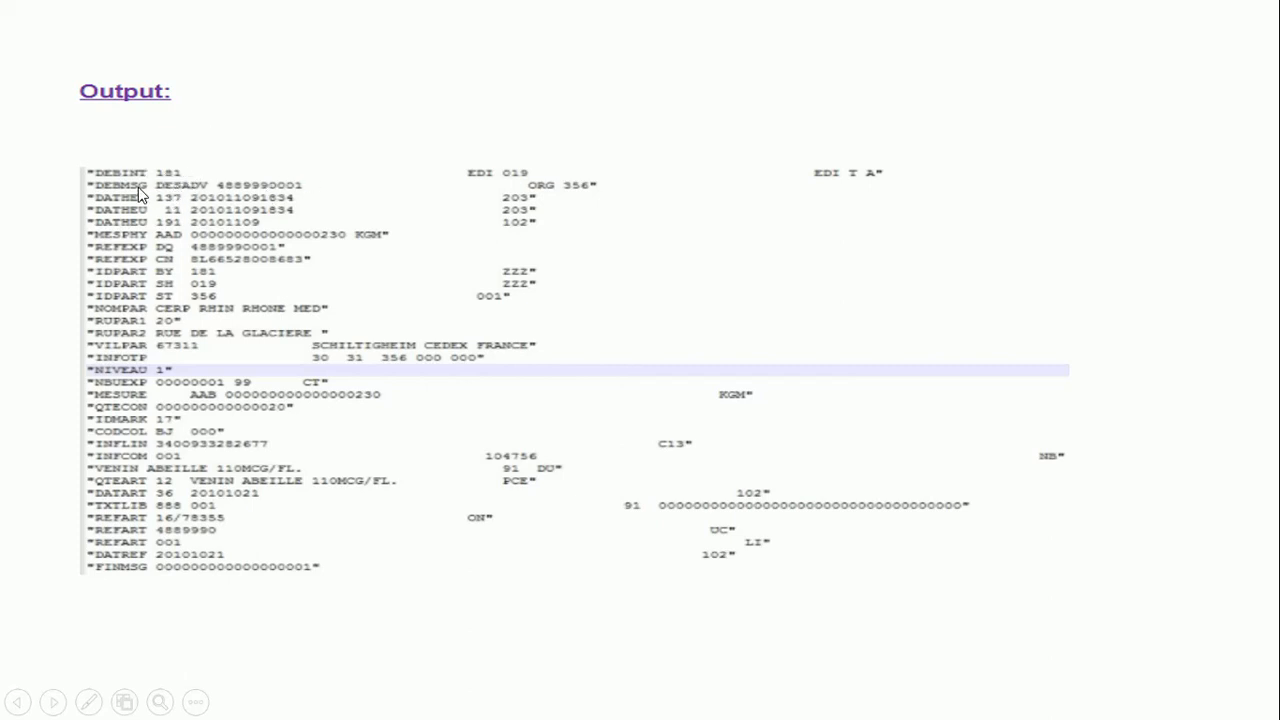
{"action": "mouse_move", "coordinate": [136, 198]}
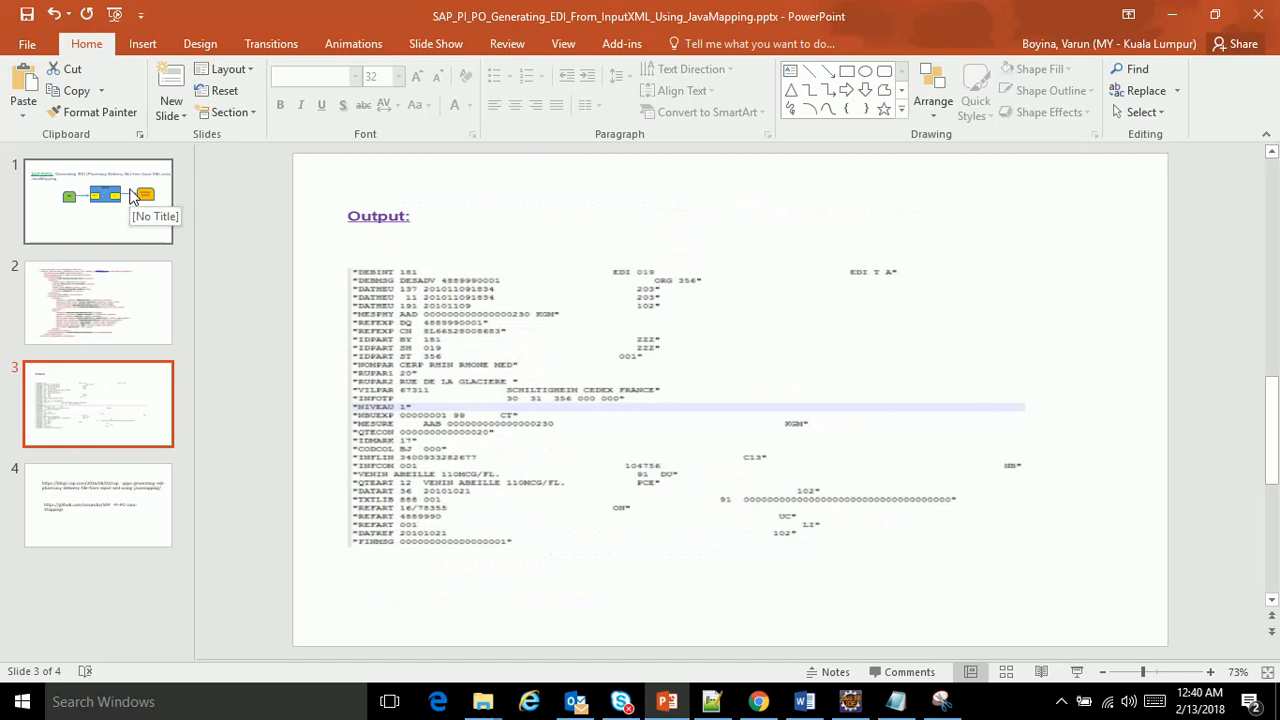
Select the blogs.sap.com address on the links slide and bring the post up in Chrome
{"action": "left_click", "coordinate": [98, 504]}
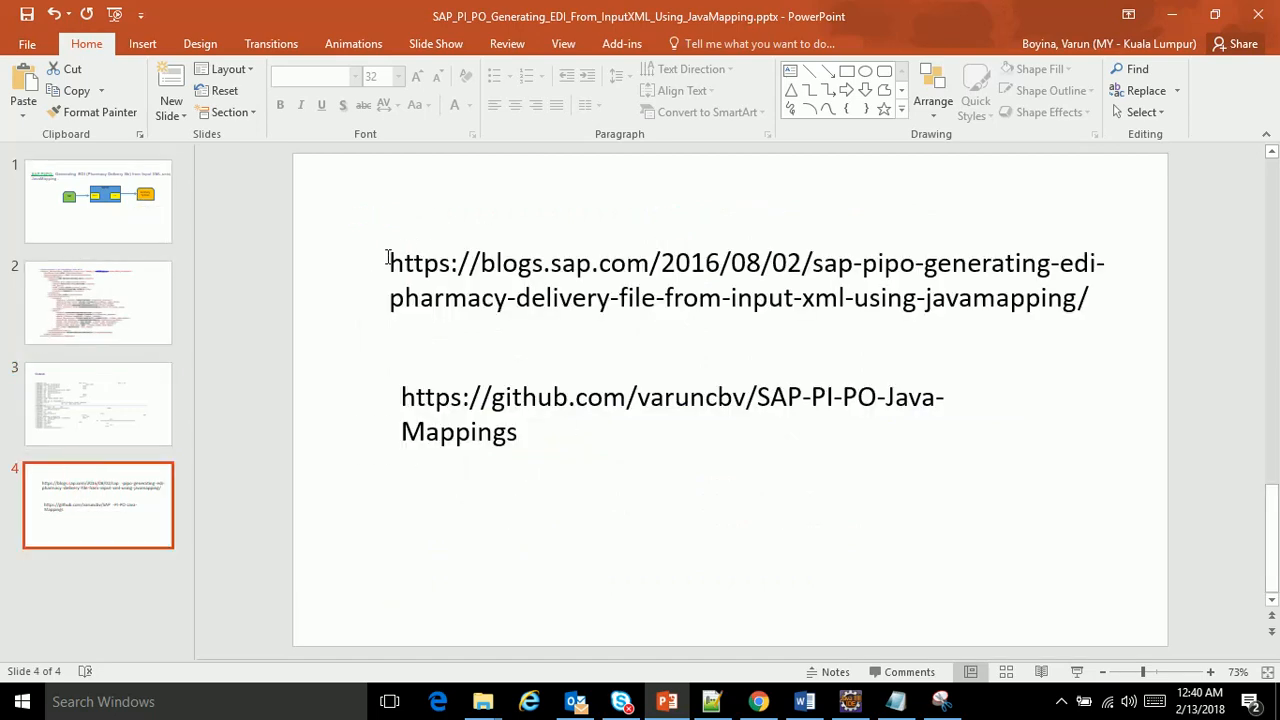
{"action": "left_click", "coordinate": [744, 280]}
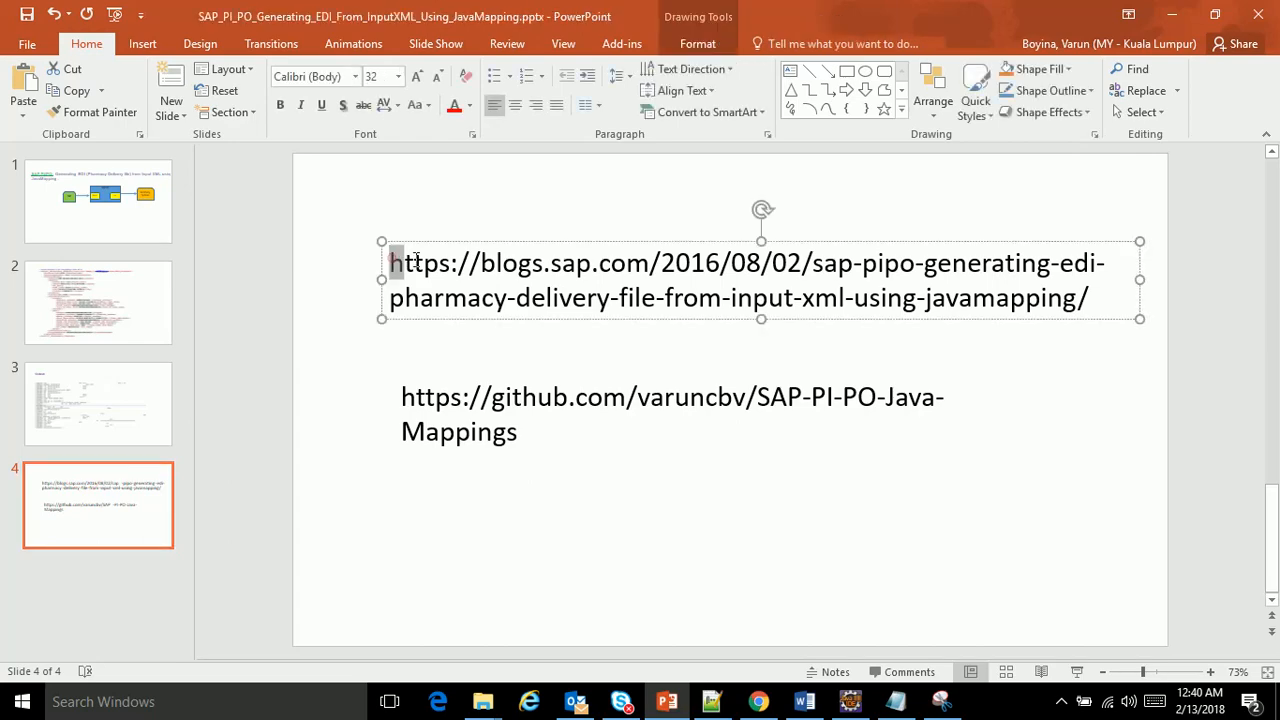
{"action": "triple_click", "coordinate": [744, 264]}
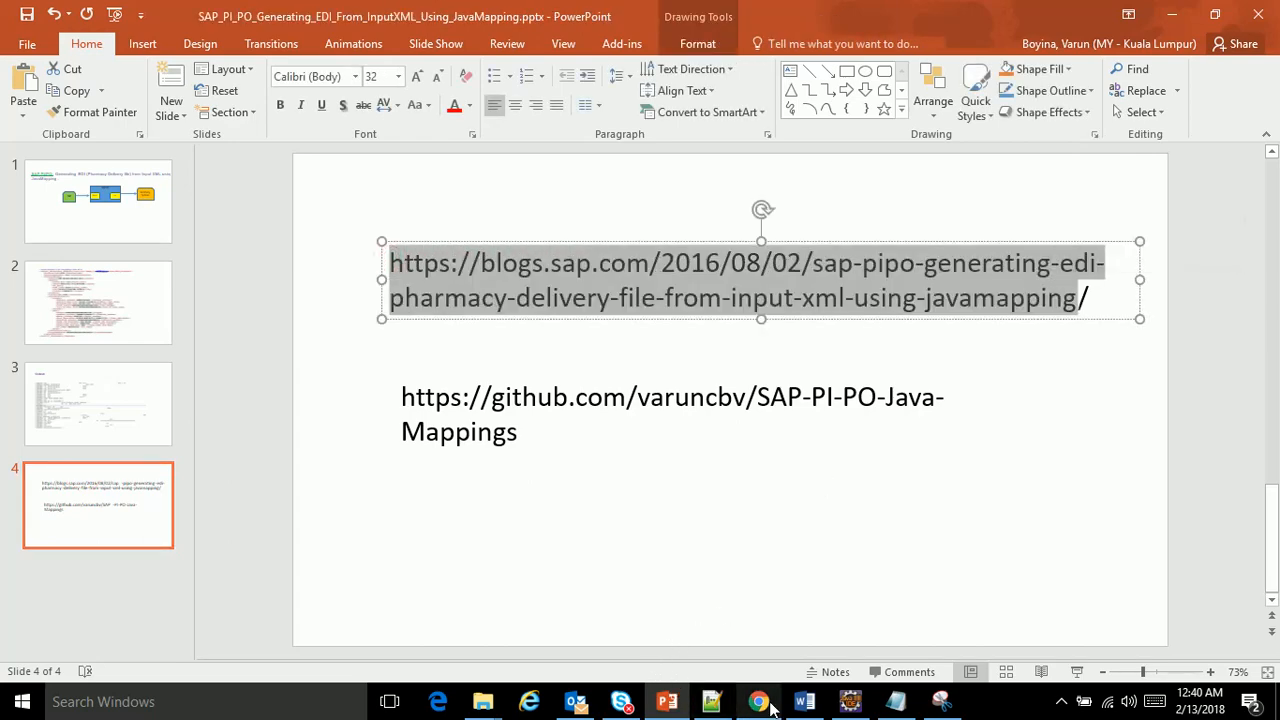
{"action": "left_click", "coordinate": [760, 700]}
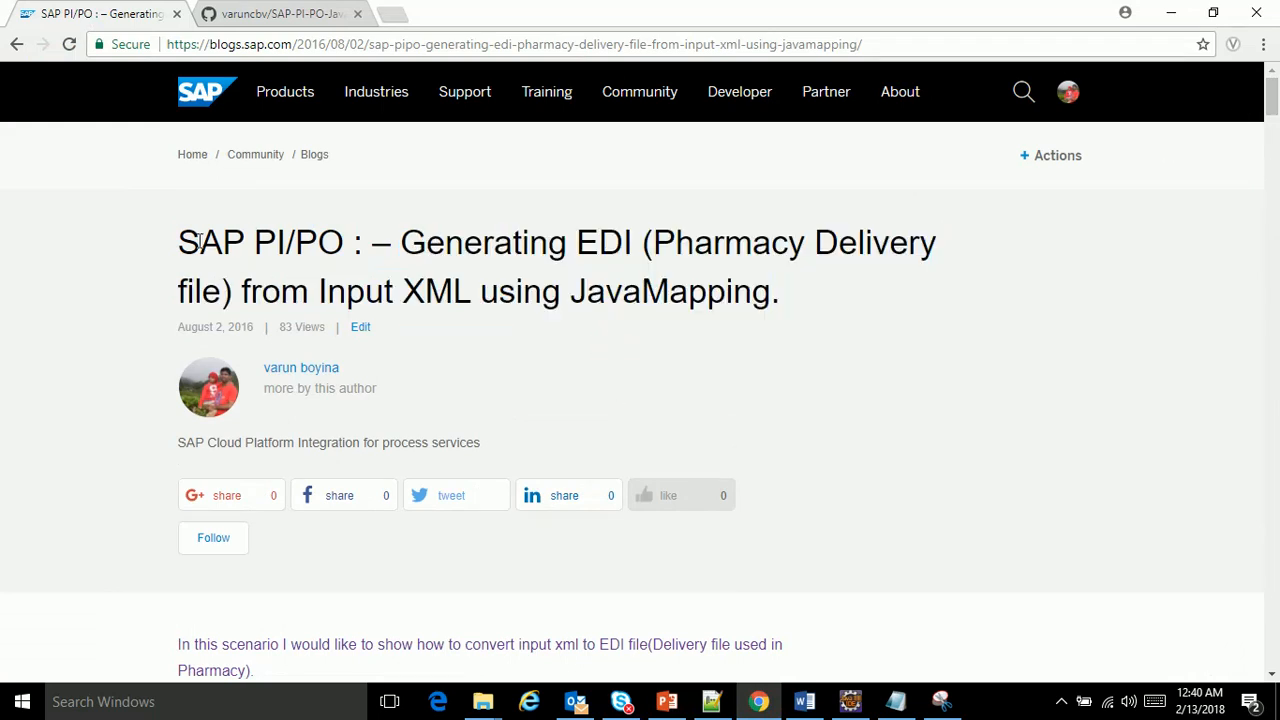
Skim the top of the blog post, briefly checking back against the links slide
{"action": "scroll", "scroll_direction": "down", "scroll_amount": 3}
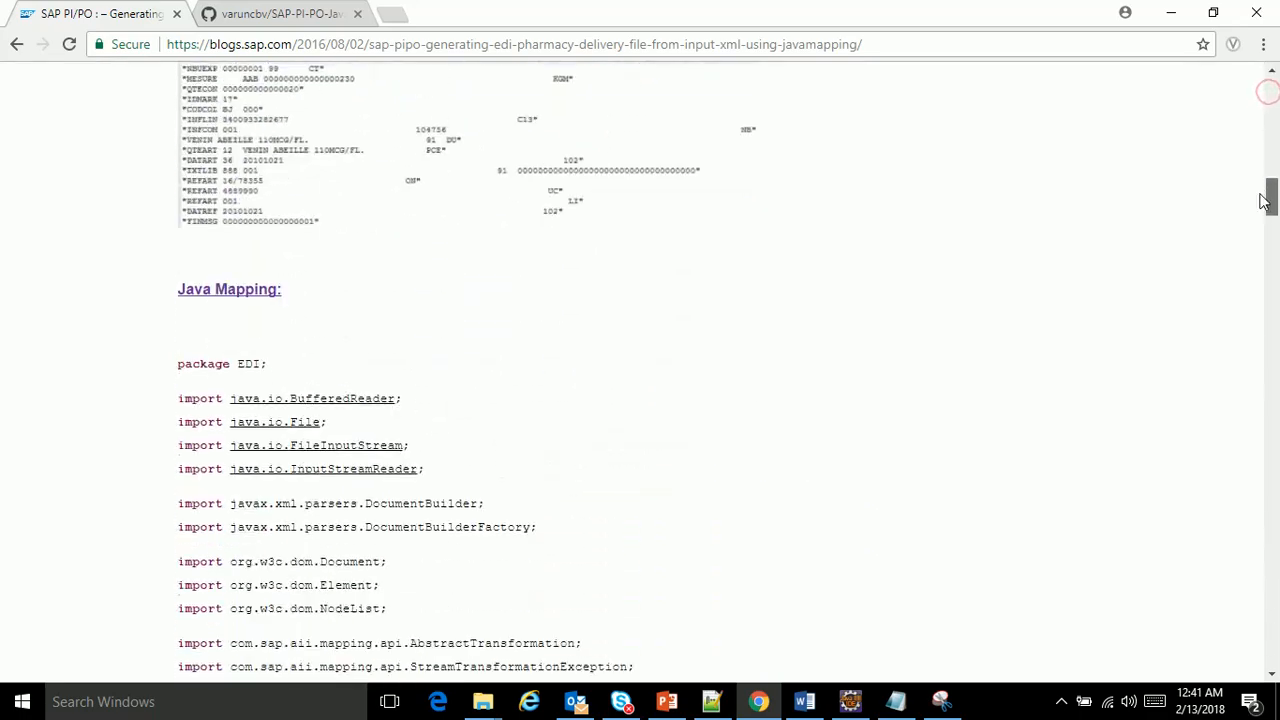
{"action": "left_click", "coordinate": [666, 700]}
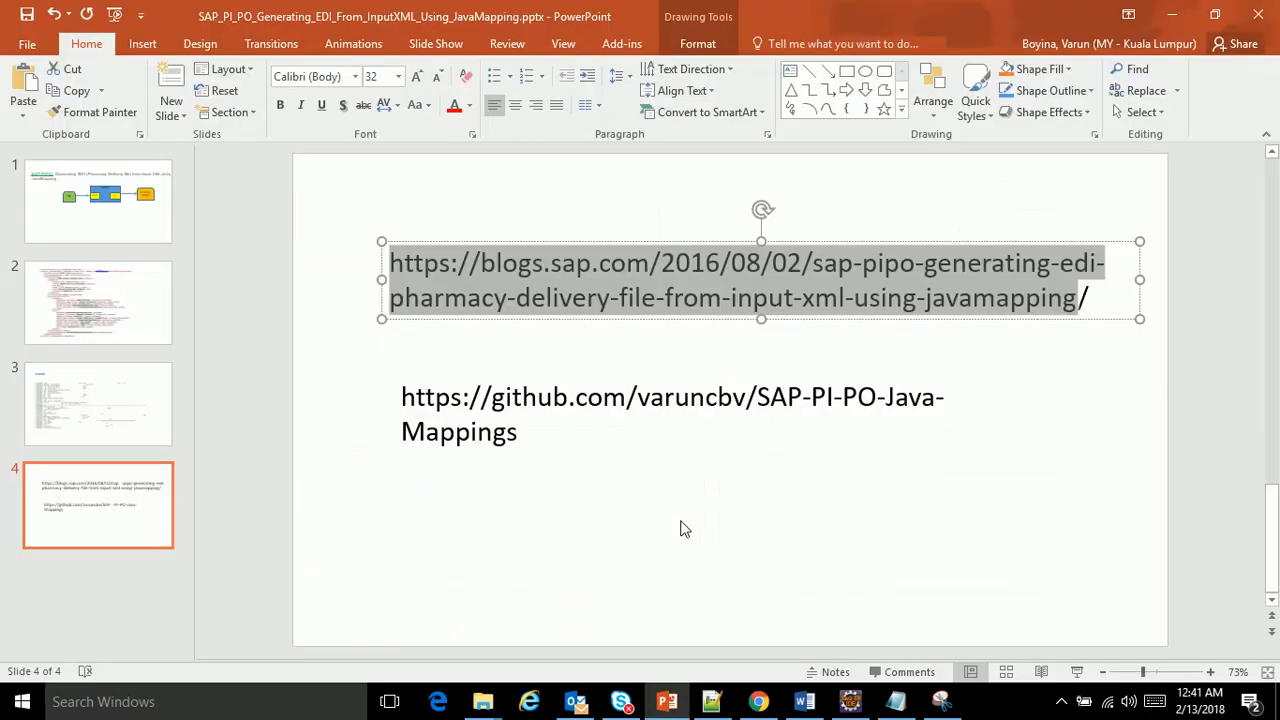
{"action": "left_click", "coordinate": [744, 264]}
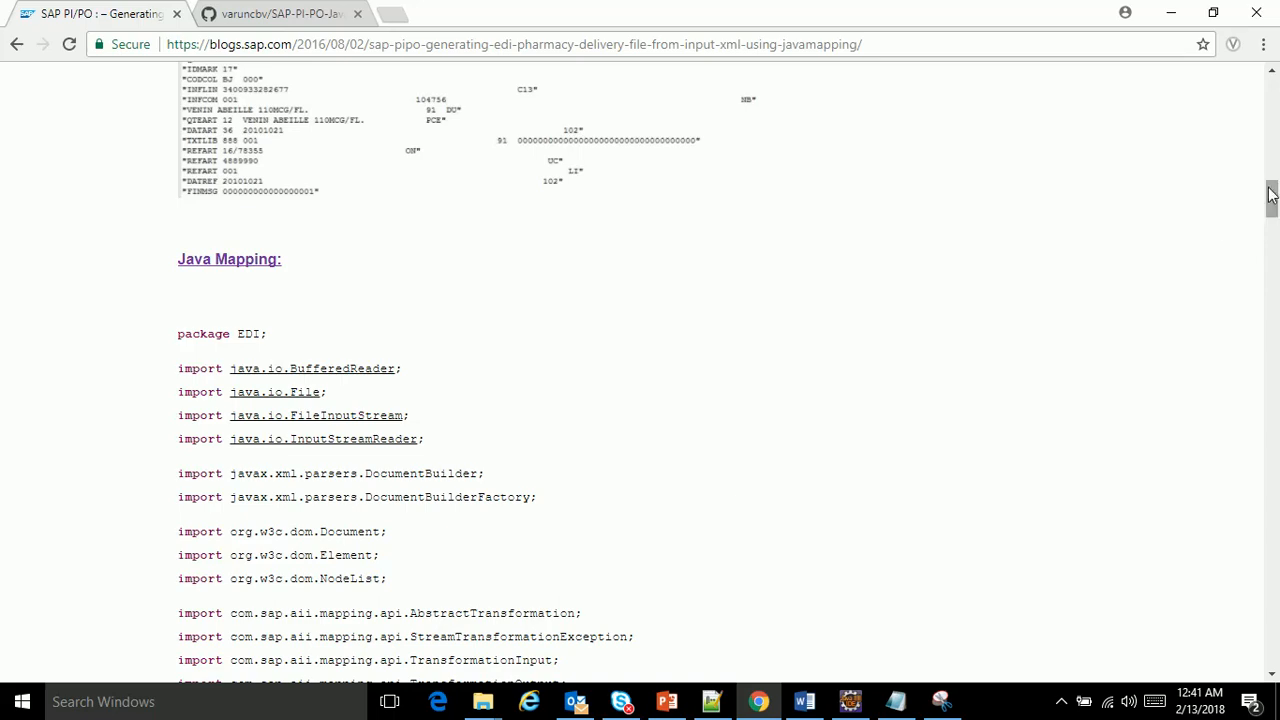
Scroll through the blog's Java Mapping code section, then return to the links slide
{"action": "scroll", "scroll_direction": "down", "scroll_amount": 3}
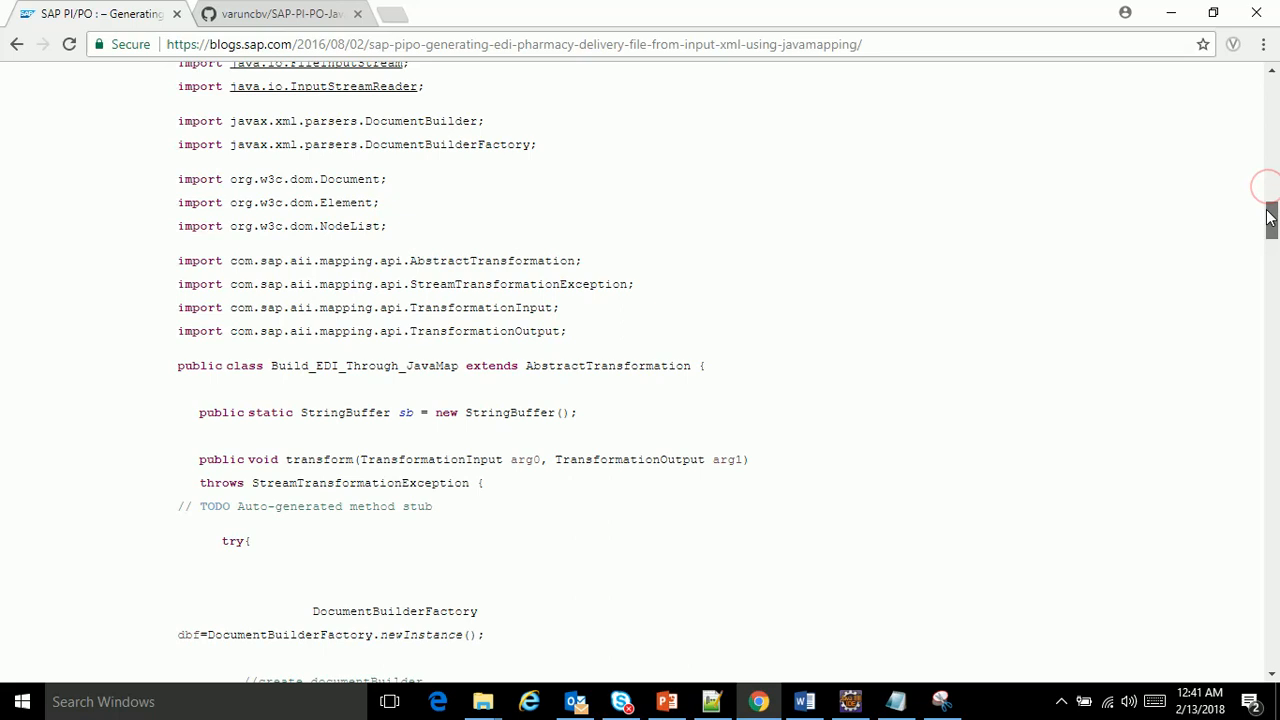
{"action": "scroll", "scroll_direction": "down", "scroll_amount": 3}
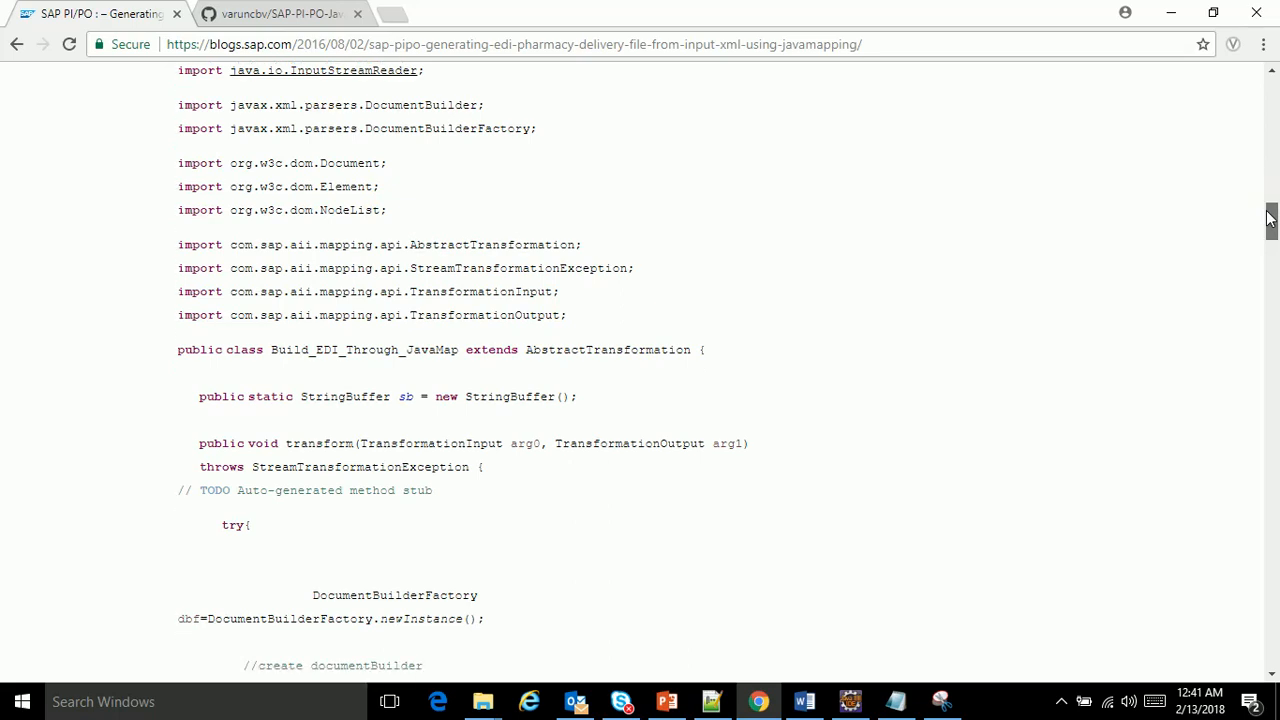
{"action": "scroll", "scroll_direction": "down", "scroll_amount": 3}
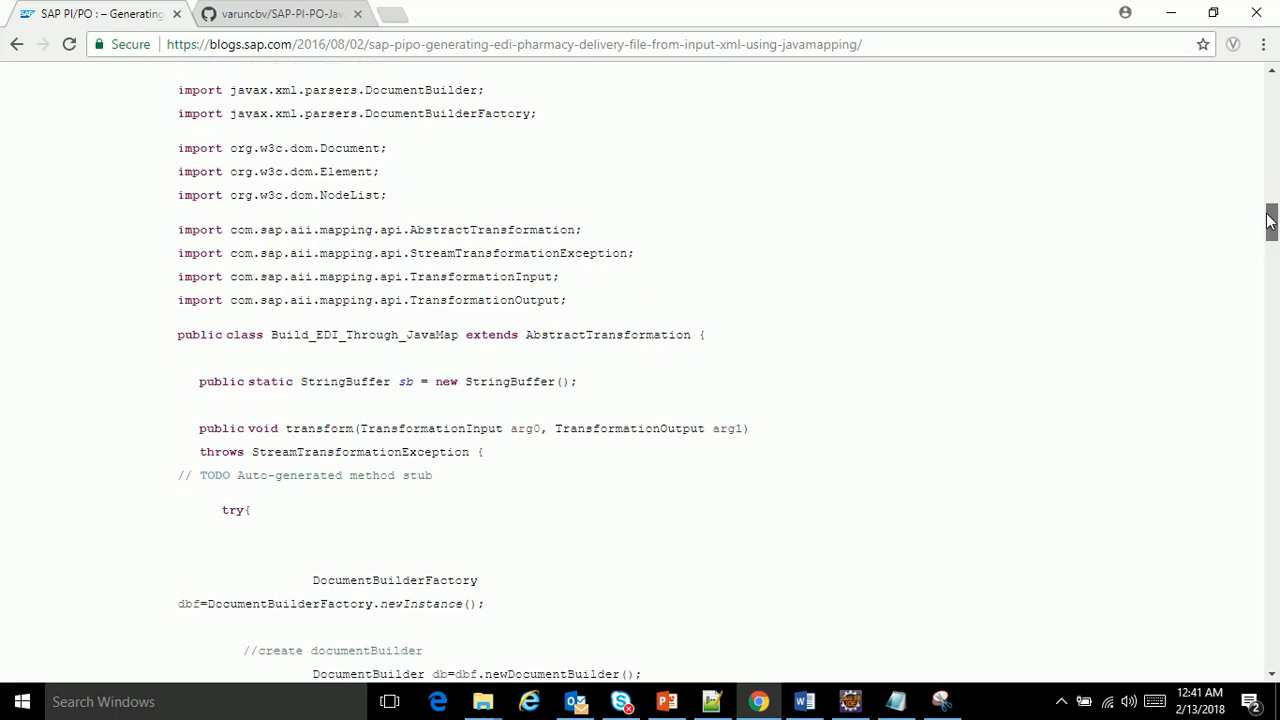
{"action": "scroll", "scroll_direction": "down", "scroll_amount": 3}
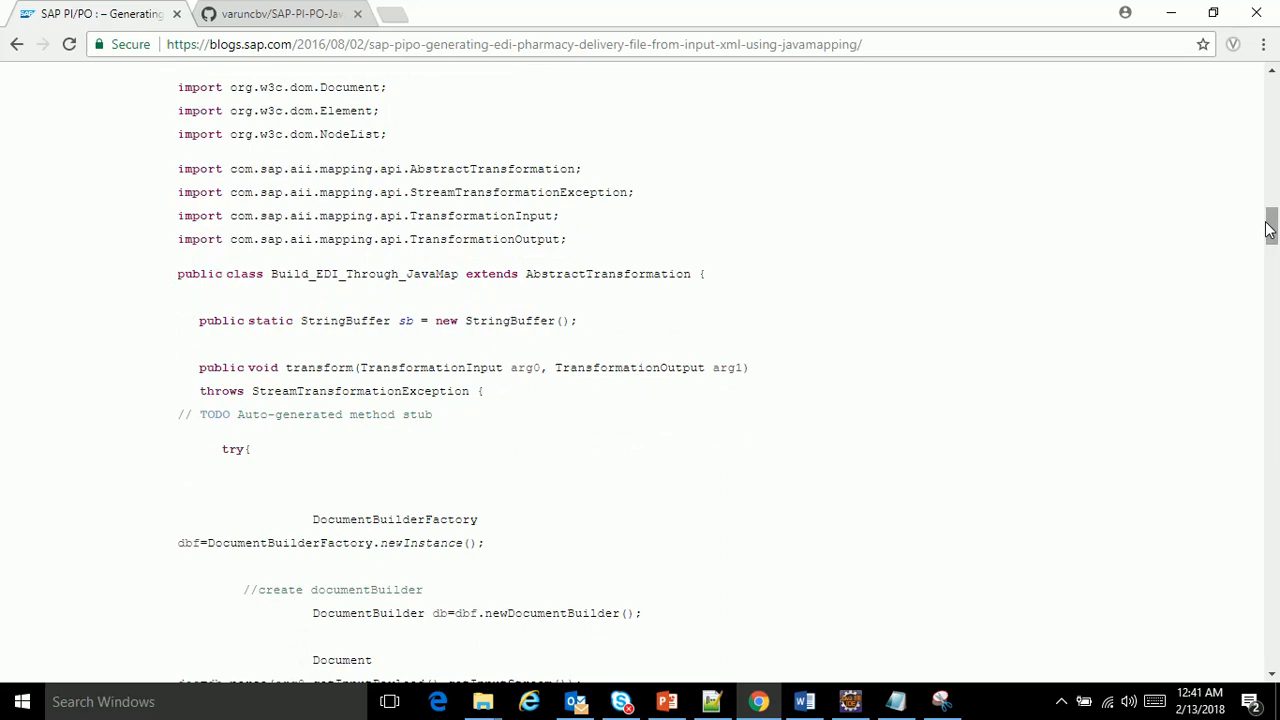
{"action": "left_click", "coordinate": [666, 700]}
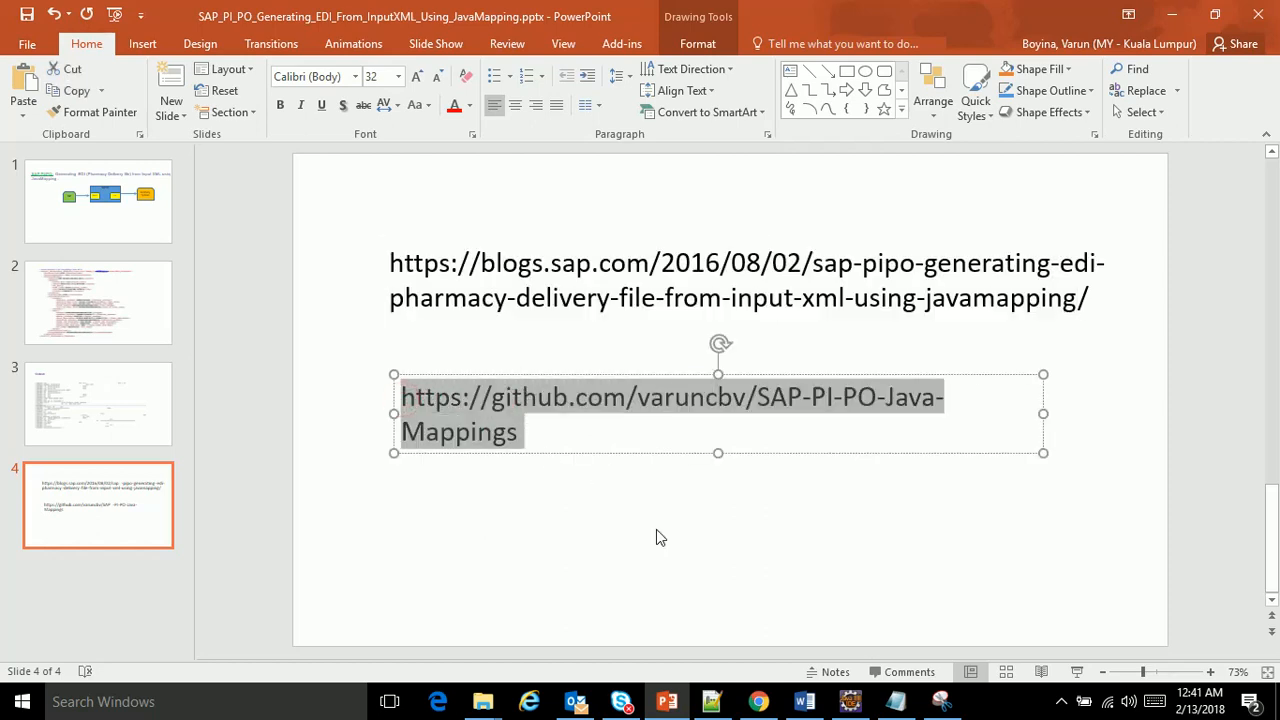
{"action": "mouse_move", "coordinate": [550, 514]}
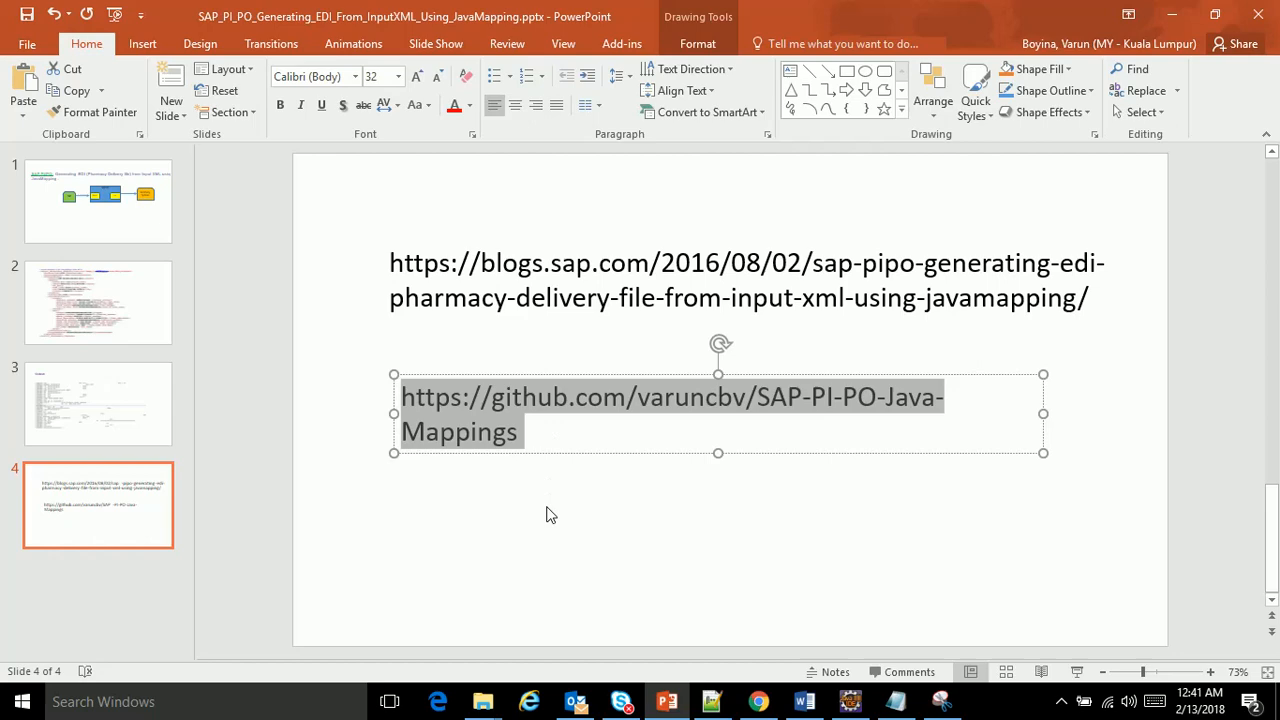
Review the SAP-PI-PO-Java-Mappings GitHub repository, then switch to the mapping source in Eclipse
{"action": "left_click", "coordinate": [670, 396]}
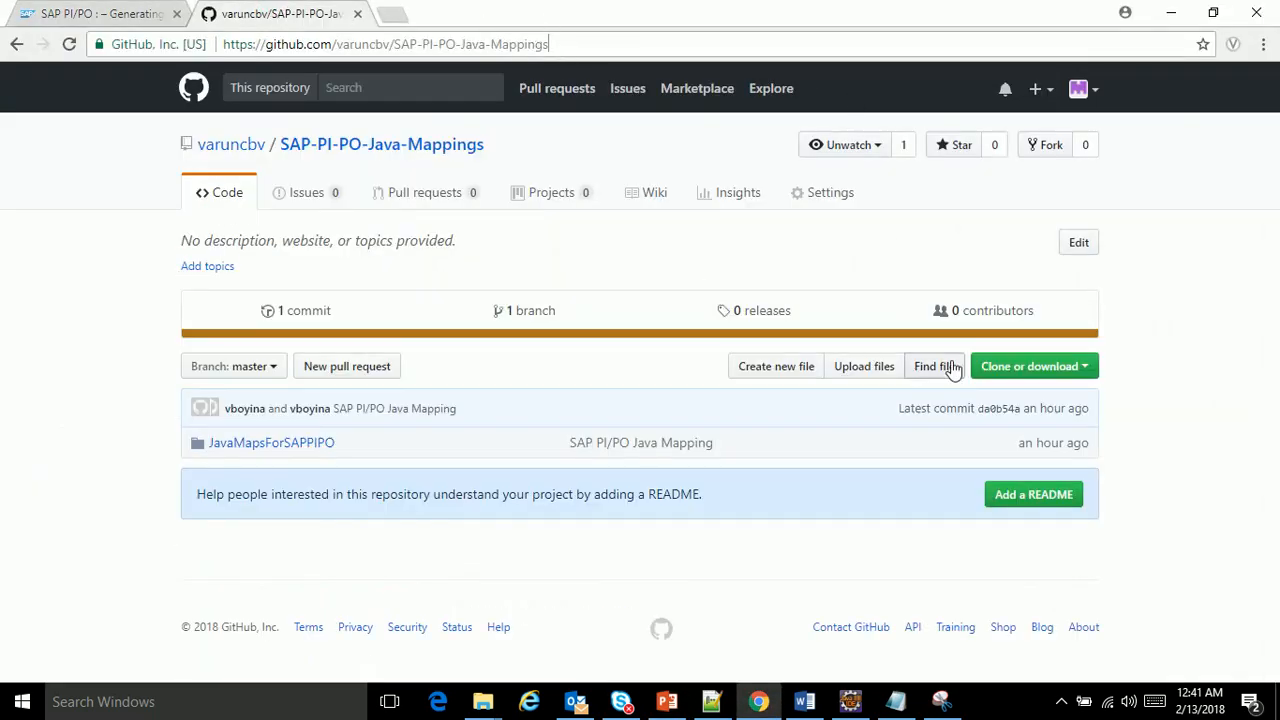
{"action": "mouse_move", "coordinate": [1070, 376]}
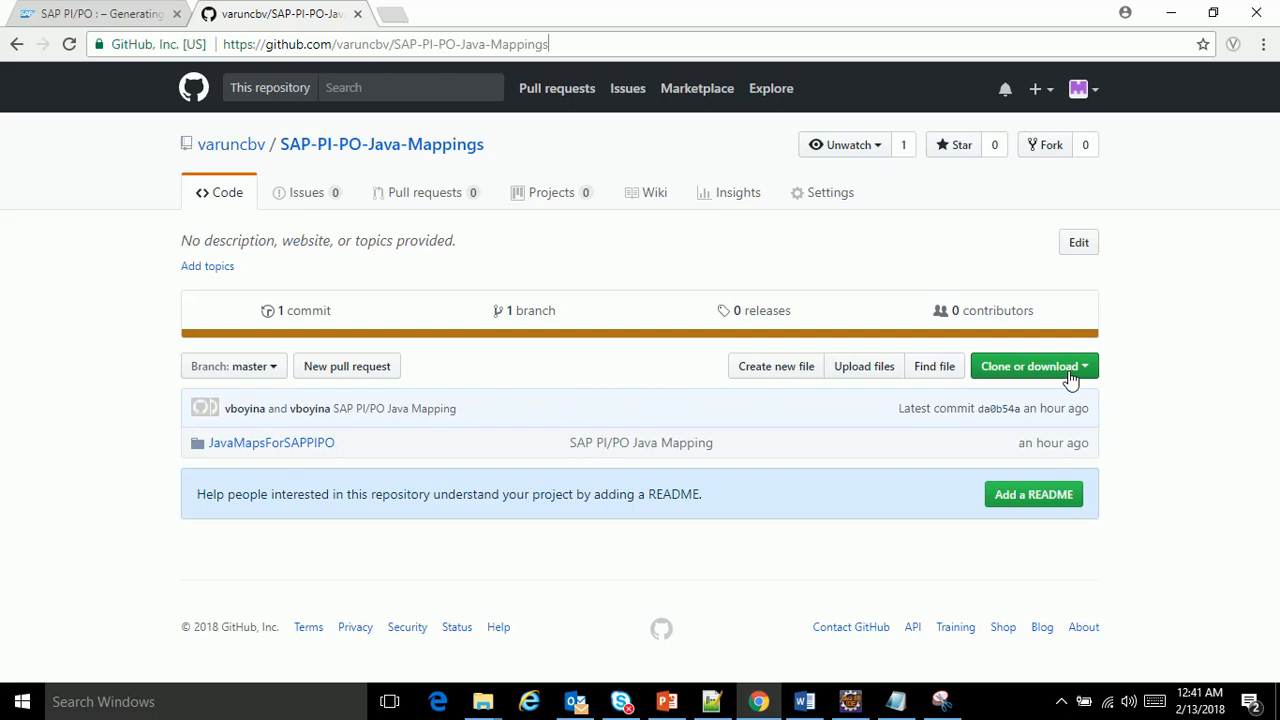
{"action": "mouse_move", "coordinate": [4, 472]}
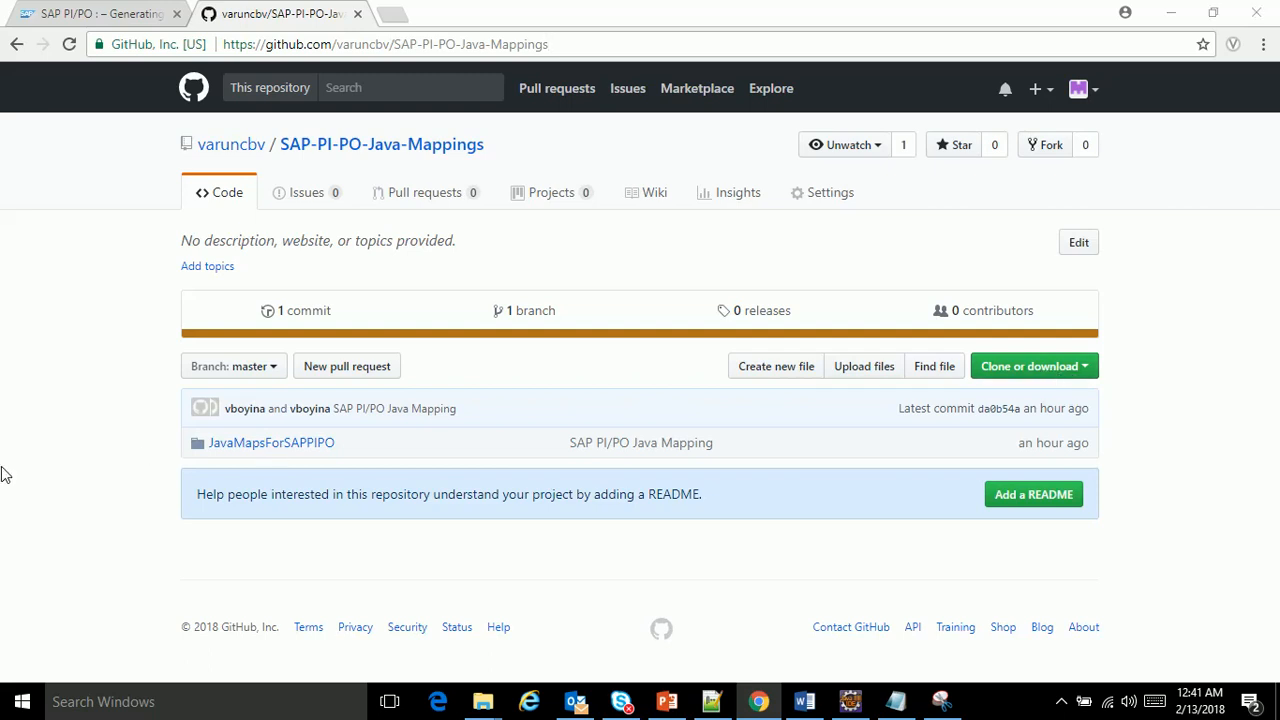
{"action": "left_click", "coordinate": [666, 700]}
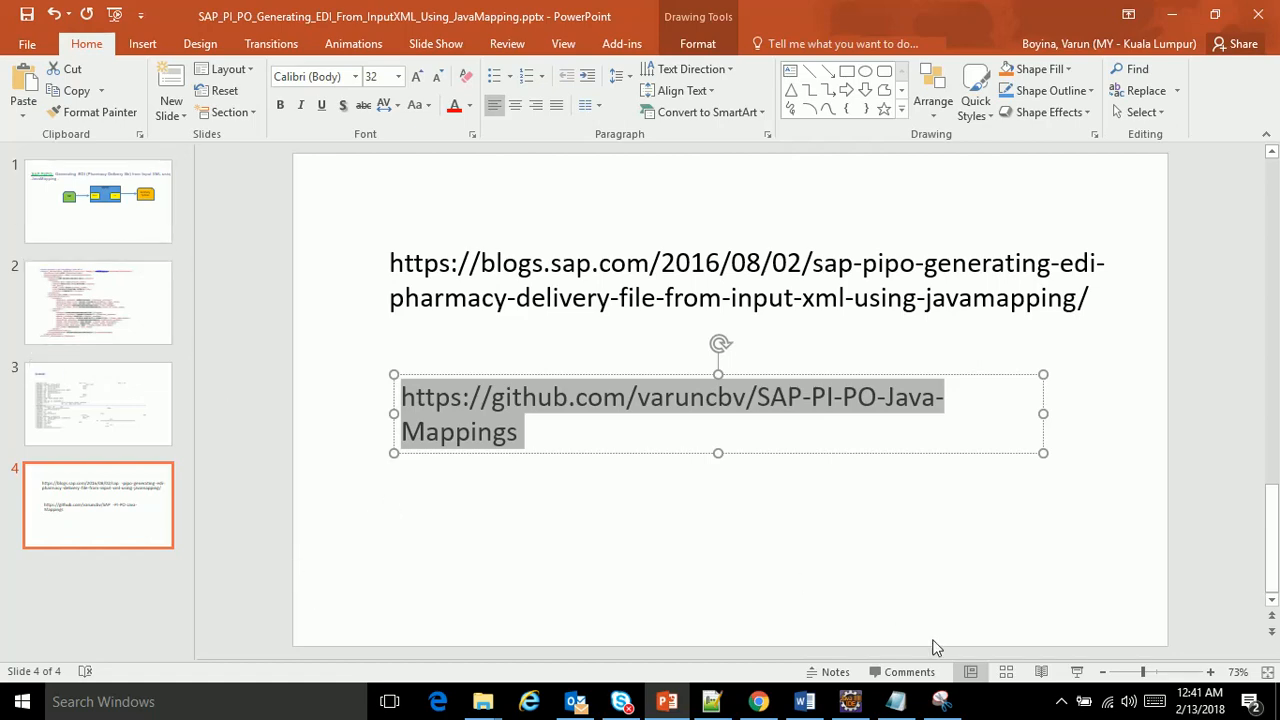
{"action": "left_click", "coordinate": [848, 700]}
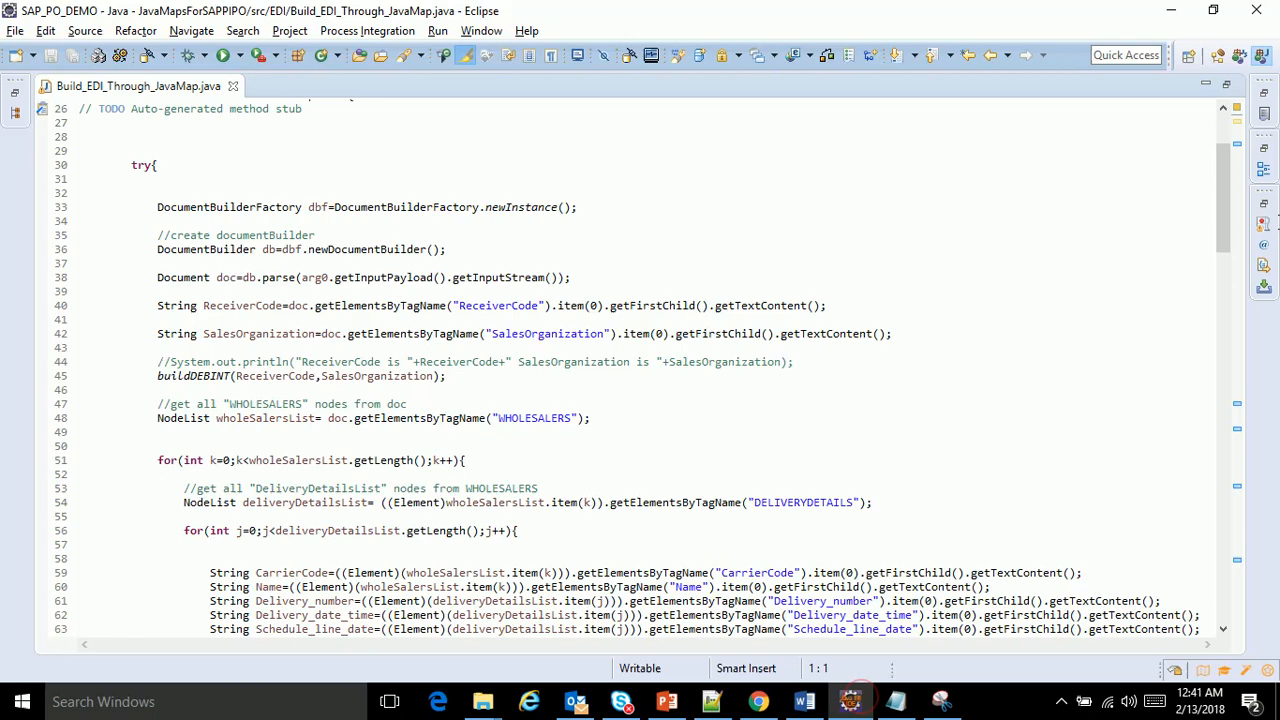
Highlight the class Build_EDI_Through_JavaMap and its parent AbstractTransformation in the header
{"action": "scroll", "scroll_direction": "up", "scroll_amount": 3}
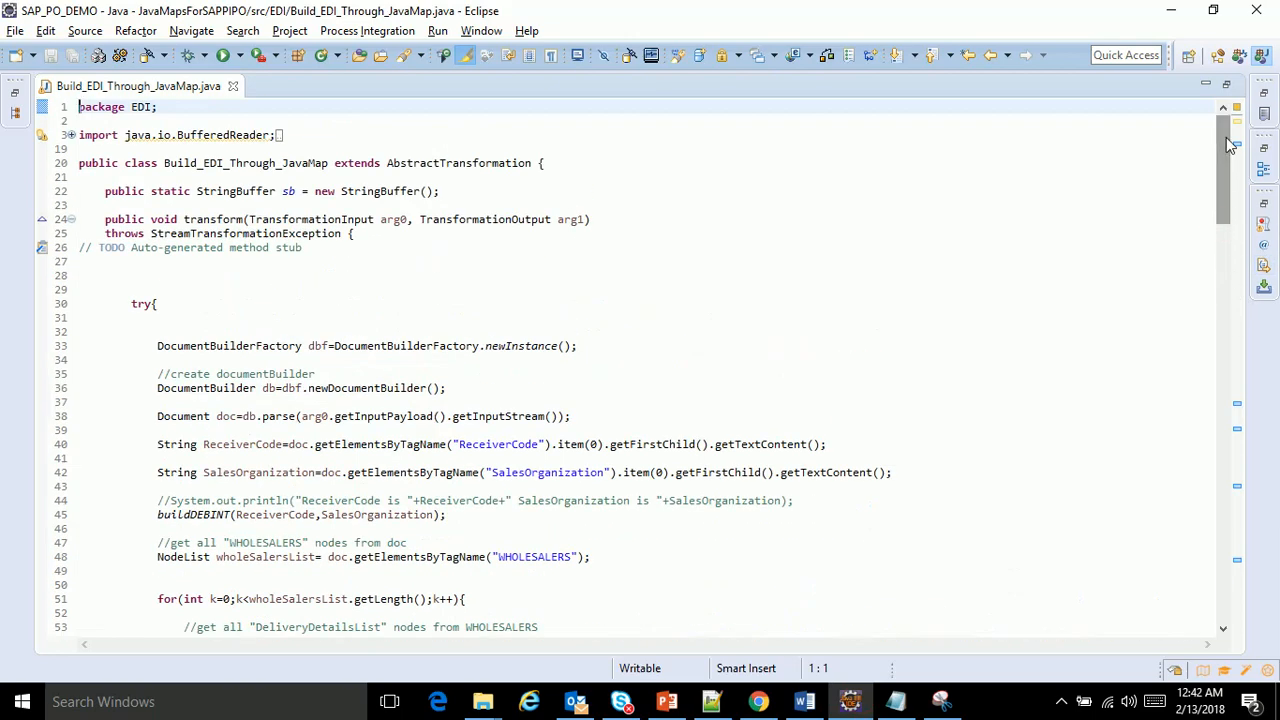
{"action": "mouse_move", "coordinate": [172, 166]}
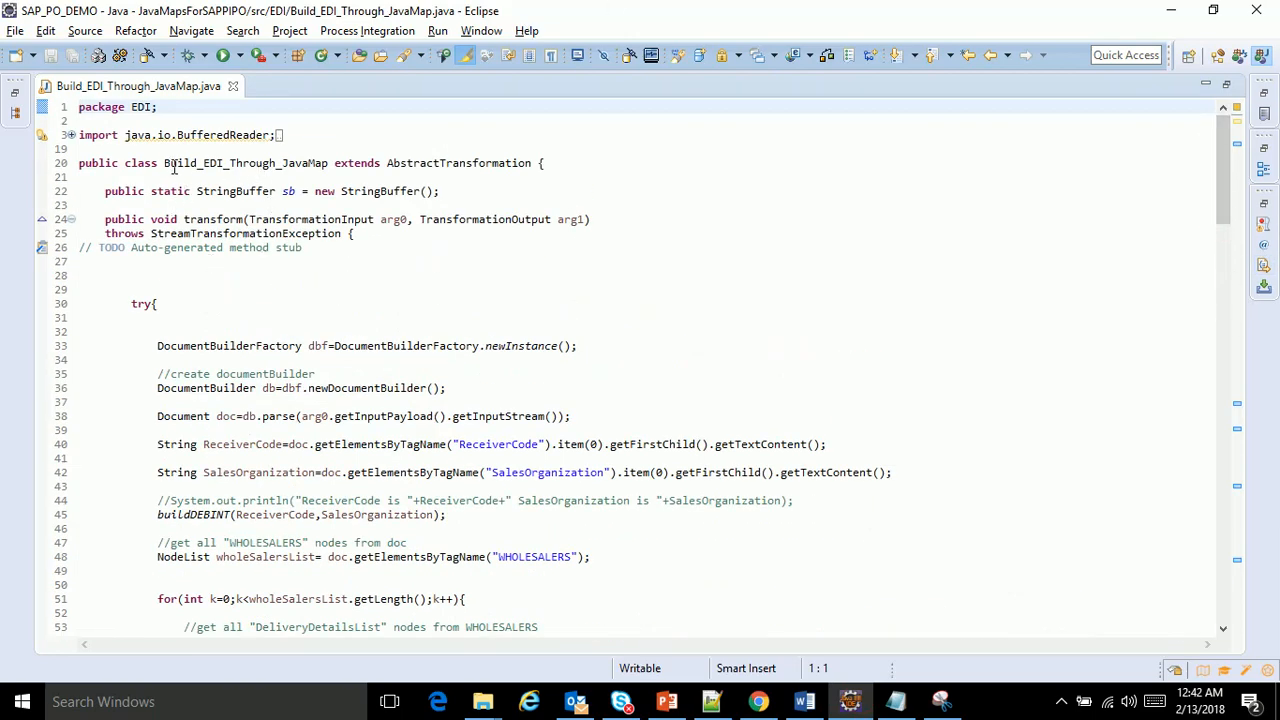
{"action": "double_click", "coordinate": [244, 162]}
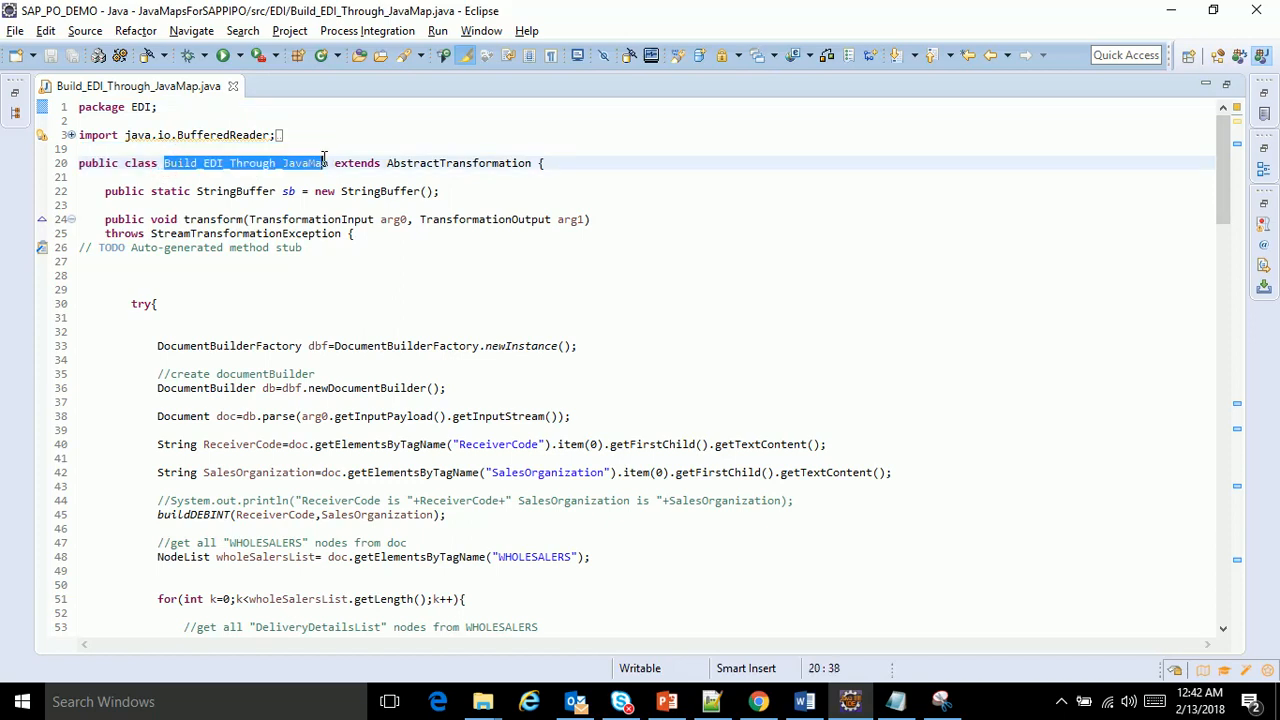
{"action": "double_click", "coordinate": [458, 162]}
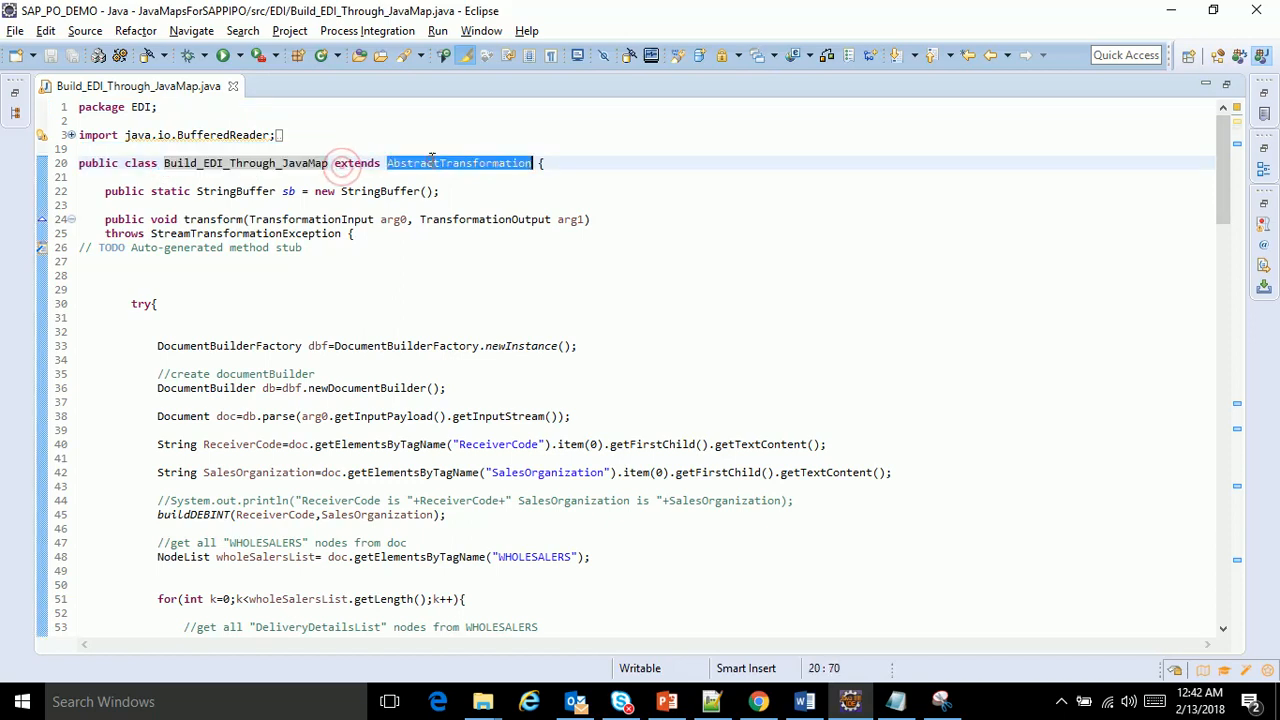
{"action": "mouse_move", "coordinate": [458, 162]}
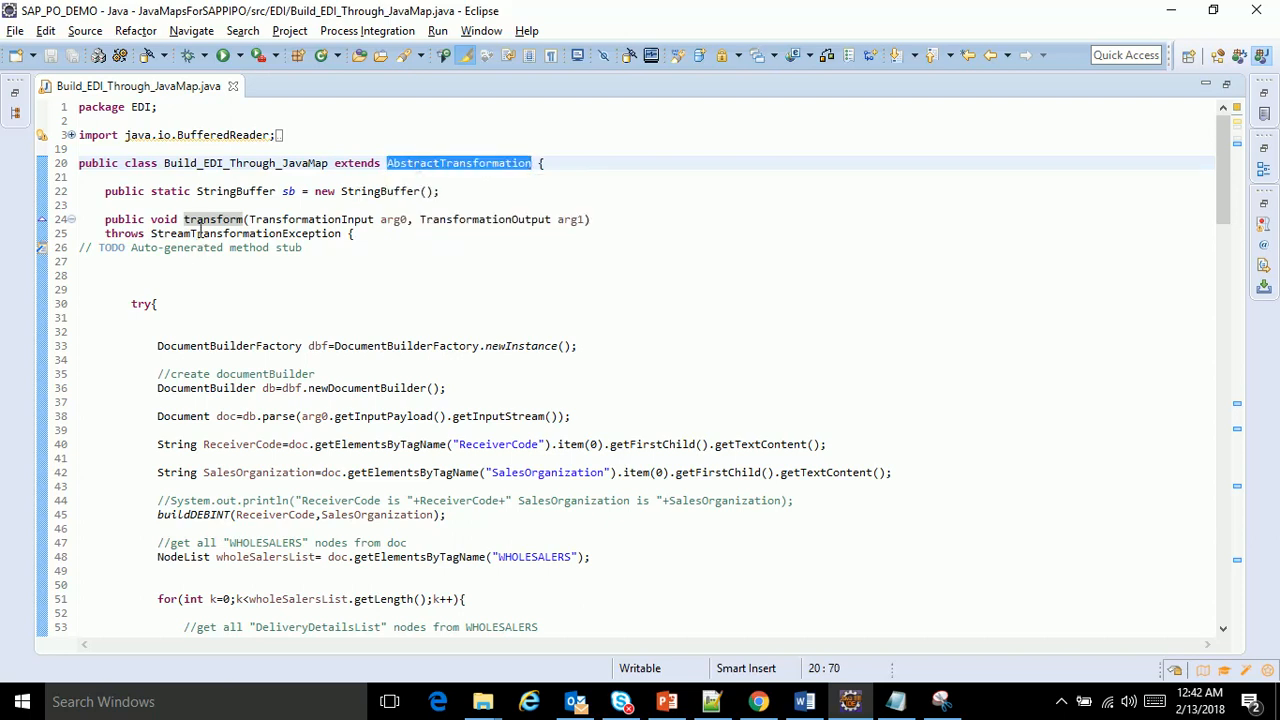
Highlight the transform method name and the DocumentBuilderFactory setup lines
{"action": "left_click", "coordinate": [212, 218]}
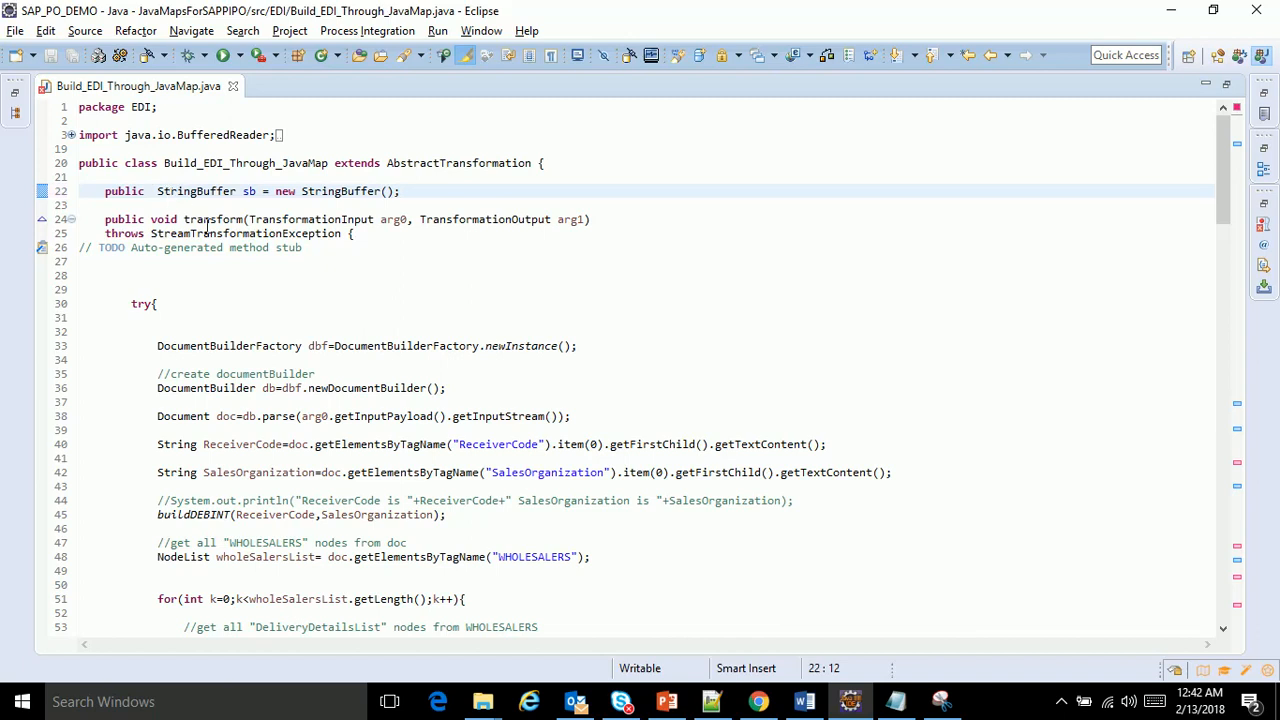
{"action": "double_click", "coordinate": [212, 218]}
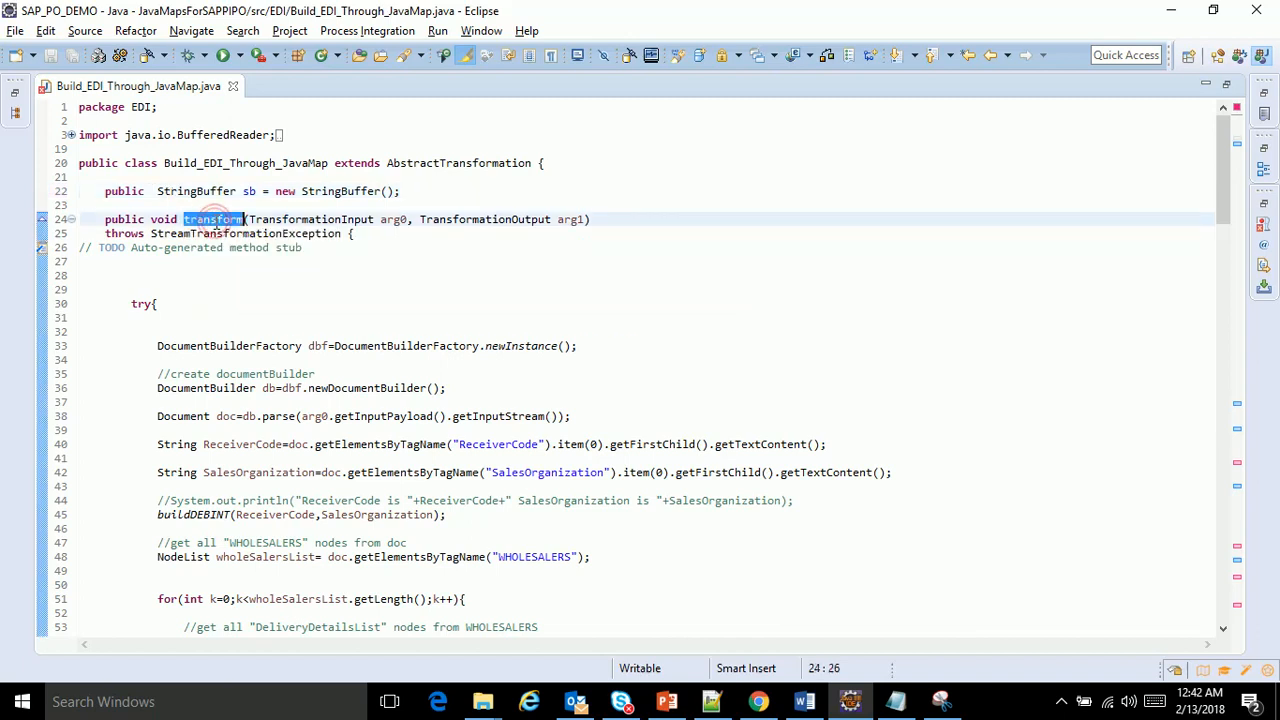
{"action": "mouse_move", "coordinate": [380, 218]}
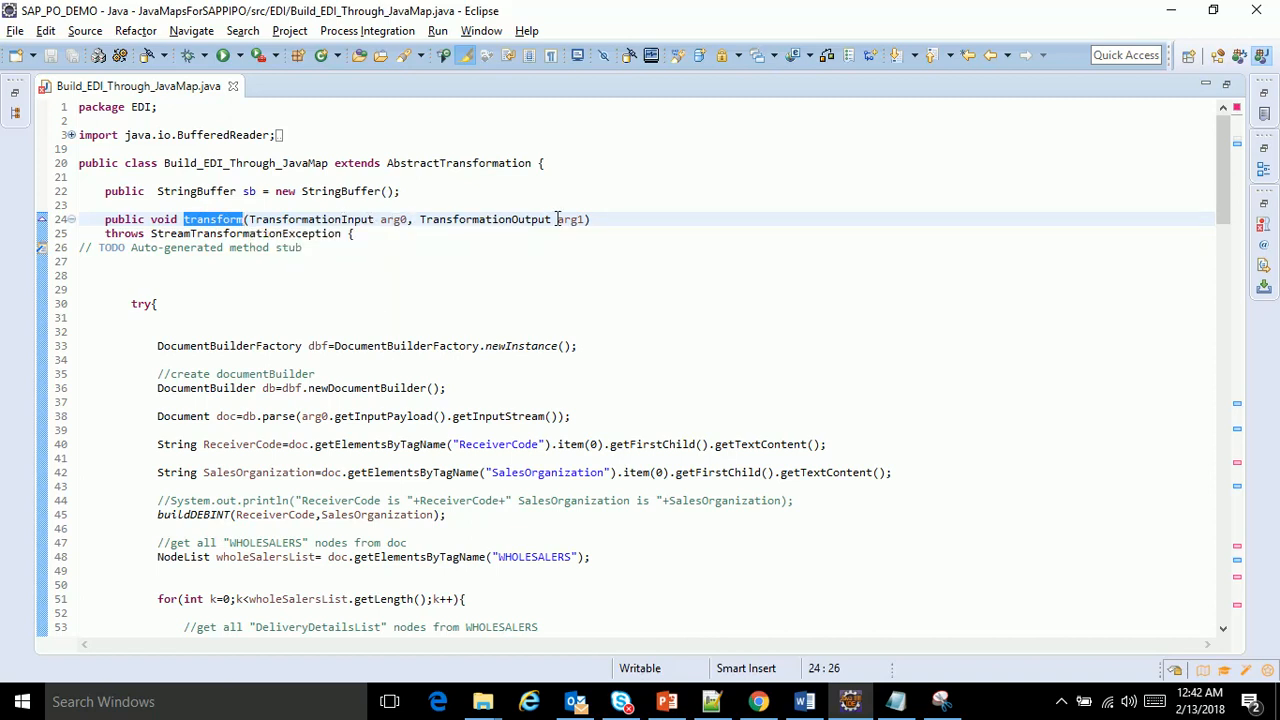
{"action": "mouse_move", "coordinate": [540, 234]}
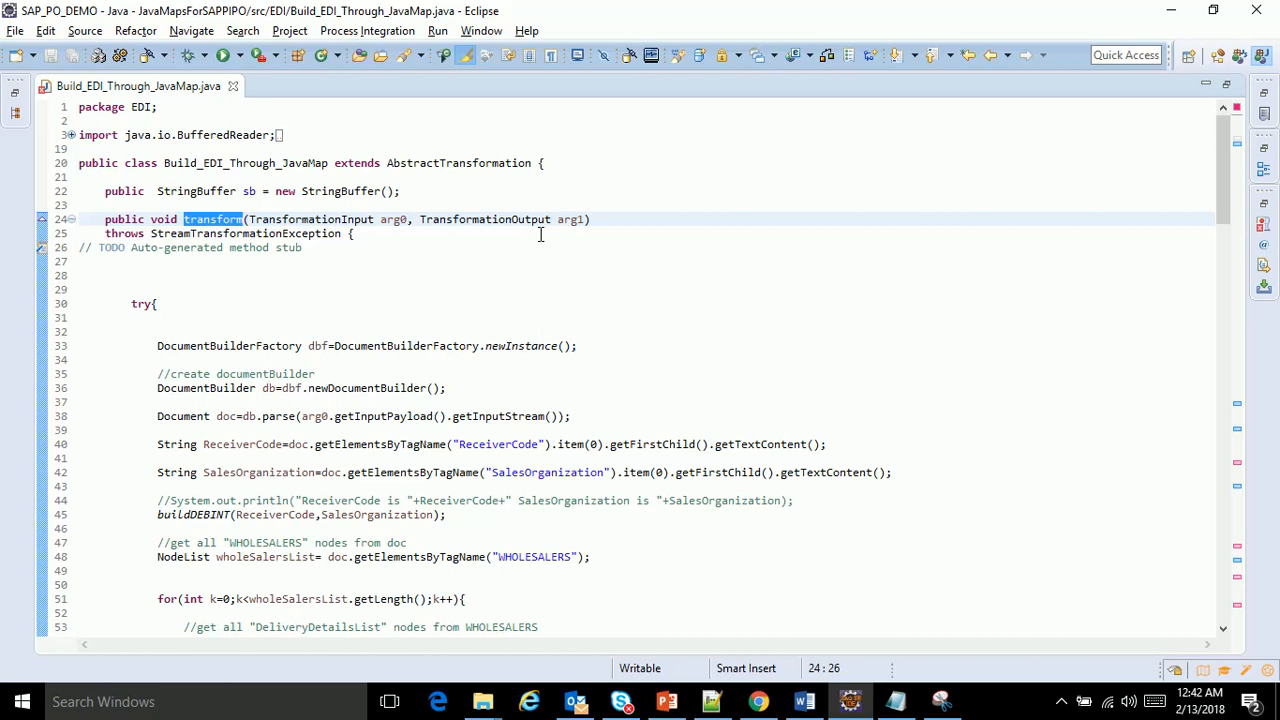
{"action": "mouse_move", "coordinate": [438, 276]}
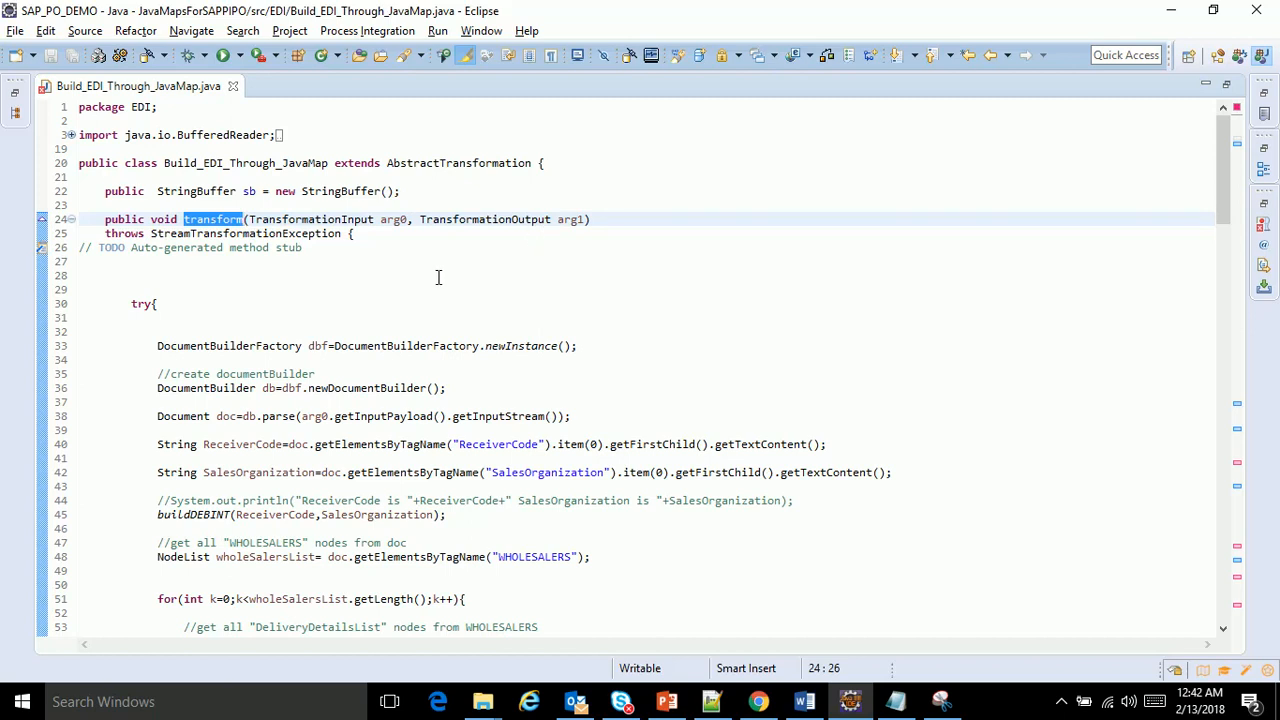
{"action": "mouse_move", "coordinate": [170, 336]}
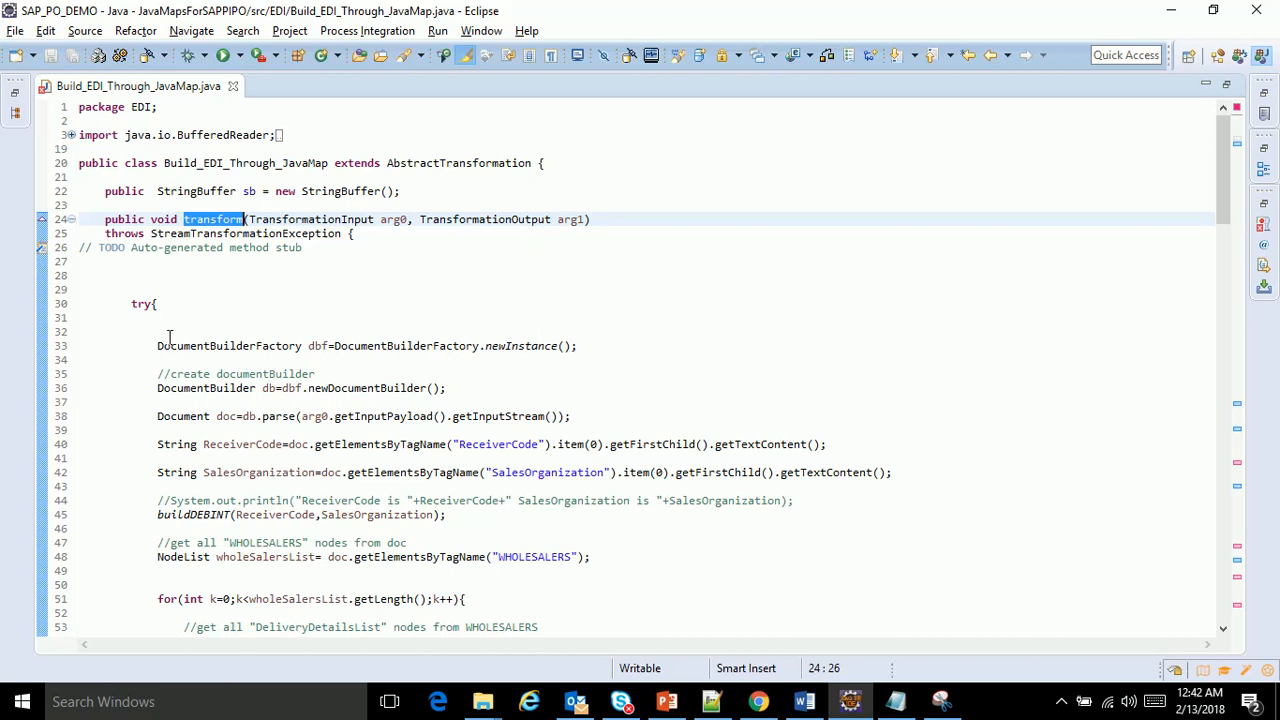
{"action": "left_click_drag", "start_coordinate": [156, 344], "coordinate": [316, 374]}
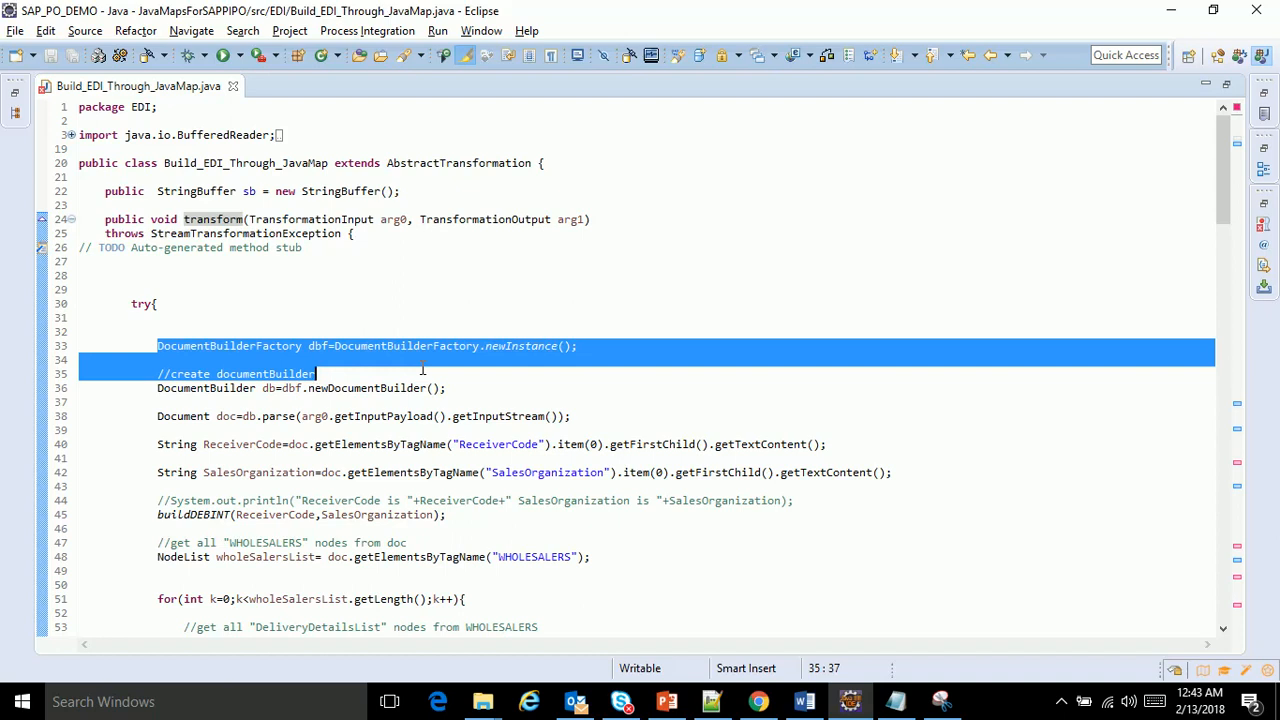
{"action": "left_click", "coordinate": [420, 366]}
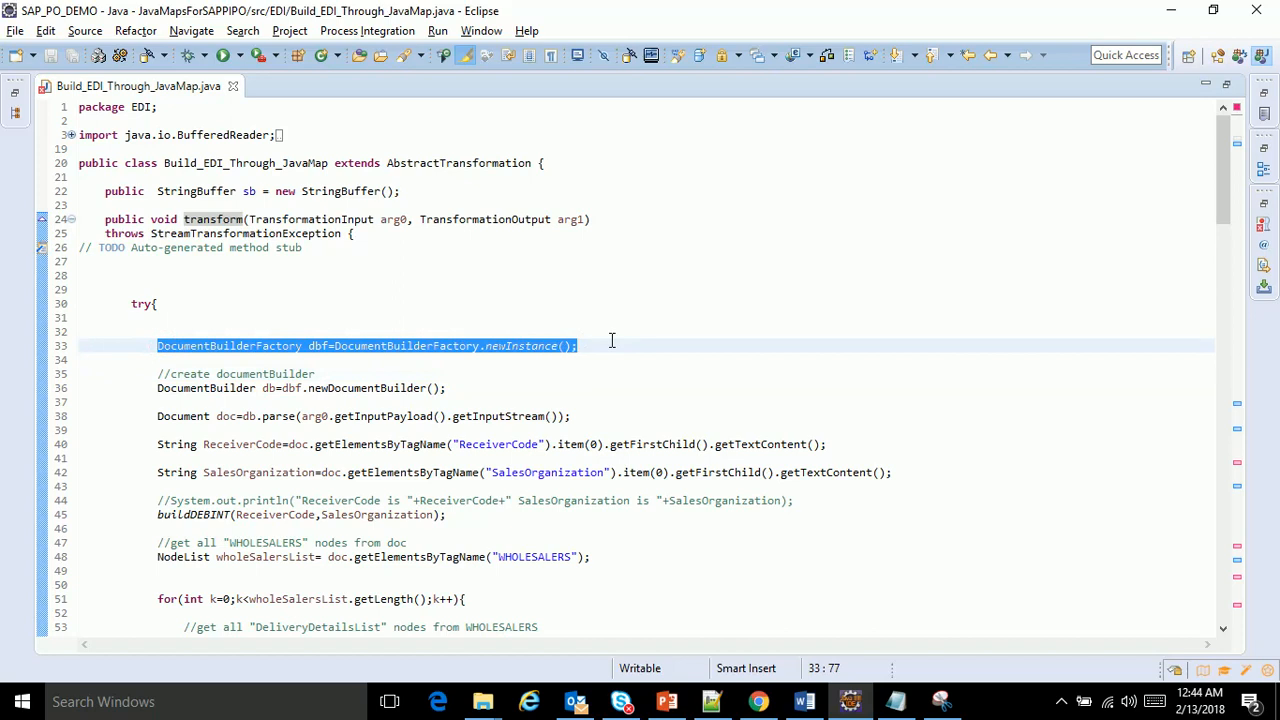
{"action": "mouse_move", "coordinate": [124, 410]}
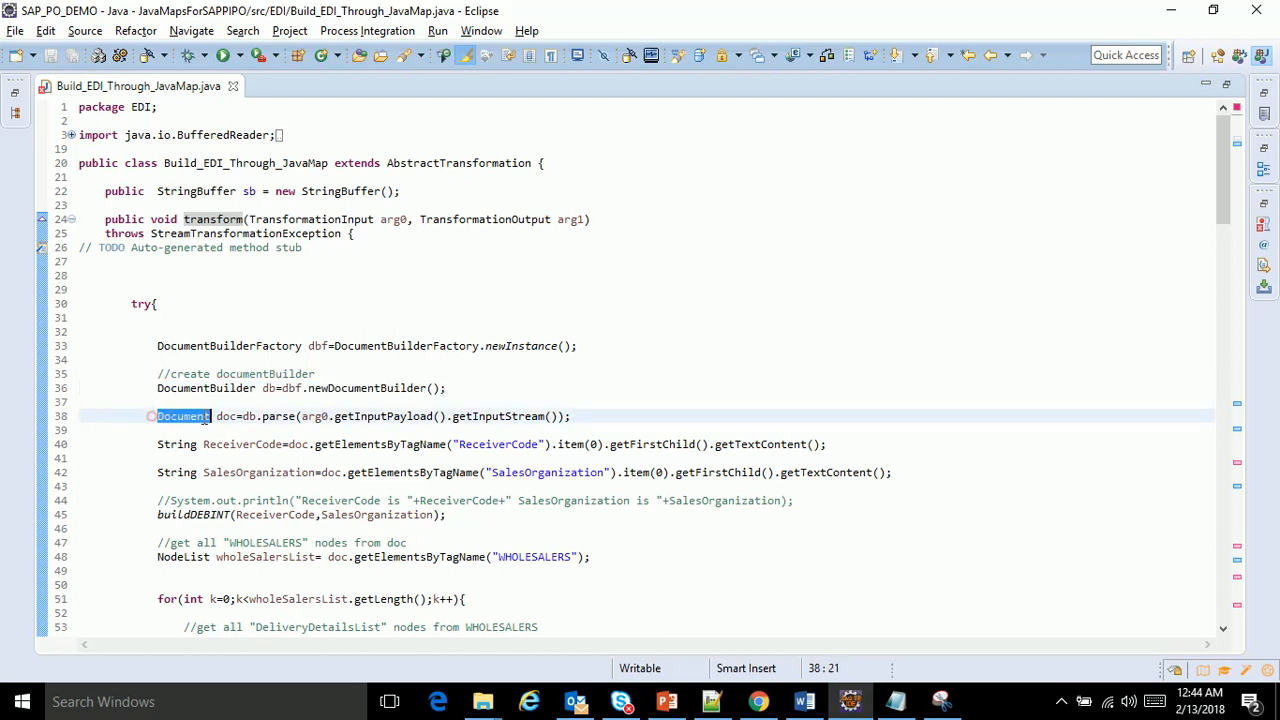
{"action": "double_click", "coordinate": [312, 416]}
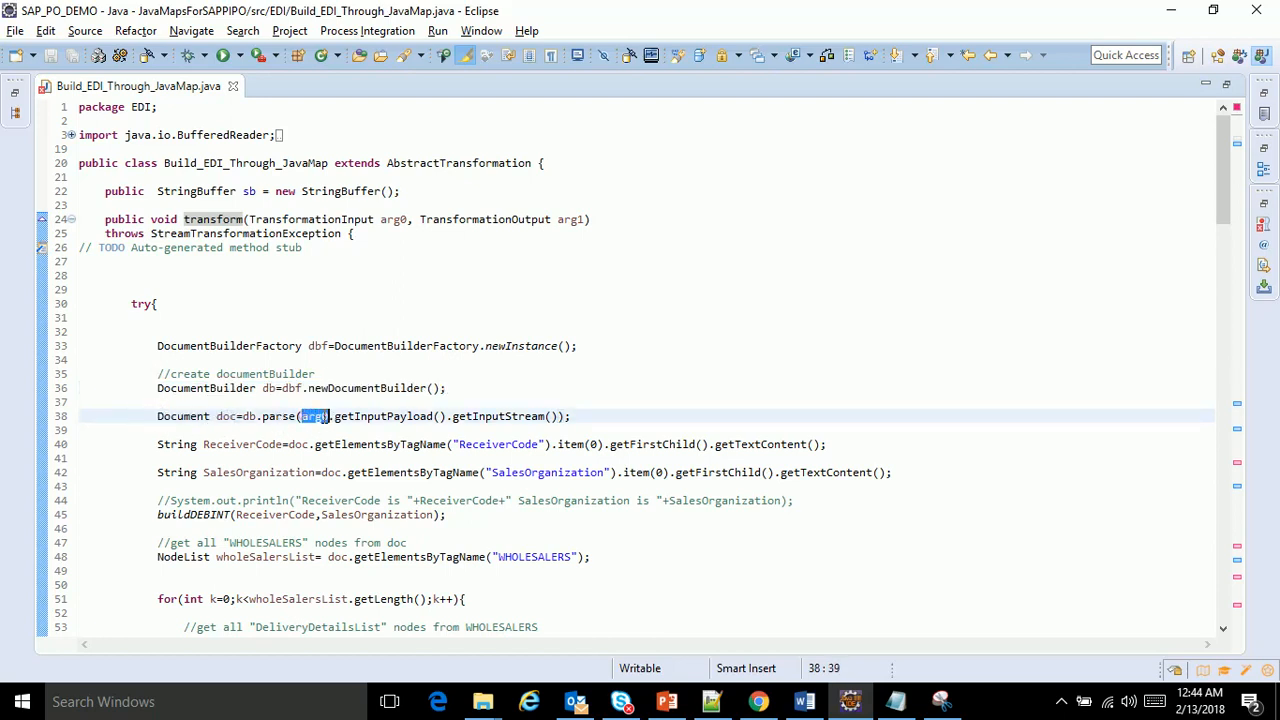
{"action": "left_click_drag", "start_coordinate": [300, 416], "coordinate": [562, 416]}
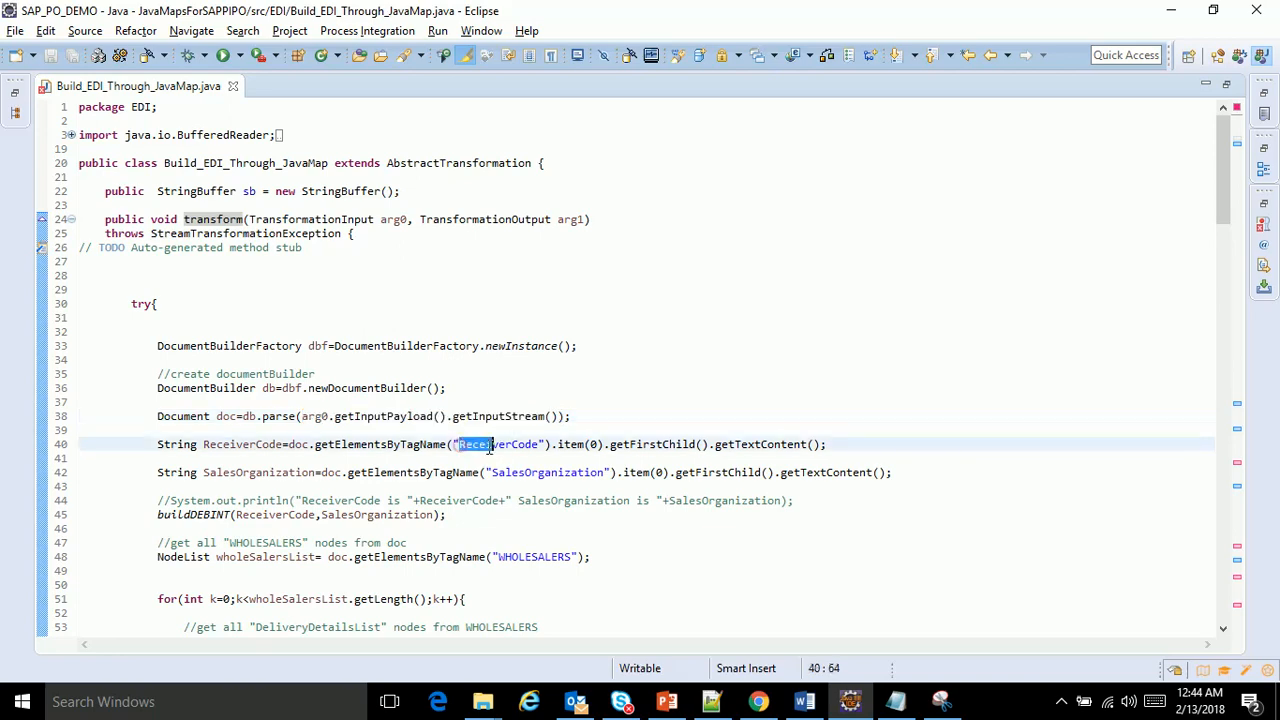
{"action": "key", "text": "alt+tab"}
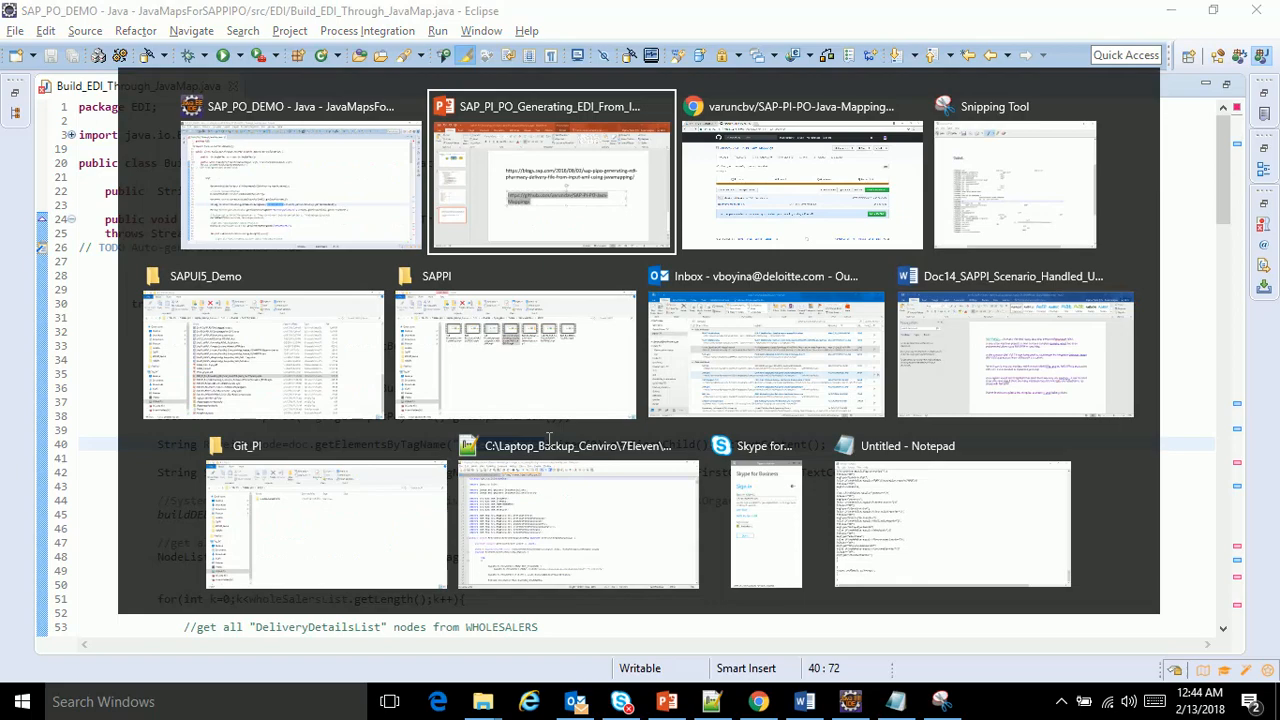
{"action": "left_click", "coordinate": [552, 170]}
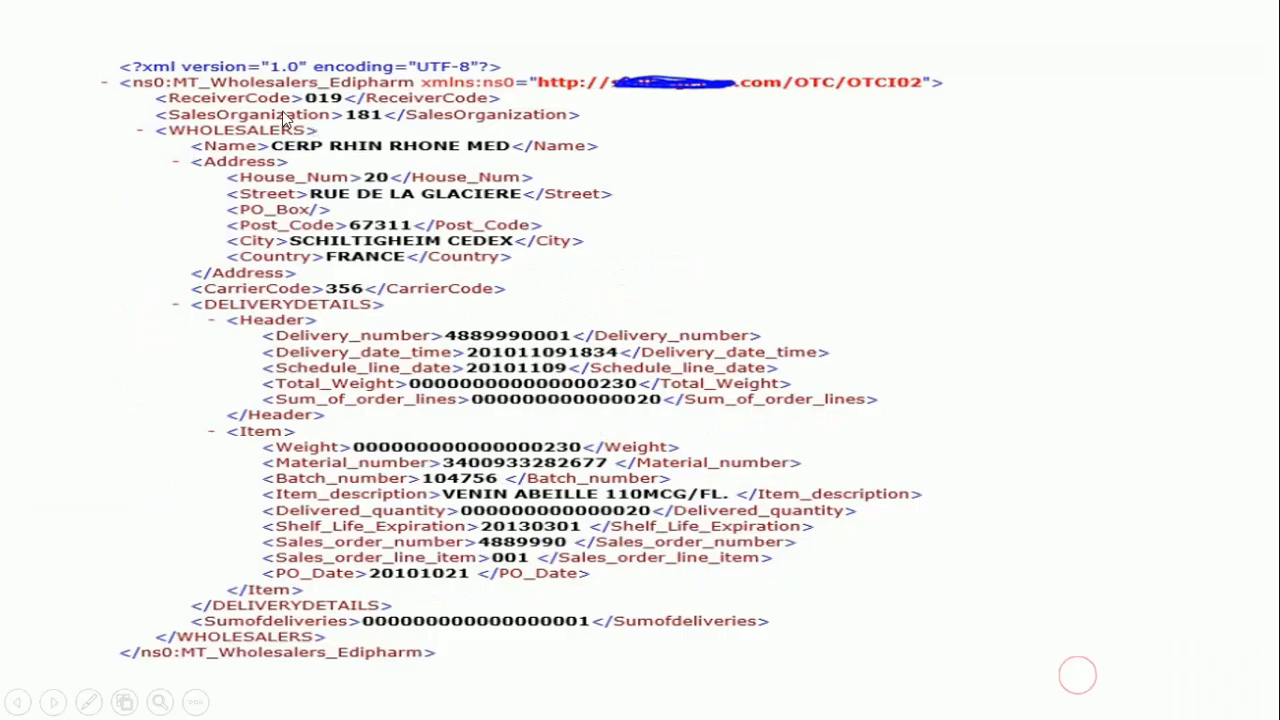
{"action": "mouse_move", "coordinate": [390, 410]}
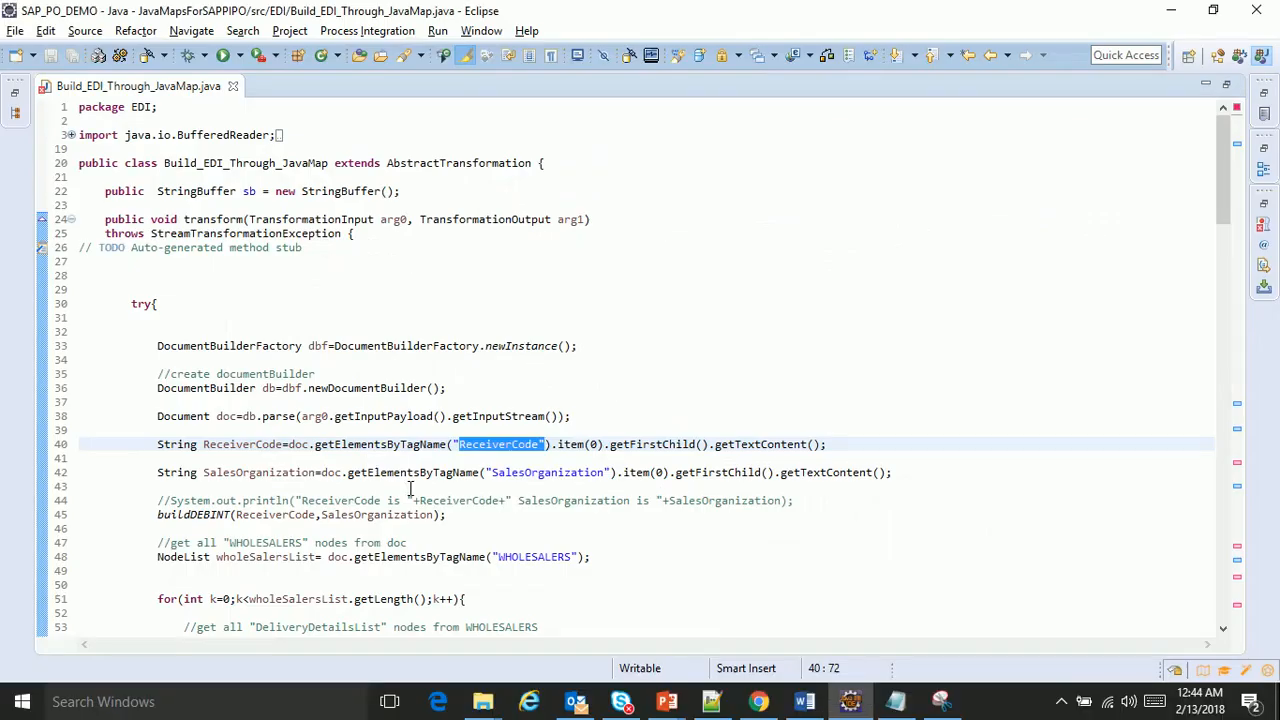
{"action": "double_click", "coordinate": [548, 472]}
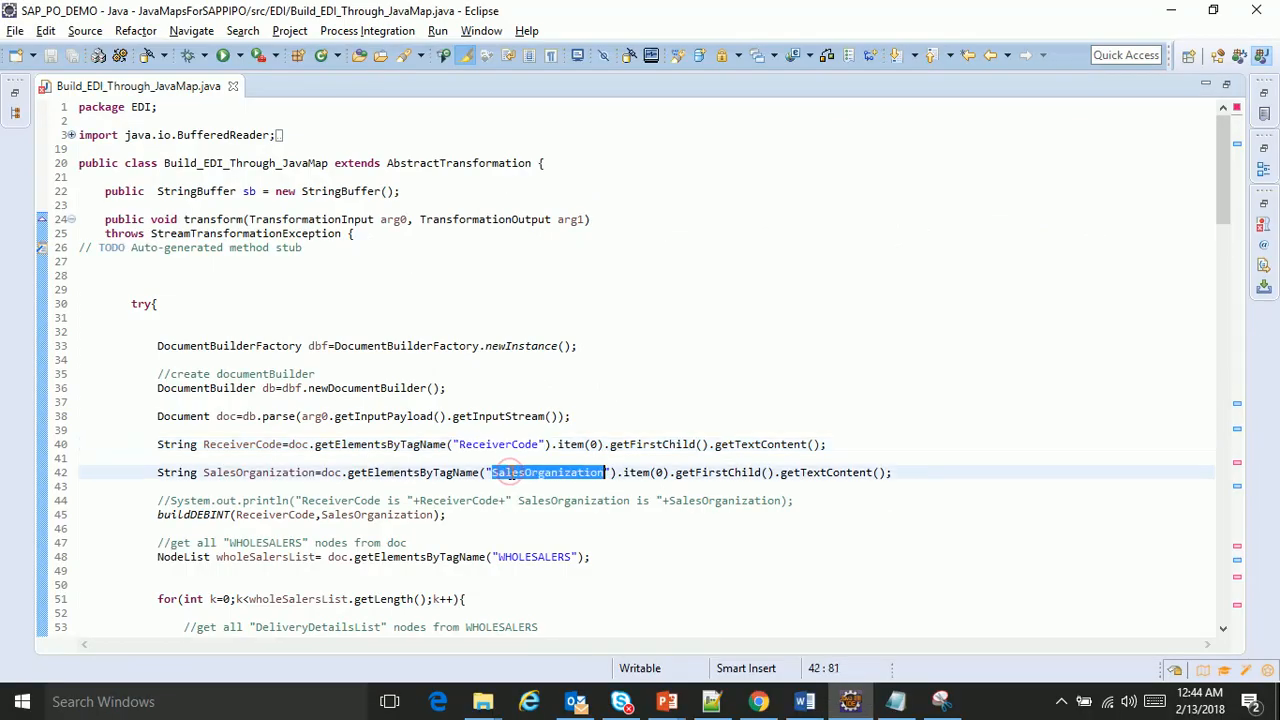
{"action": "scroll", "scroll_direction": "down", "scroll_amount": 3}
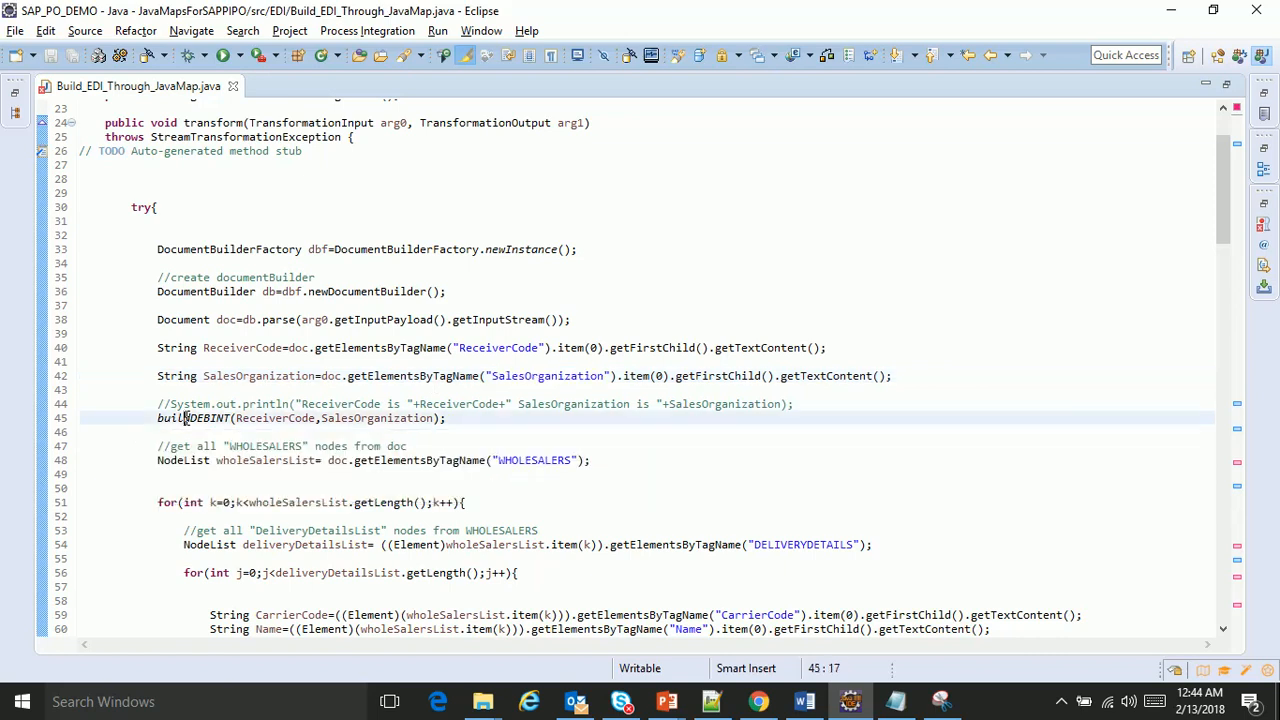
Follow the buildDEBINT call to its method declaration
{"action": "double_click", "coordinate": [192, 418]}
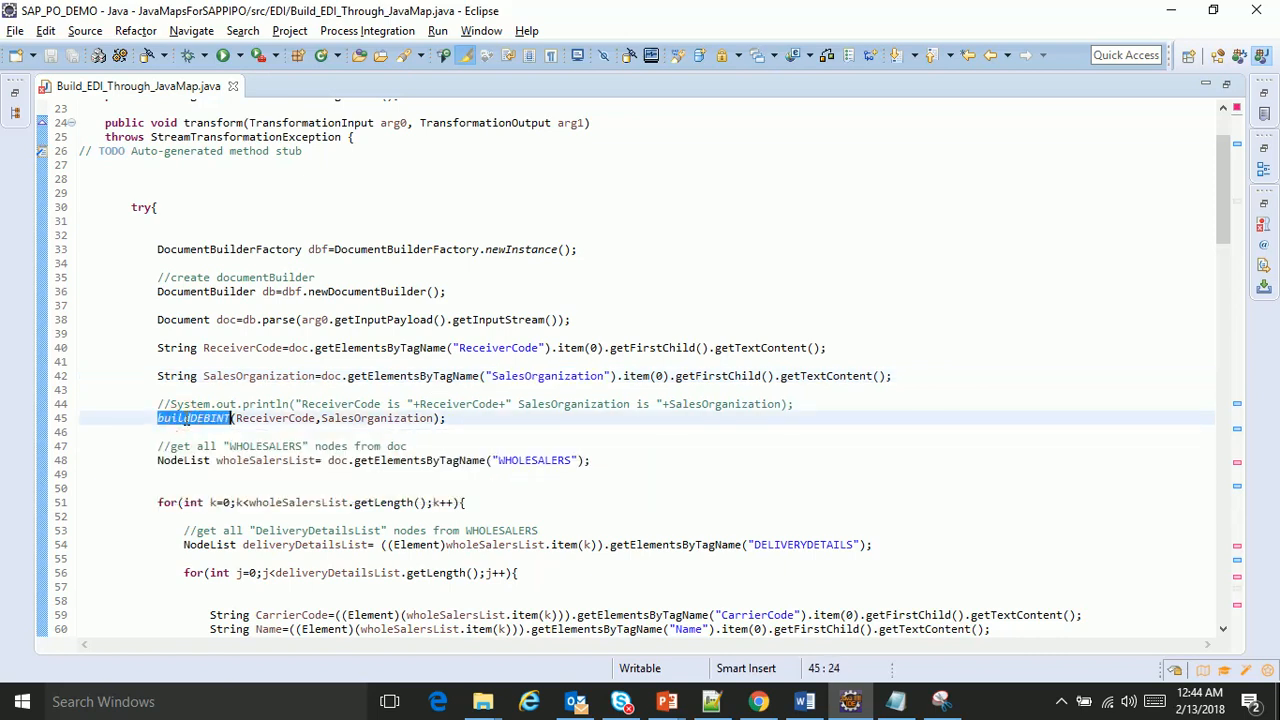
{"action": "left_click", "coordinate": [150, 418]}
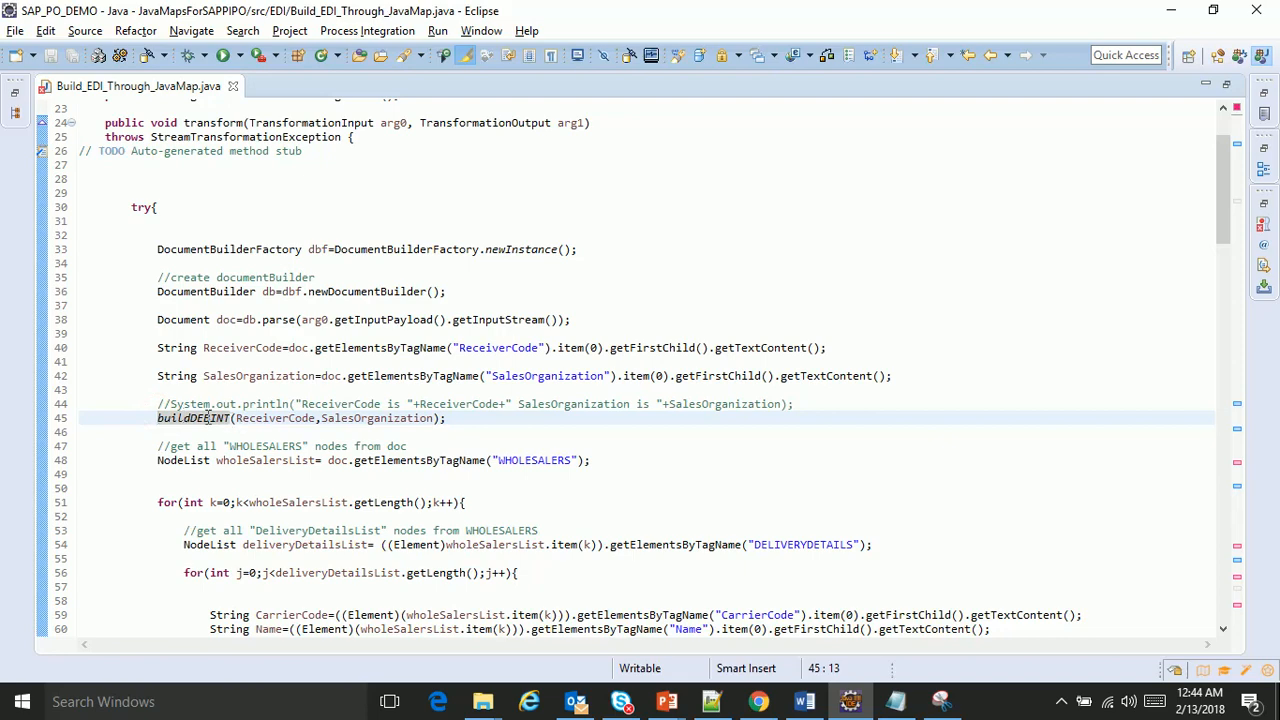
{"action": "double_click", "coordinate": [192, 418]}
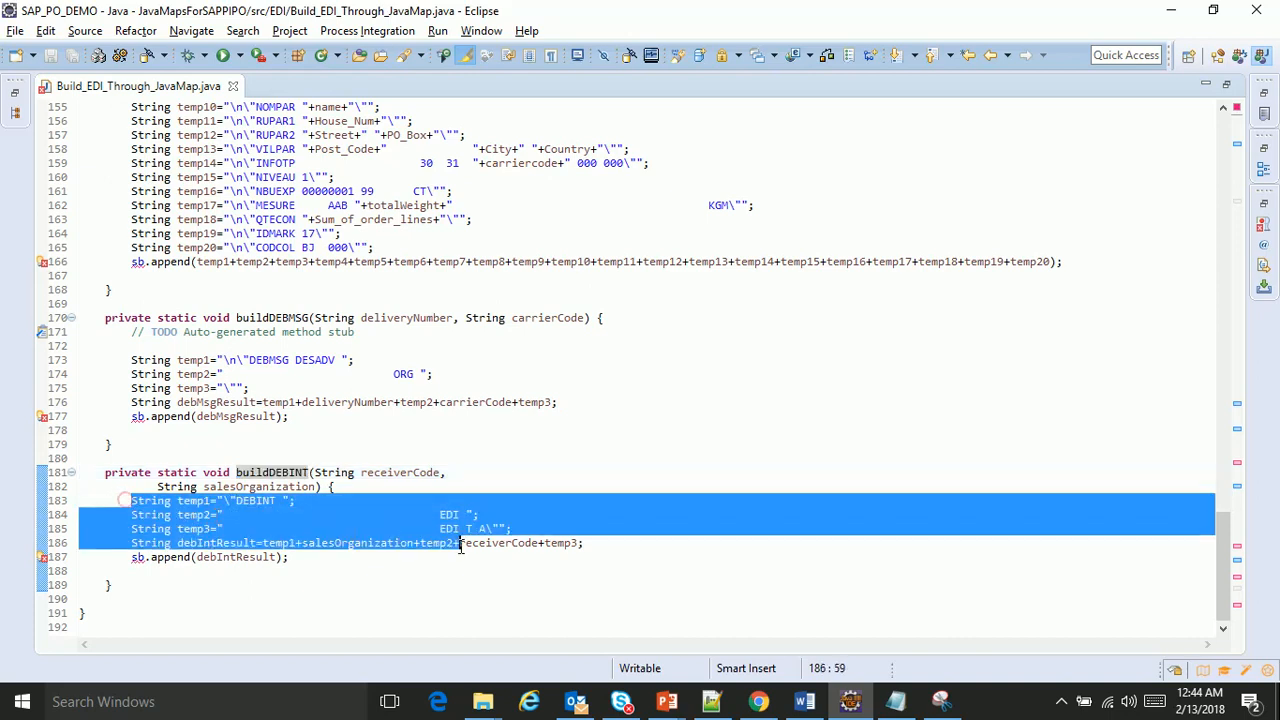
Highlight temp2 and receiverCode in the DEBINT concatenation line
{"action": "left_click", "coordinate": [350, 544]}
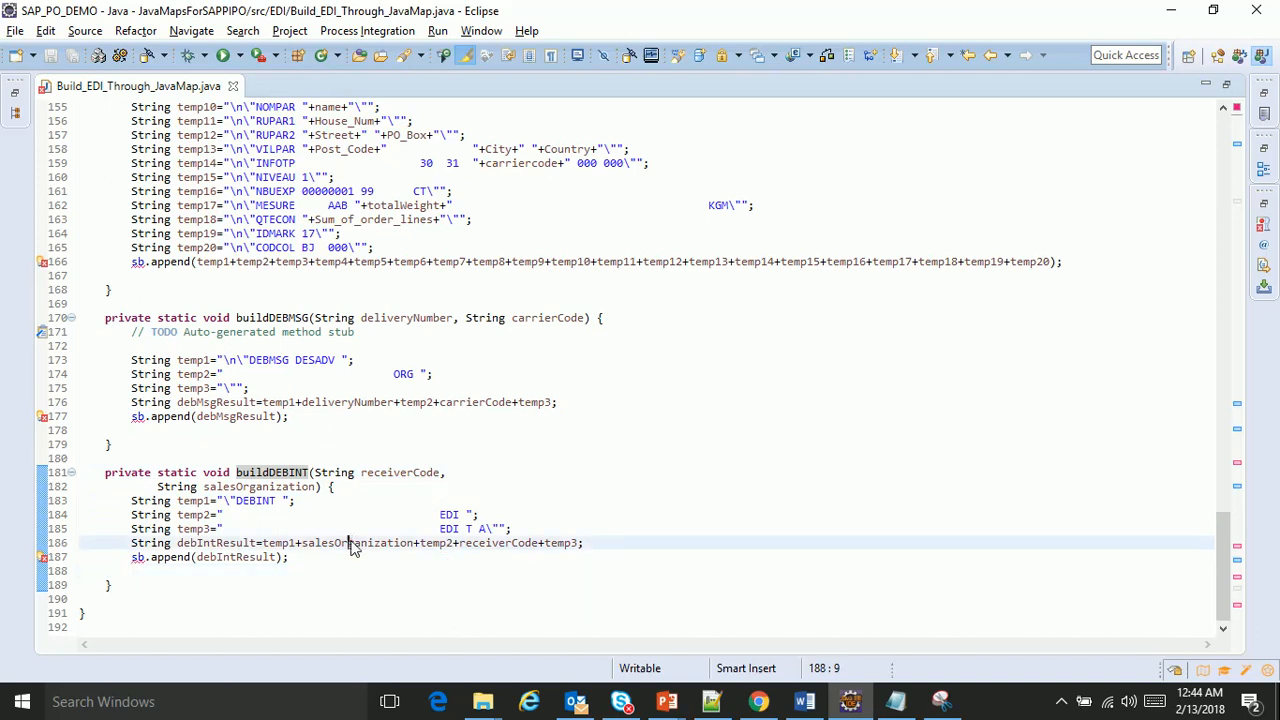
{"action": "double_click", "coordinate": [436, 544]}
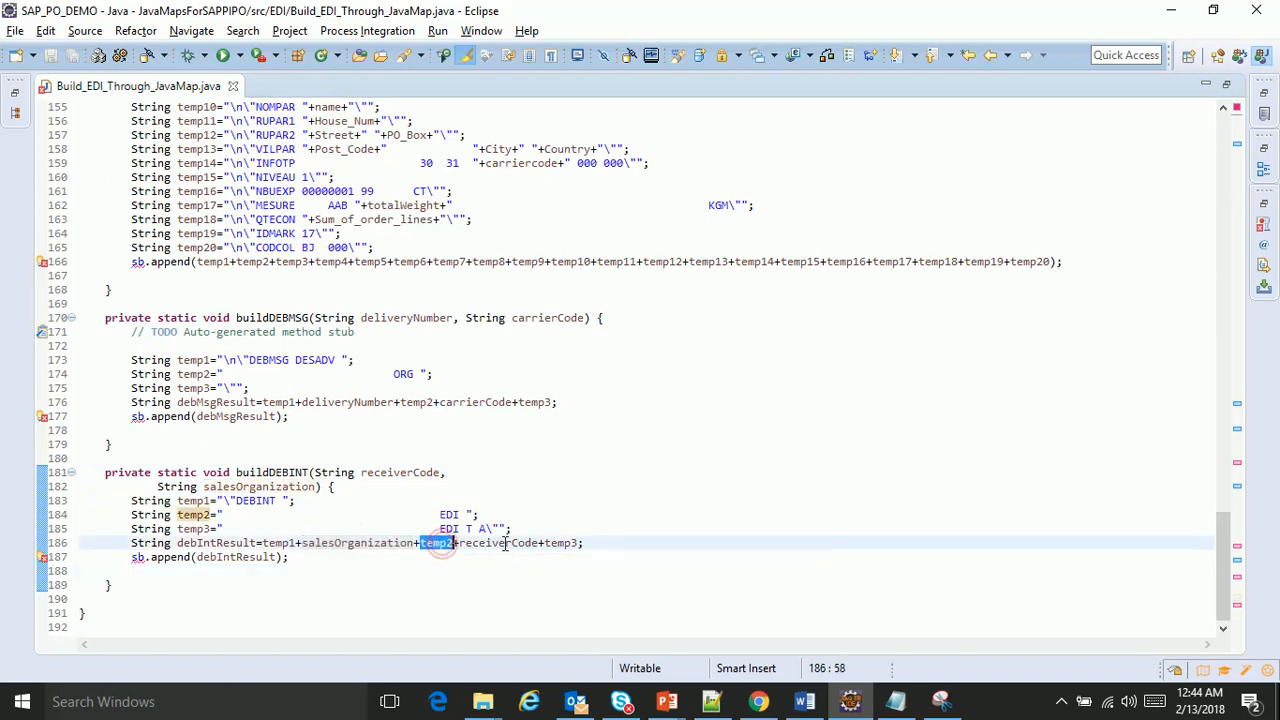
{"action": "double_click", "coordinate": [498, 544]}
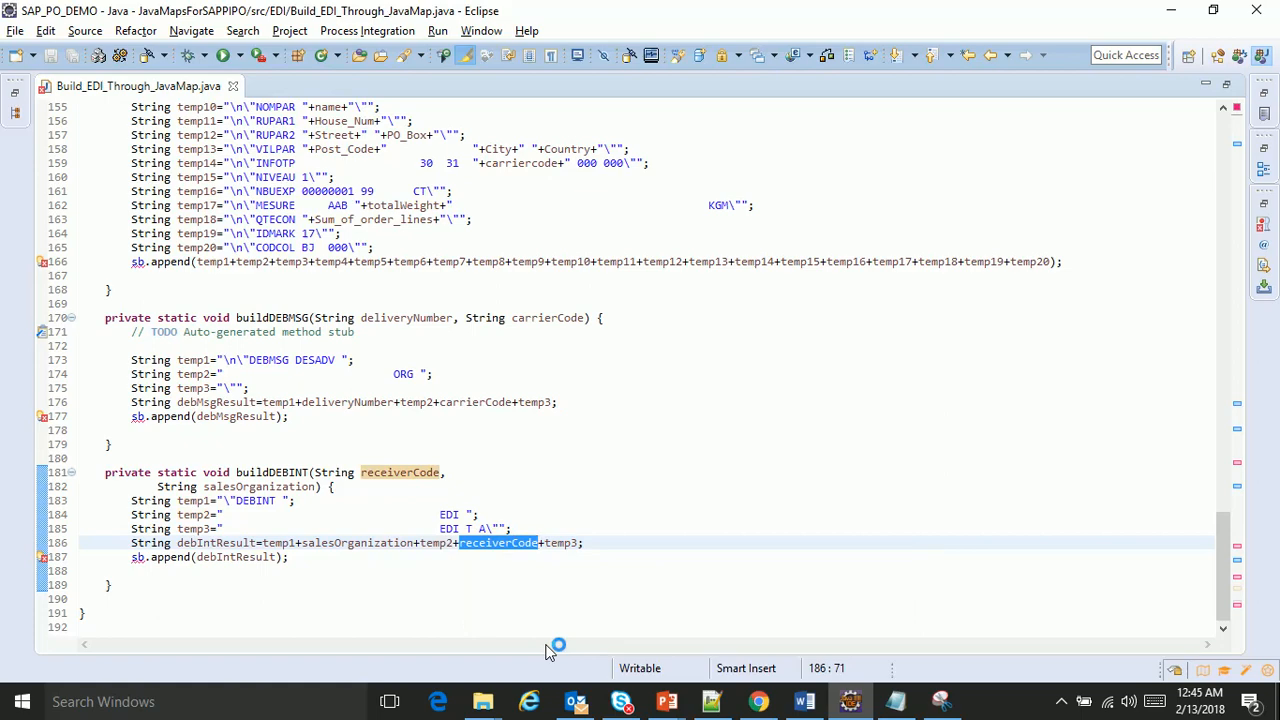
{"action": "mouse_move", "coordinate": [476, 634]}
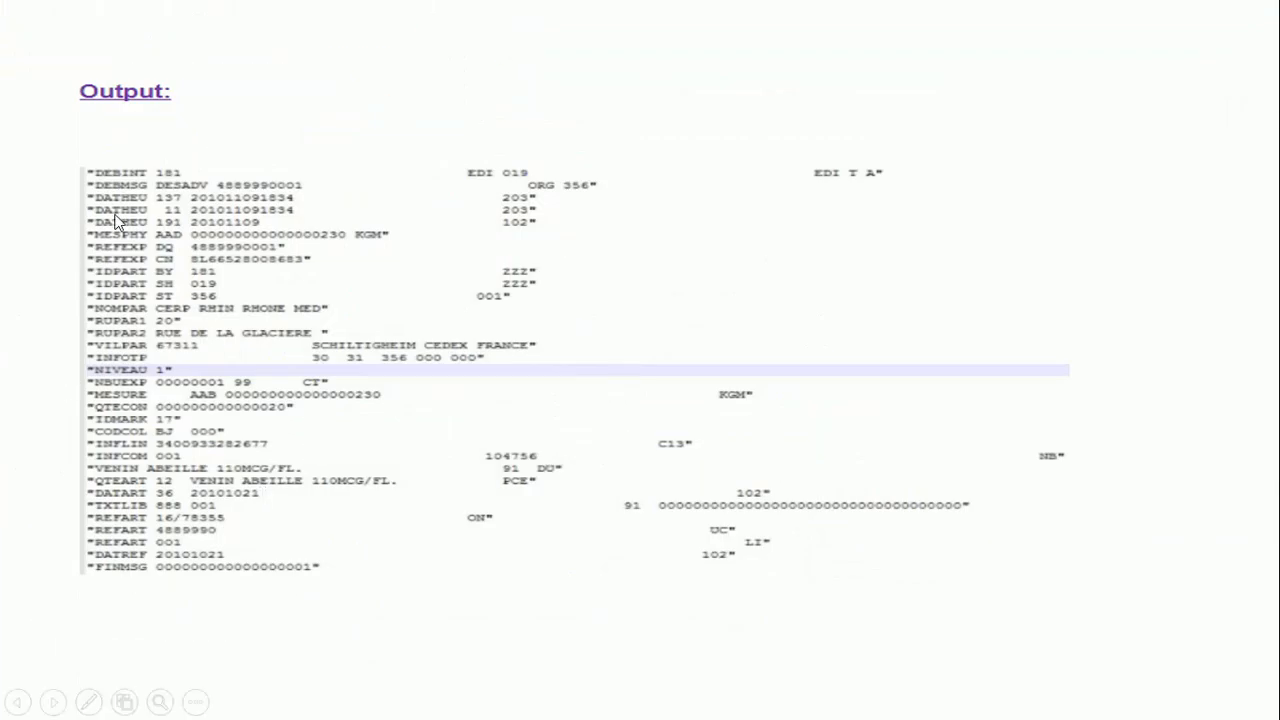
{"action": "mouse_move", "coordinate": [98, 180]}
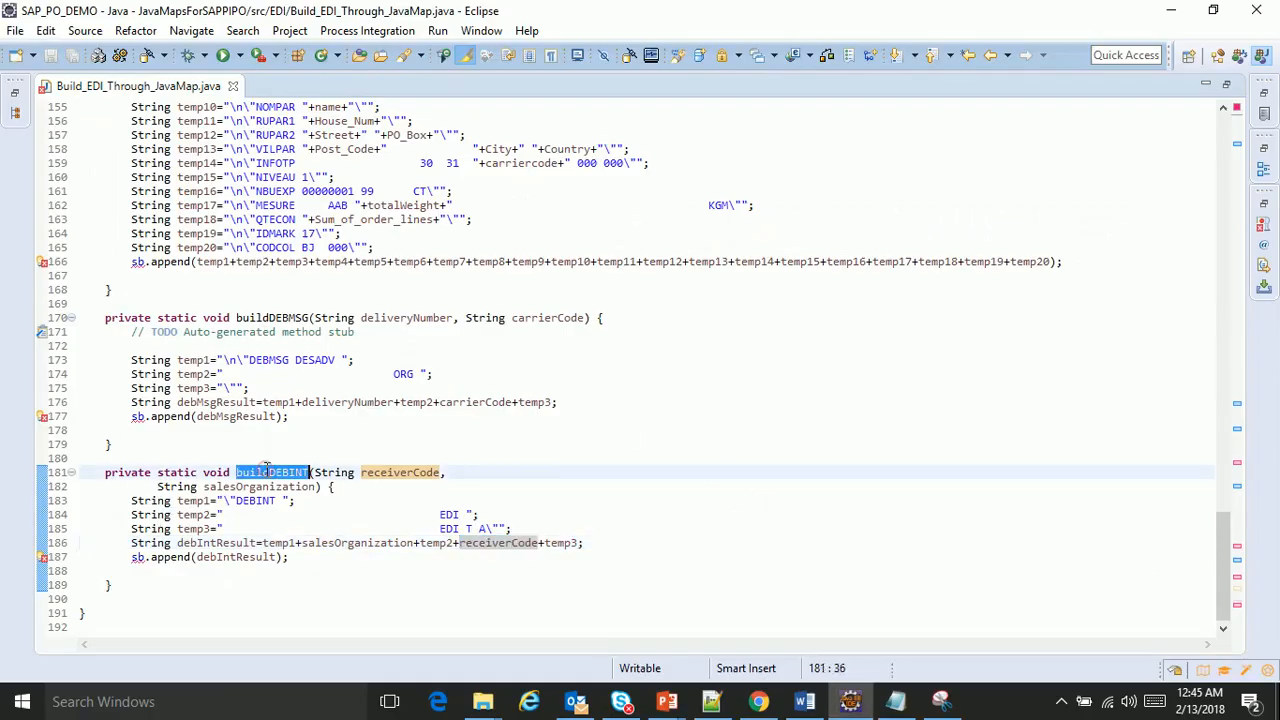
Scroll back to the WHOLESALERS node list and compare it with the XML payload slide
{"action": "scroll", "scroll_direction": "up", "scroll_amount": 3}
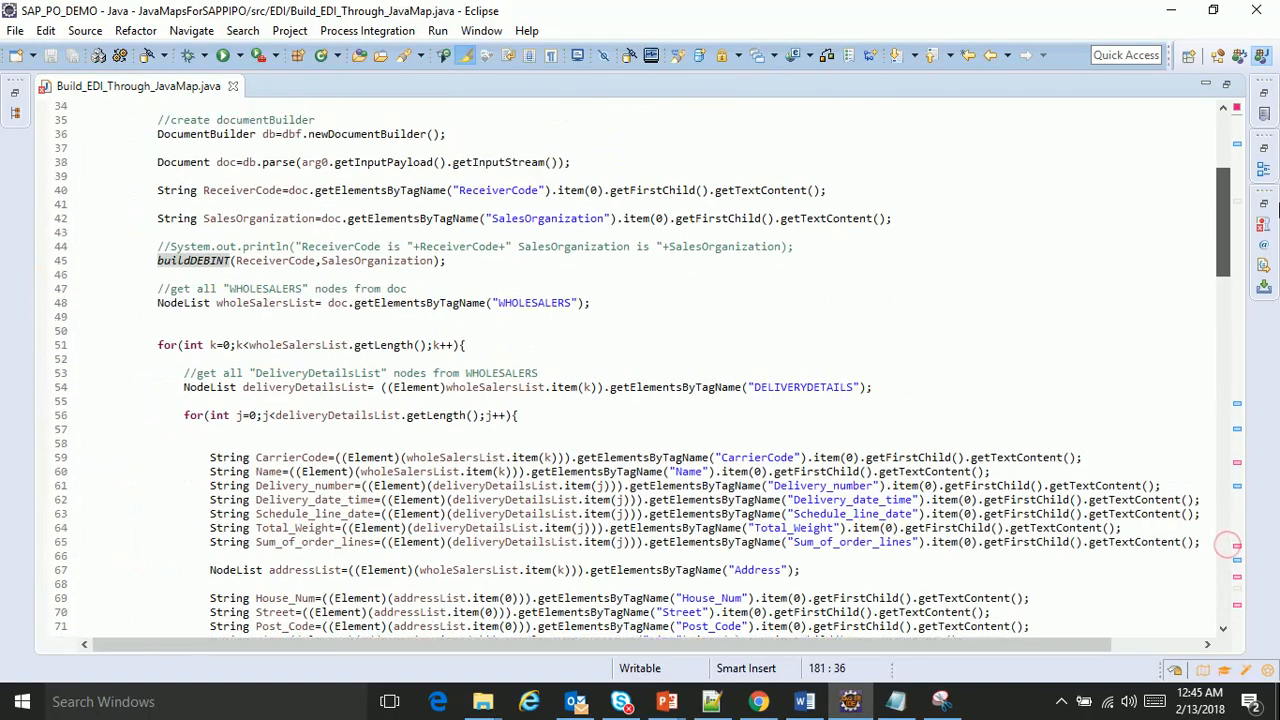
{"action": "scroll", "scroll_direction": "up", "scroll_amount": 3}
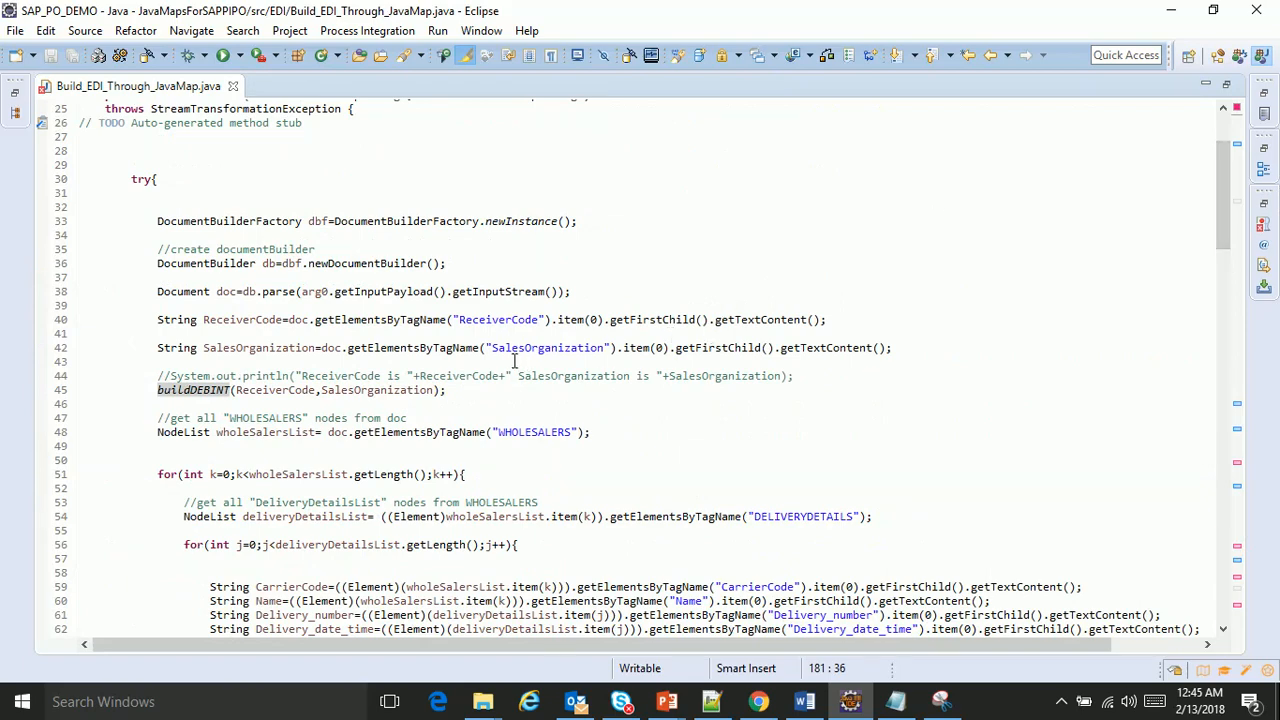
{"action": "scroll", "scroll_direction": "up", "scroll_amount": 3}
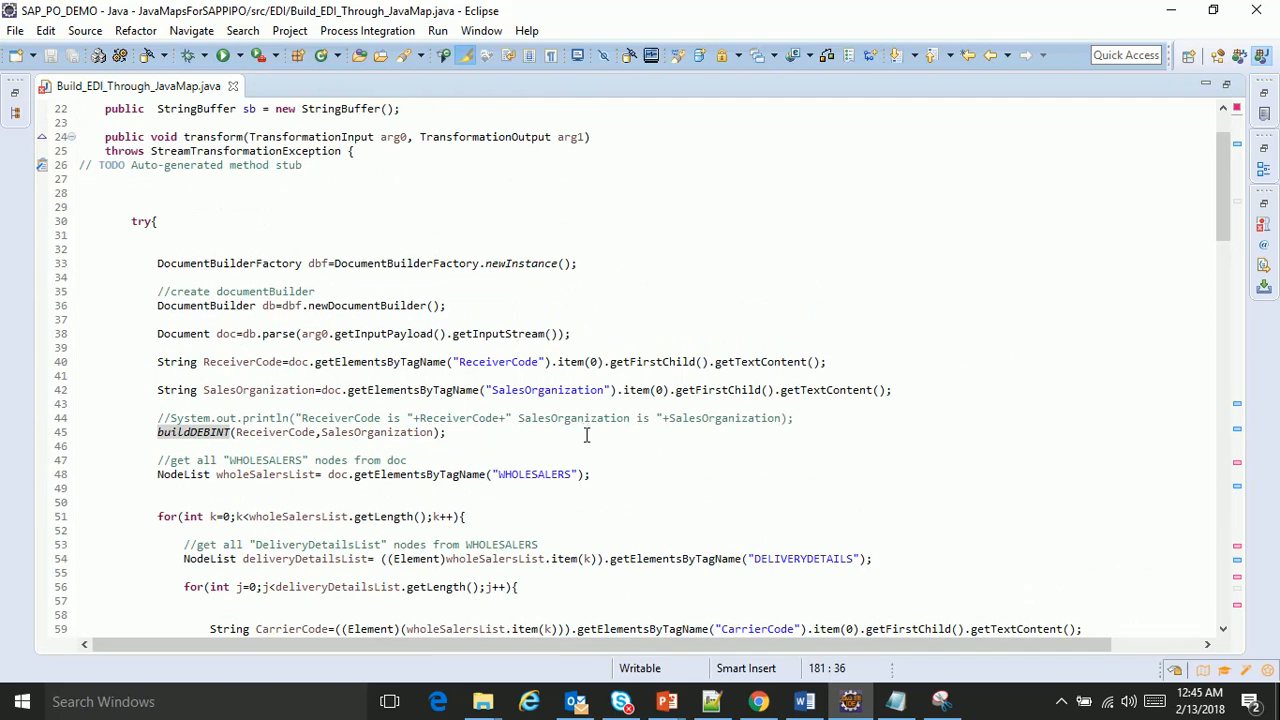
{"action": "key", "text": "alt+tab"}
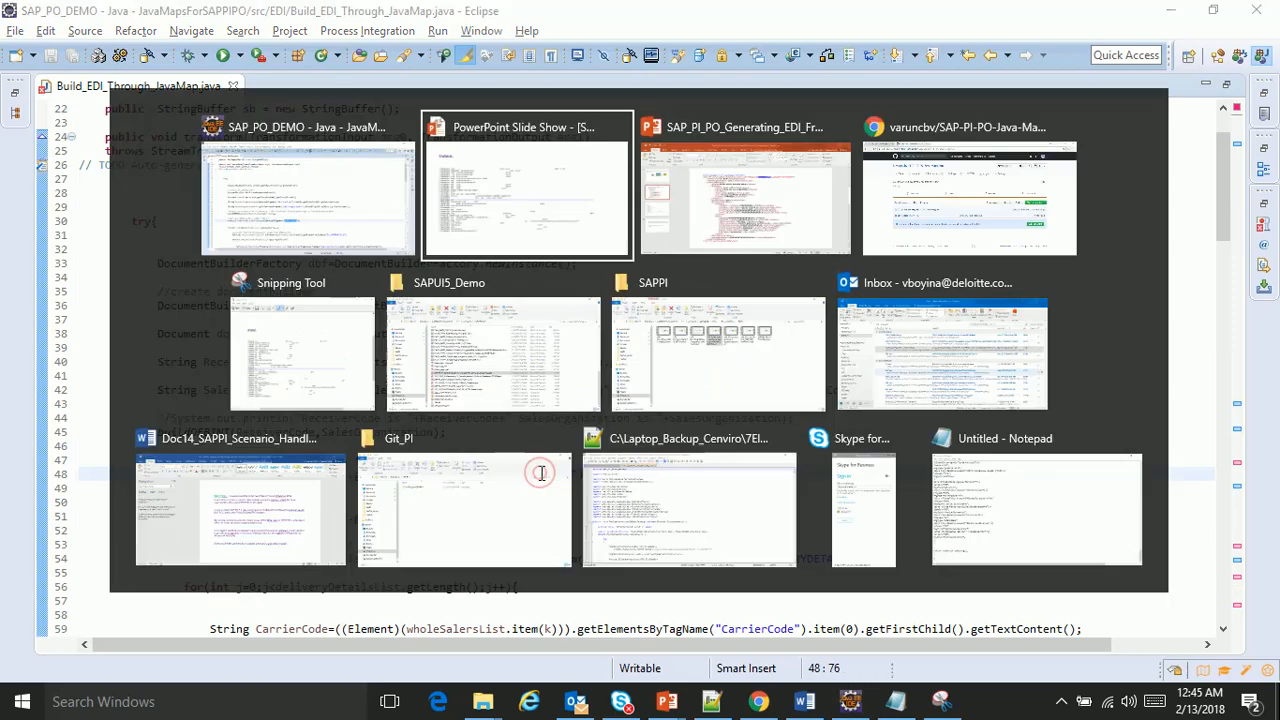
{"action": "left_click", "coordinate": [746, 180]}
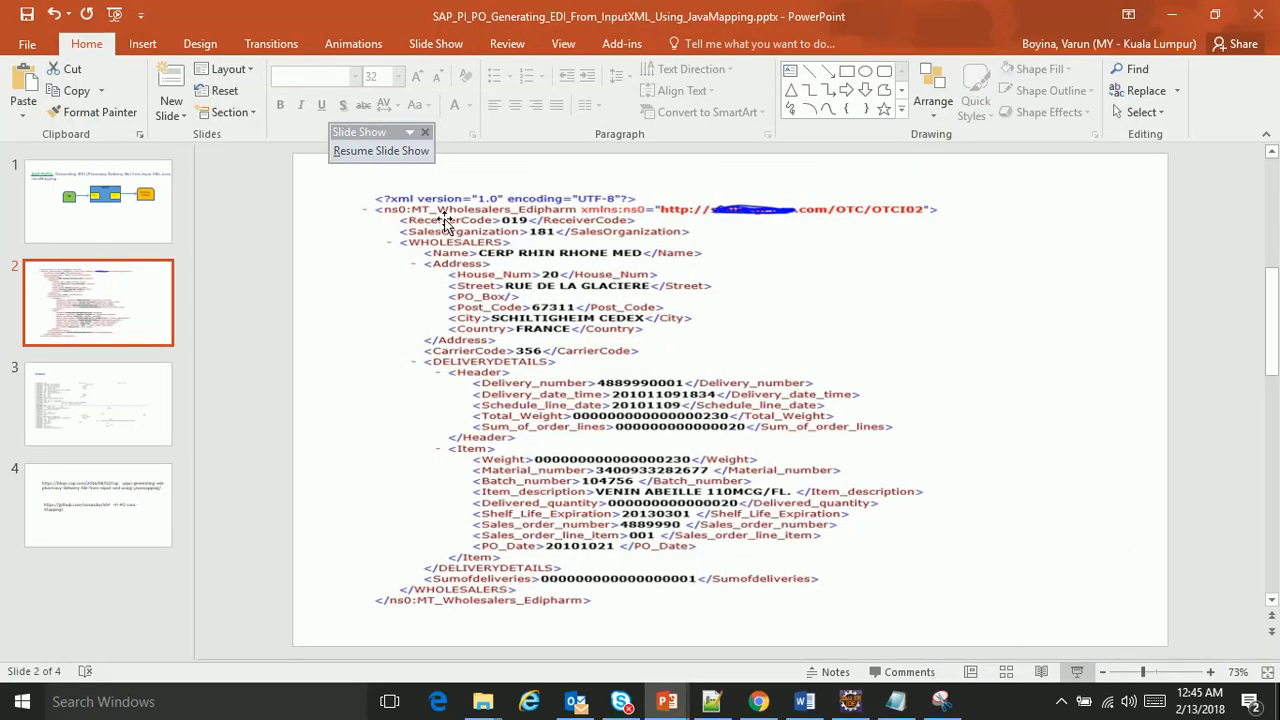
{"action": "key", "text": "alt+tab"}
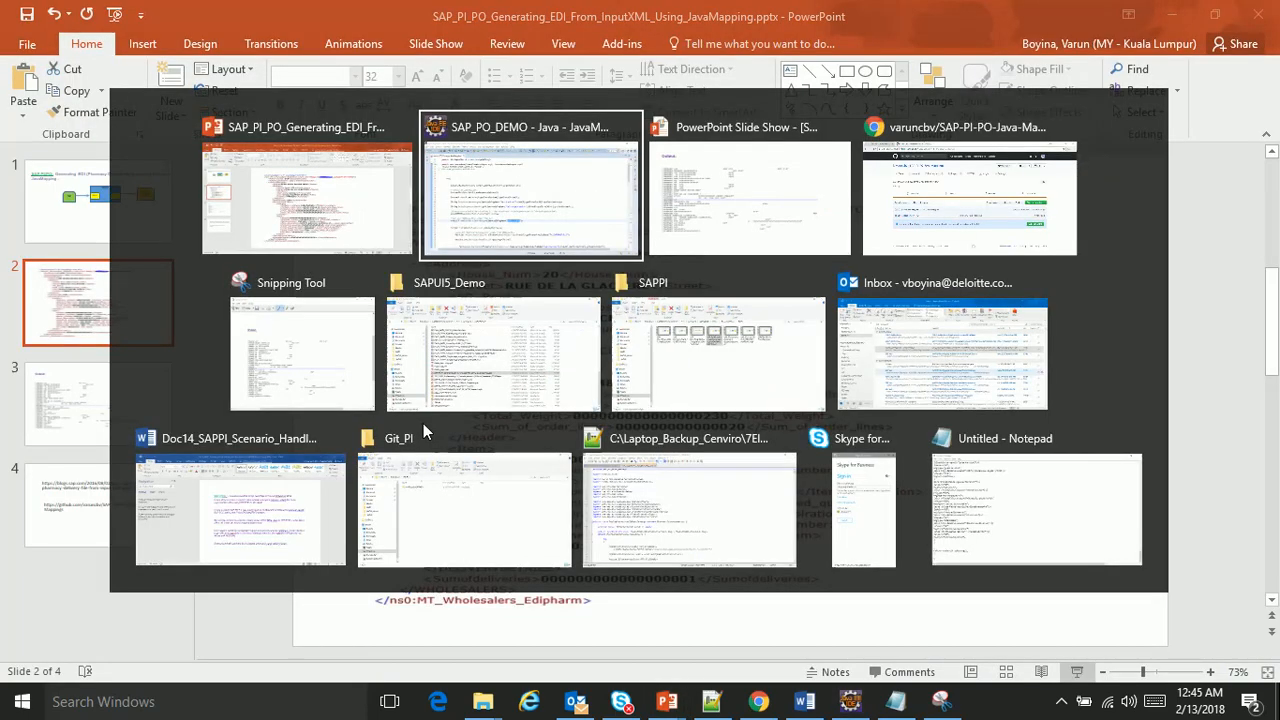
{"action": "left_click", "coordinate": [532, 182]}
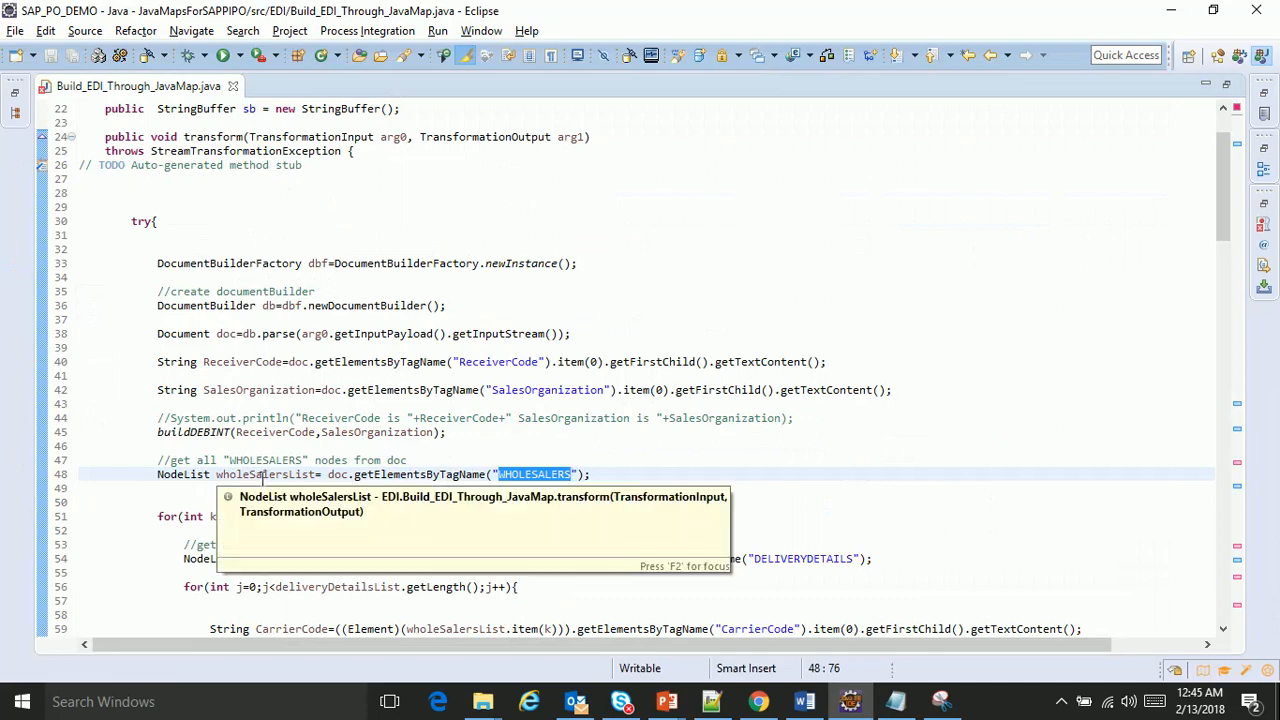
Move on to the DELIVERYDETAILS getElementsByTagName lookup and mark the tag name
{"action": "scroll", "scroll_direction": "down", "scroll_amount": 3}
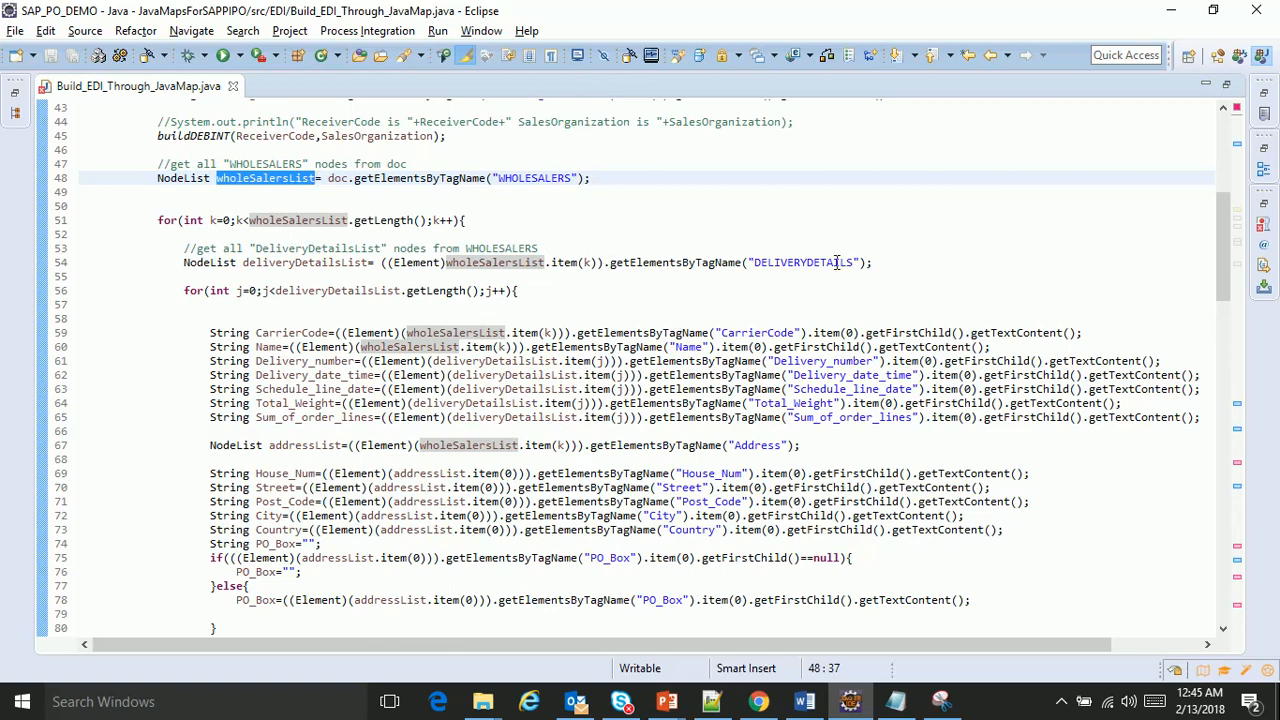
{"action": "left_click", "coordinate": [666, 700]}
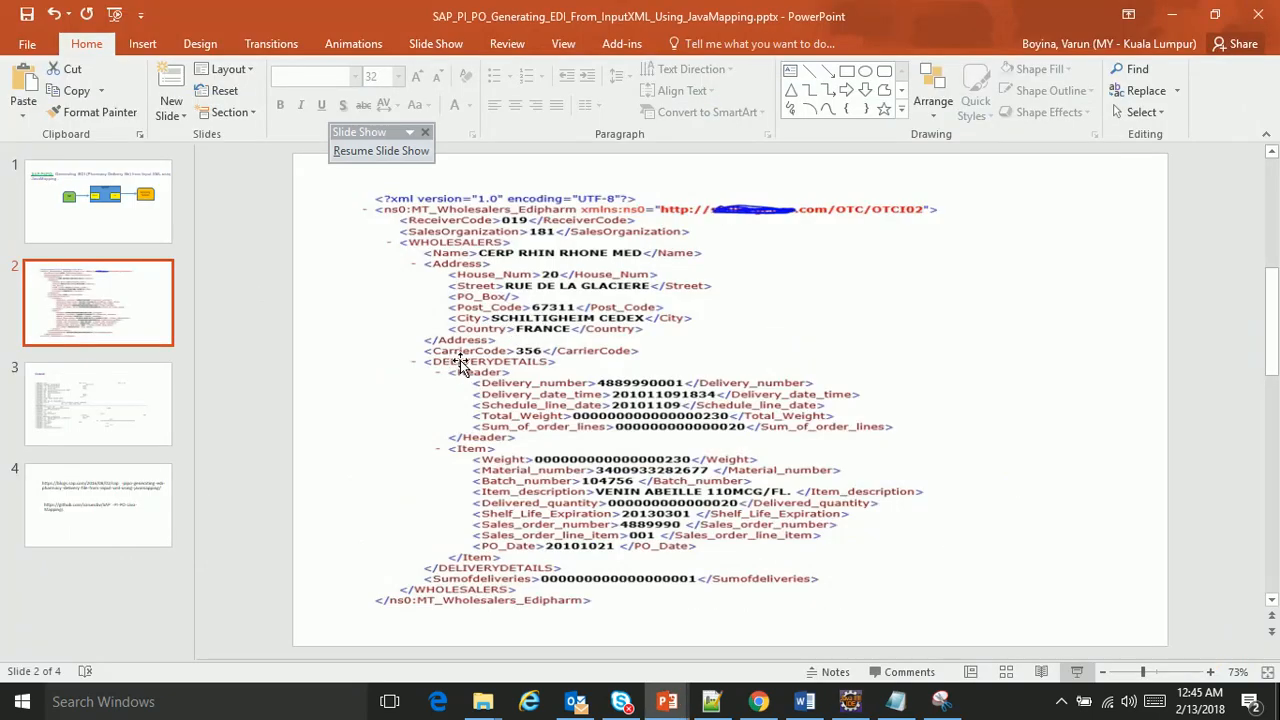
{"action": "left_click", "coordinate": [892, 700]}
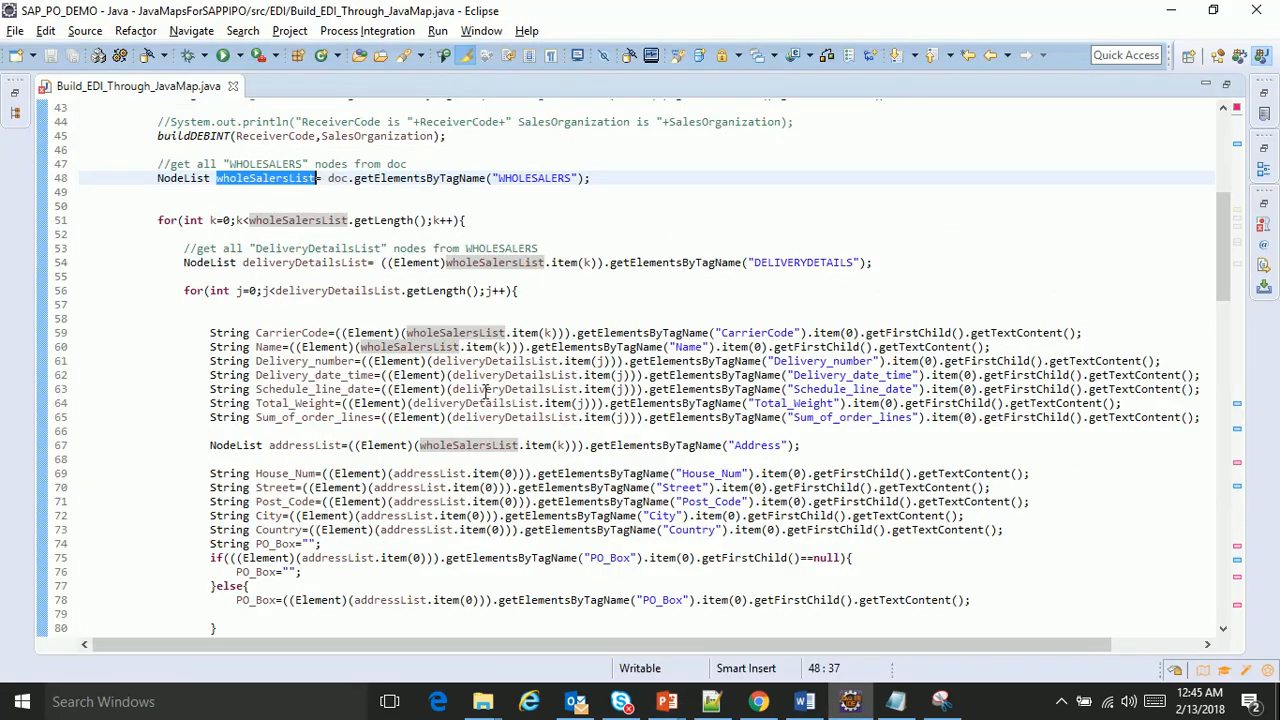
{"action": "mouse_move", "coordinate": [728, 262]}
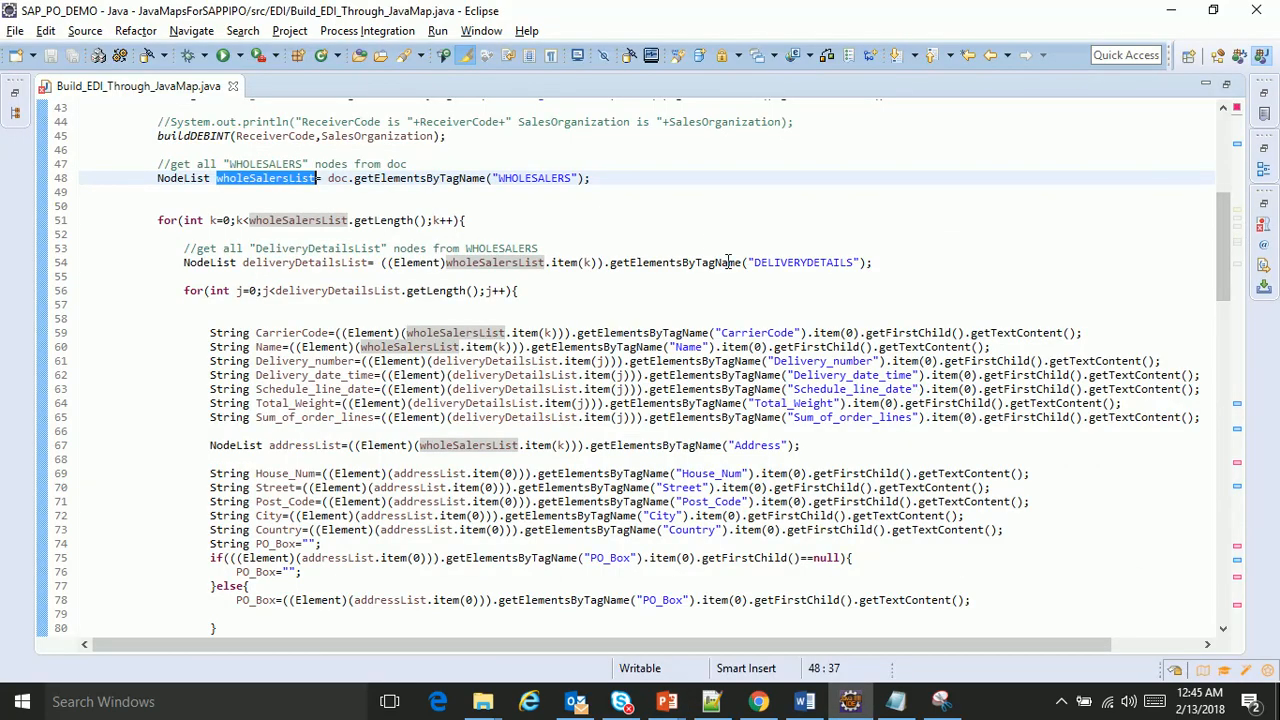
{"action": "double_click", "coordinate": [802, 262]}
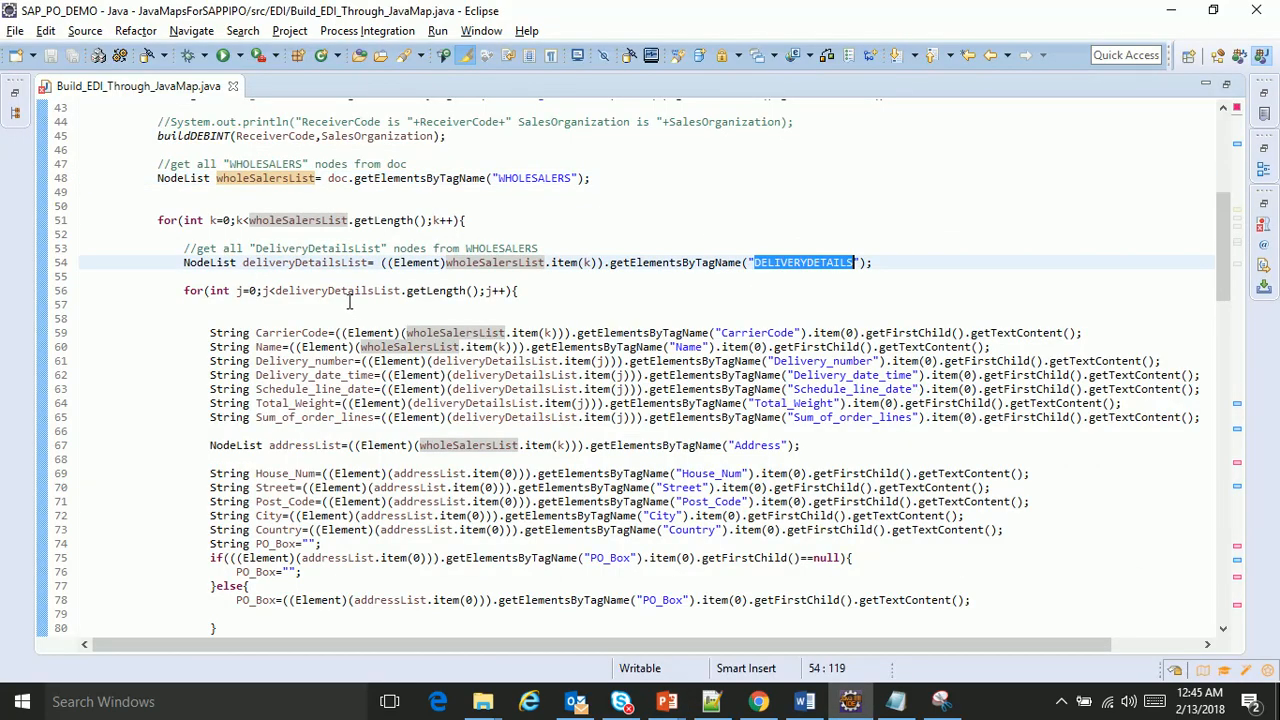
Follow the buildDEBMSG call in the loop to its DEBMSG DESADV method
{"action": "scroll", "scroll_direction": "down", "scroll_amount": 3}
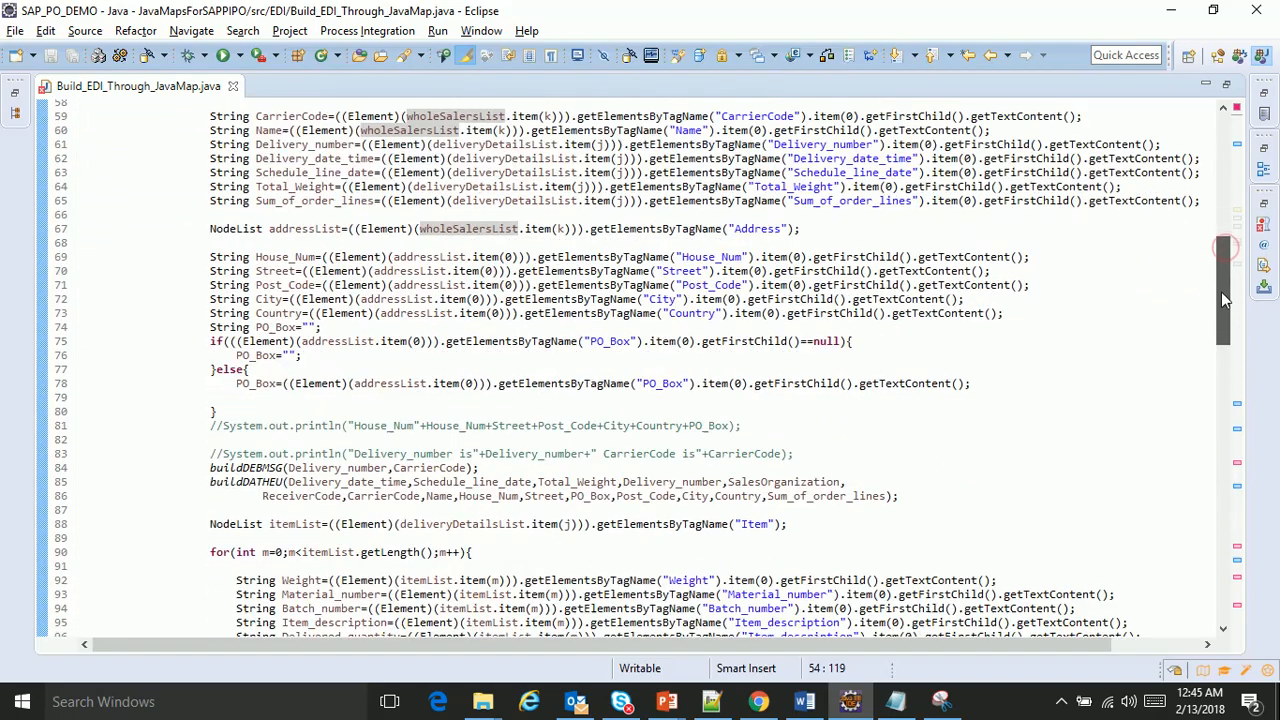
{"action": "scroll", "scroll_direction": "down", "scroll_amount": 3}
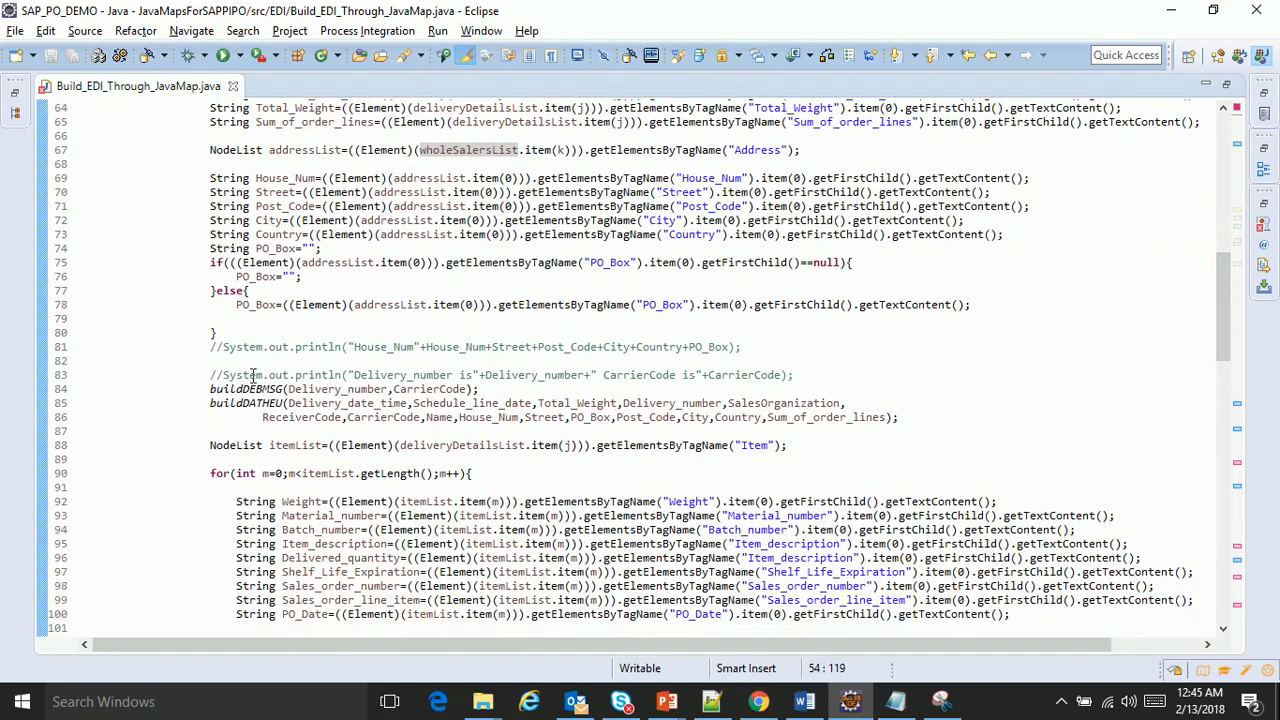
{"action": "left_click", "coordinate": [244, 388]}
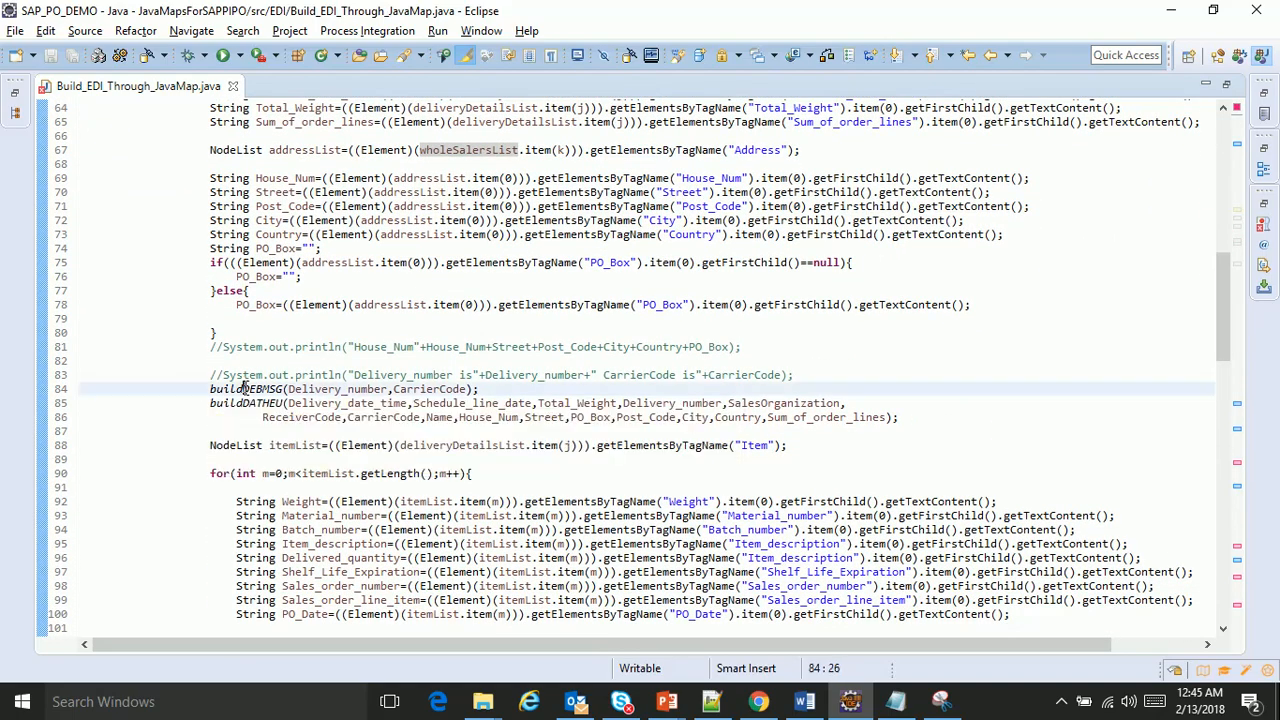
{"action": "double_click", "coordinate": [244, 388]}
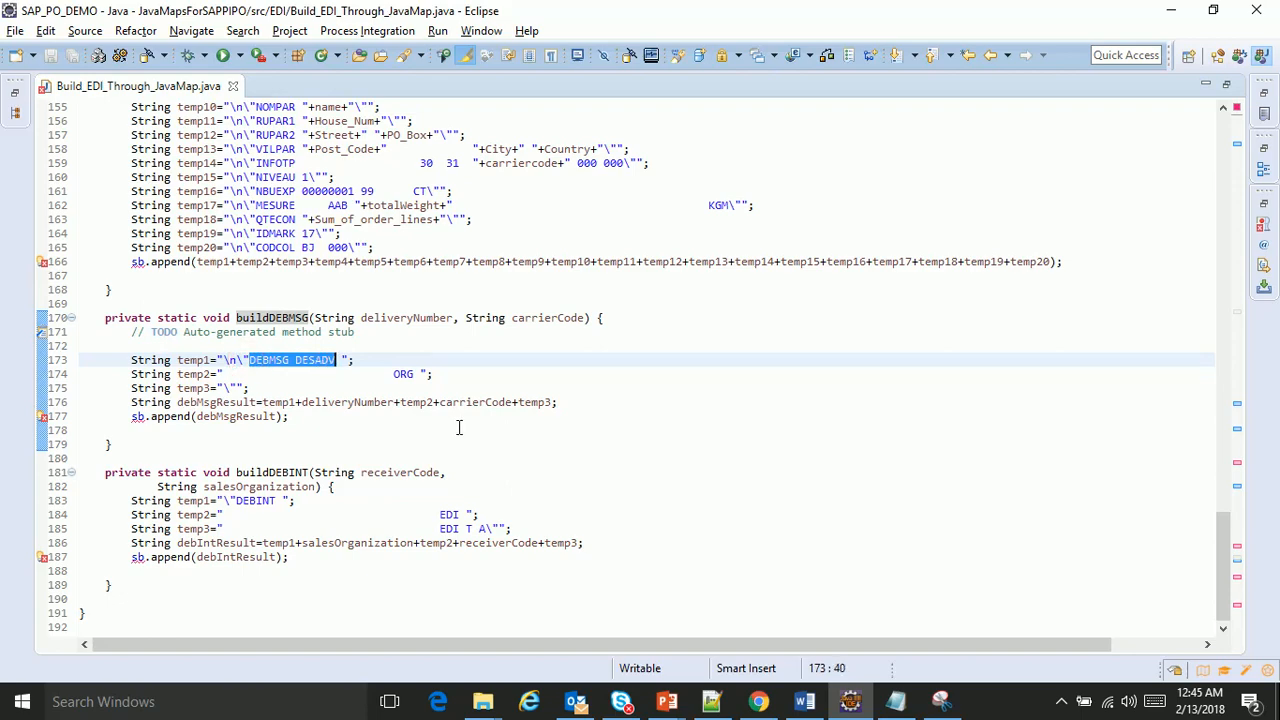
Compare the DEBMSG string against the expected EDI output slide
{"action": "key", "text": "alt+tab"}
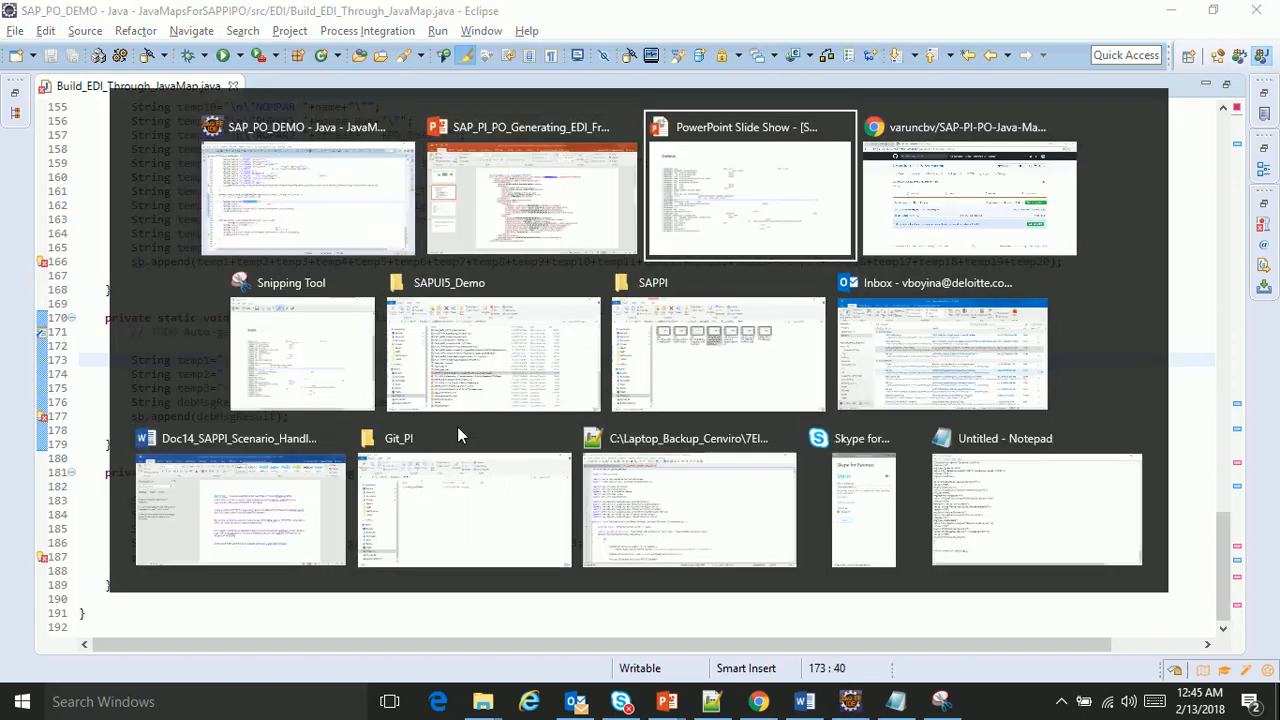
{"action": "left_click", "coordinate": [750, 184]}
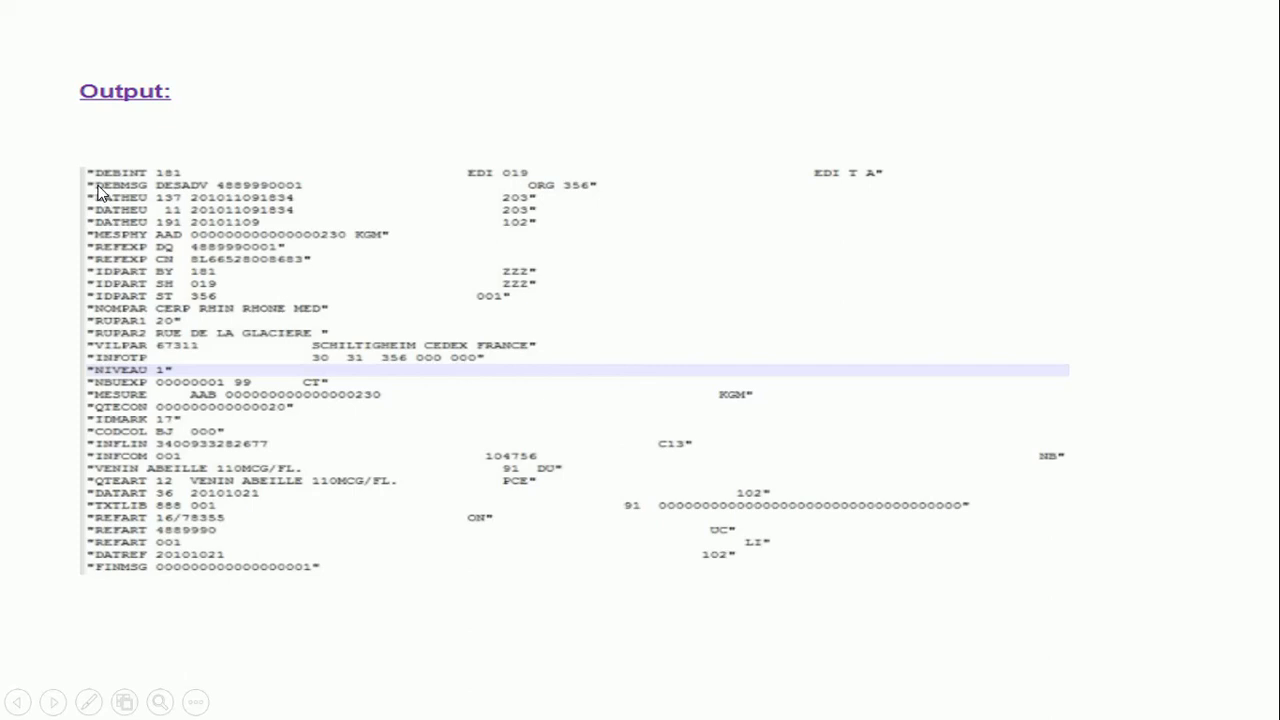
{"action": "mouse_move", "coordinate": [250, 190]}
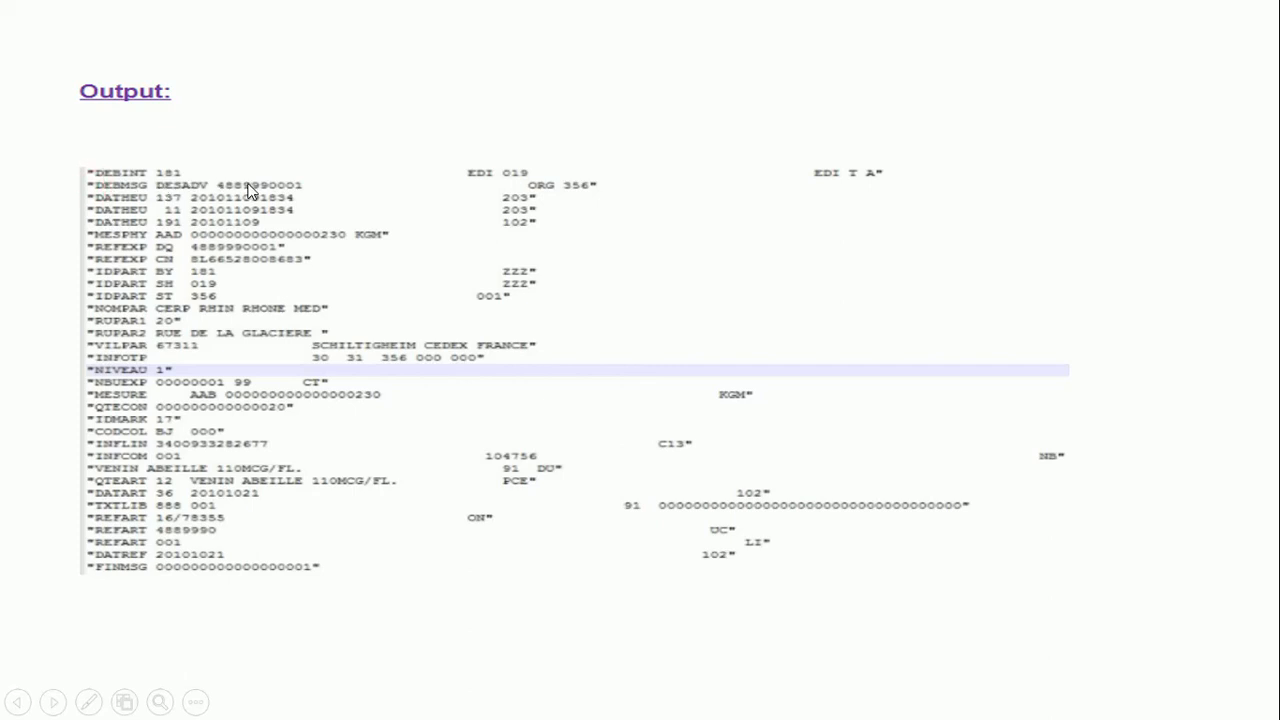
{"action": "mouse_move", "coordinate": [428, 312]}
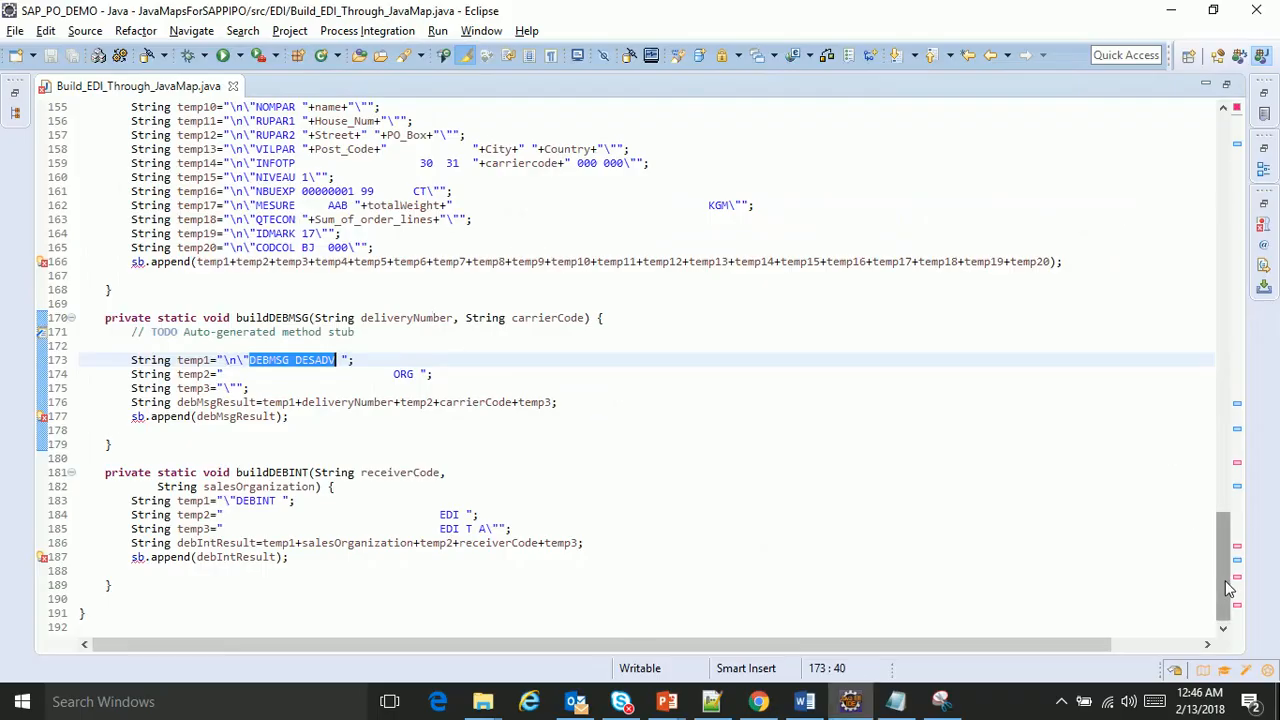
Mark the DATHEU 137 string in buildDATHEU and check it against the output slide
{"action": "scroll", "scroll_direction": "up", "scroll_amount": 3}
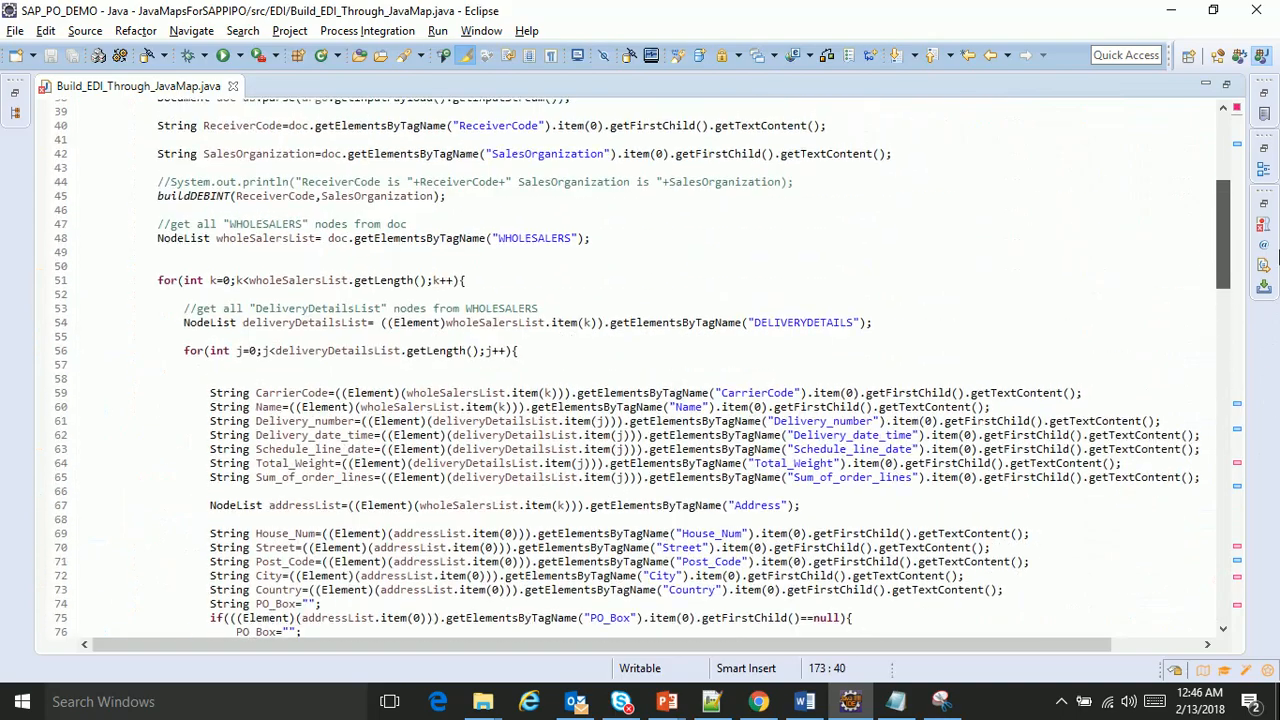
{"action": "scroll", "scroll_direction": "down", "scroll_amount": 3}
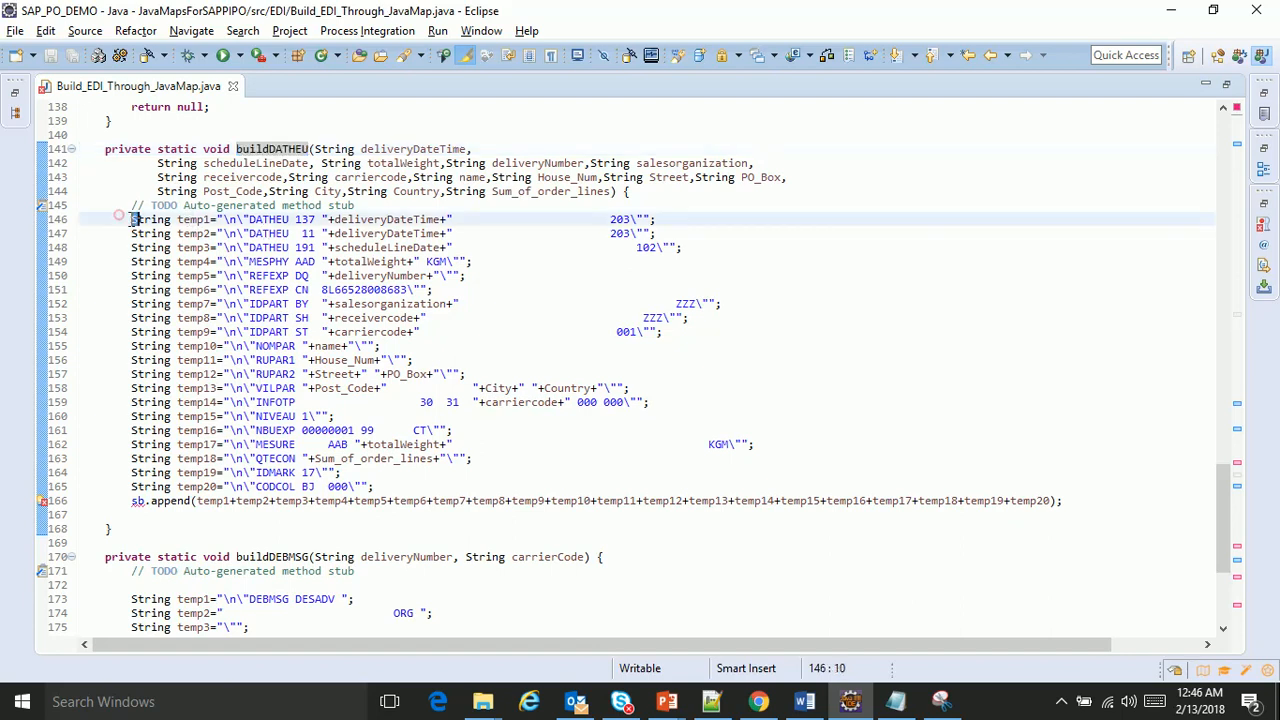
{"action": "left_click_drag", "start_coordinate": [132, 218], "coordinate": [480, 458]}
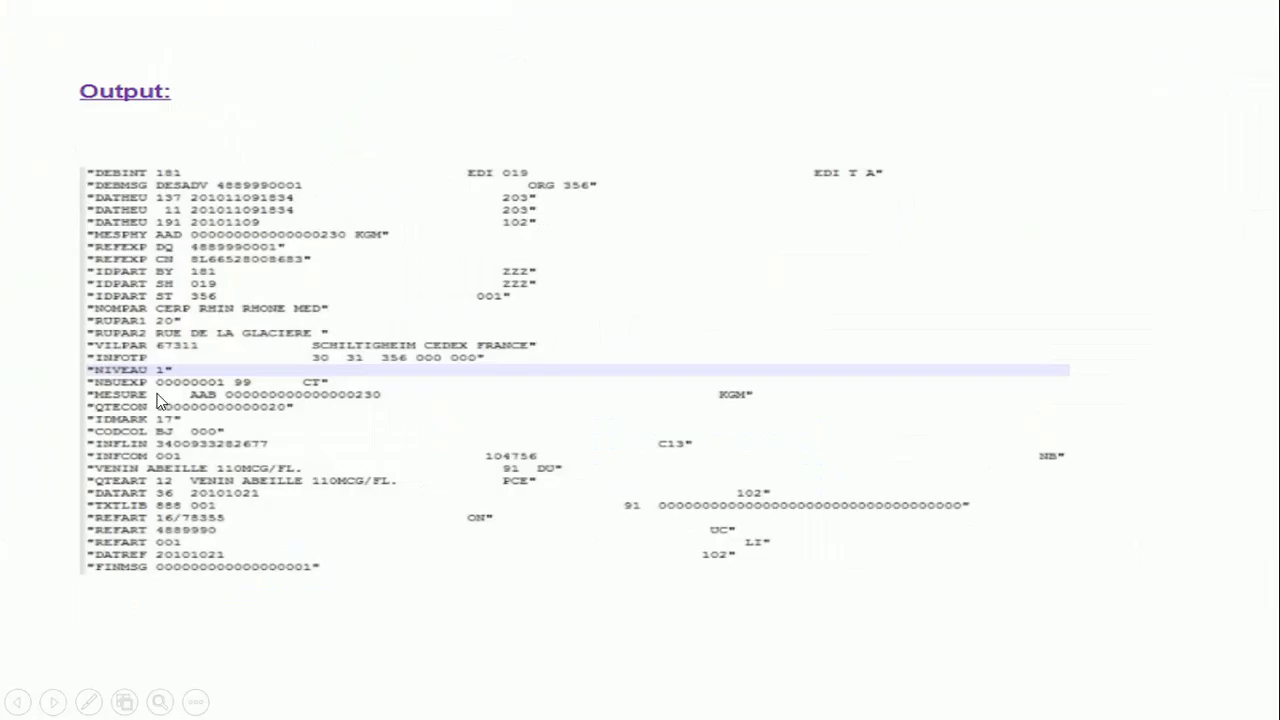
{"action": "mouse_move", "coordinate": [112, 258]}
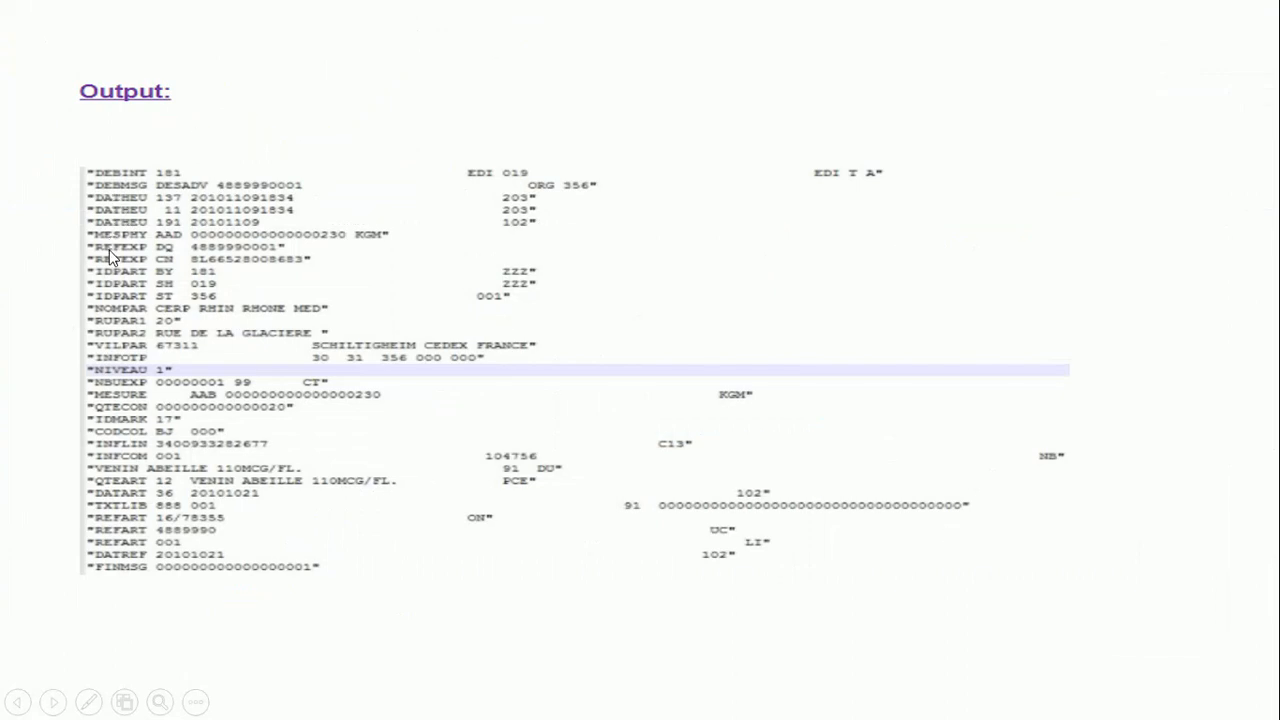
{"action": "mouse_move", "coordinate": [122, 364]}
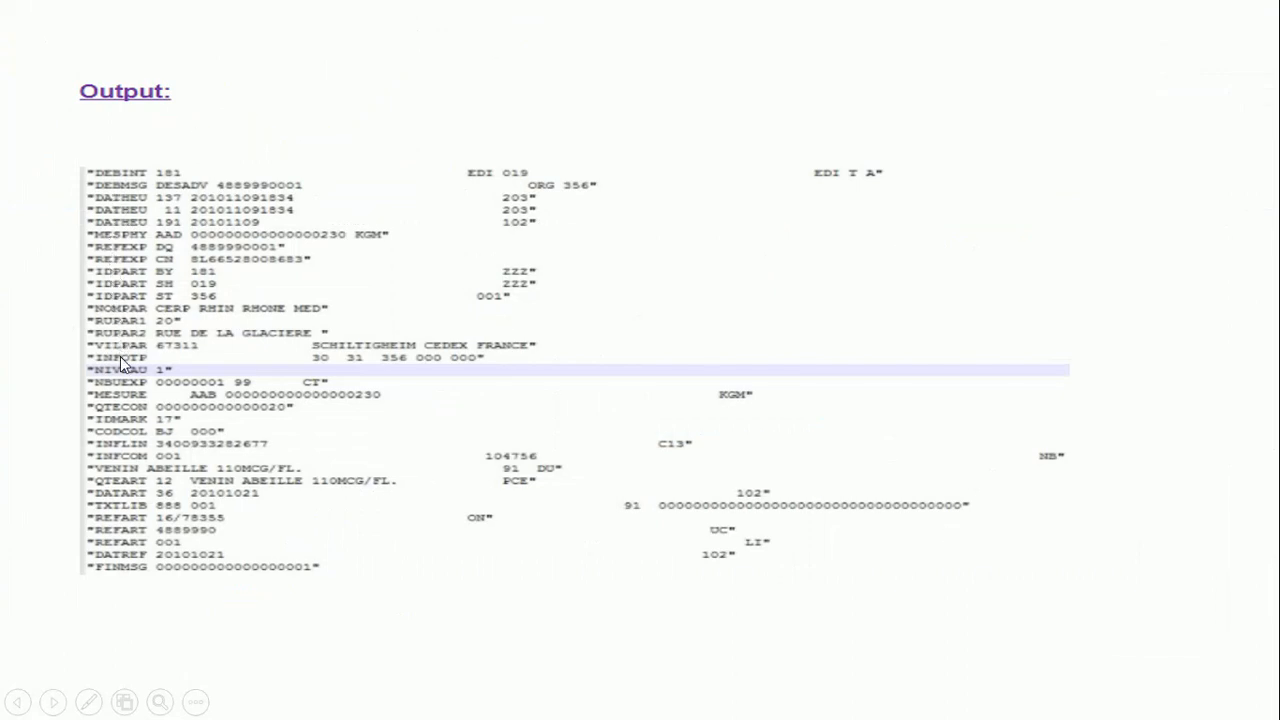
{"action": "key", "text": "alt+tab"}
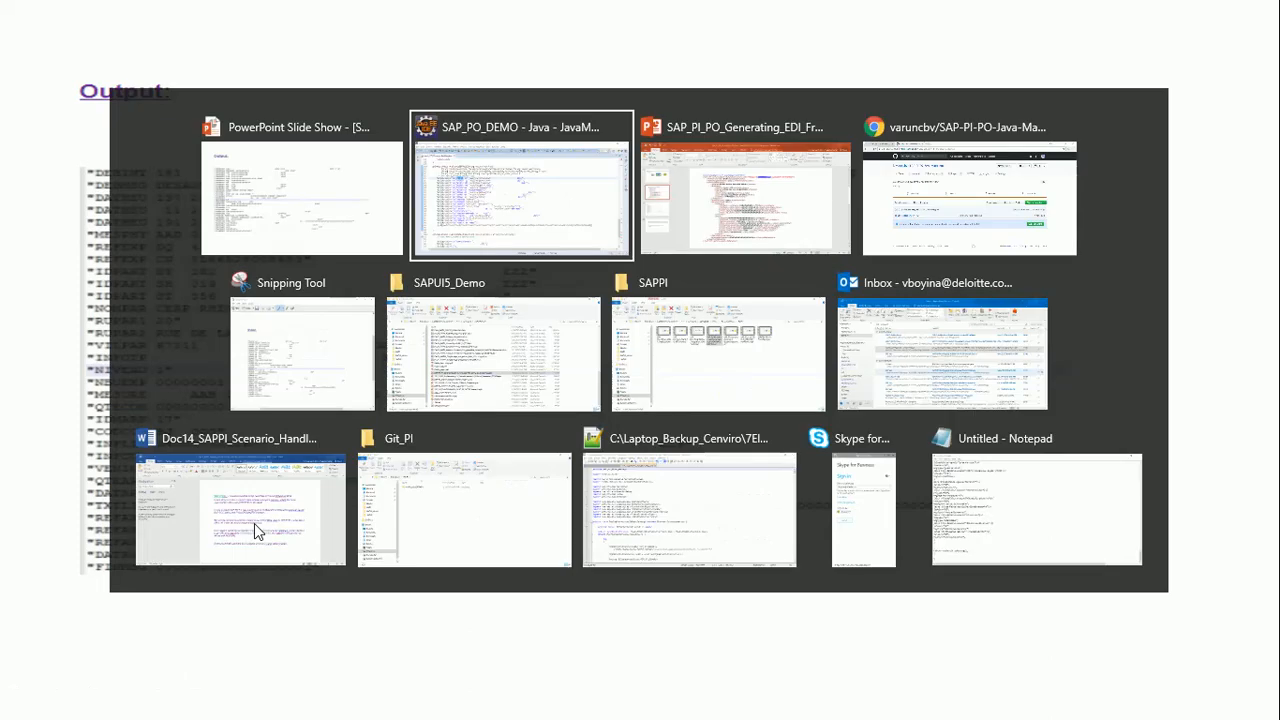
{"action": "left_click", "coordinate": [520, 190]}
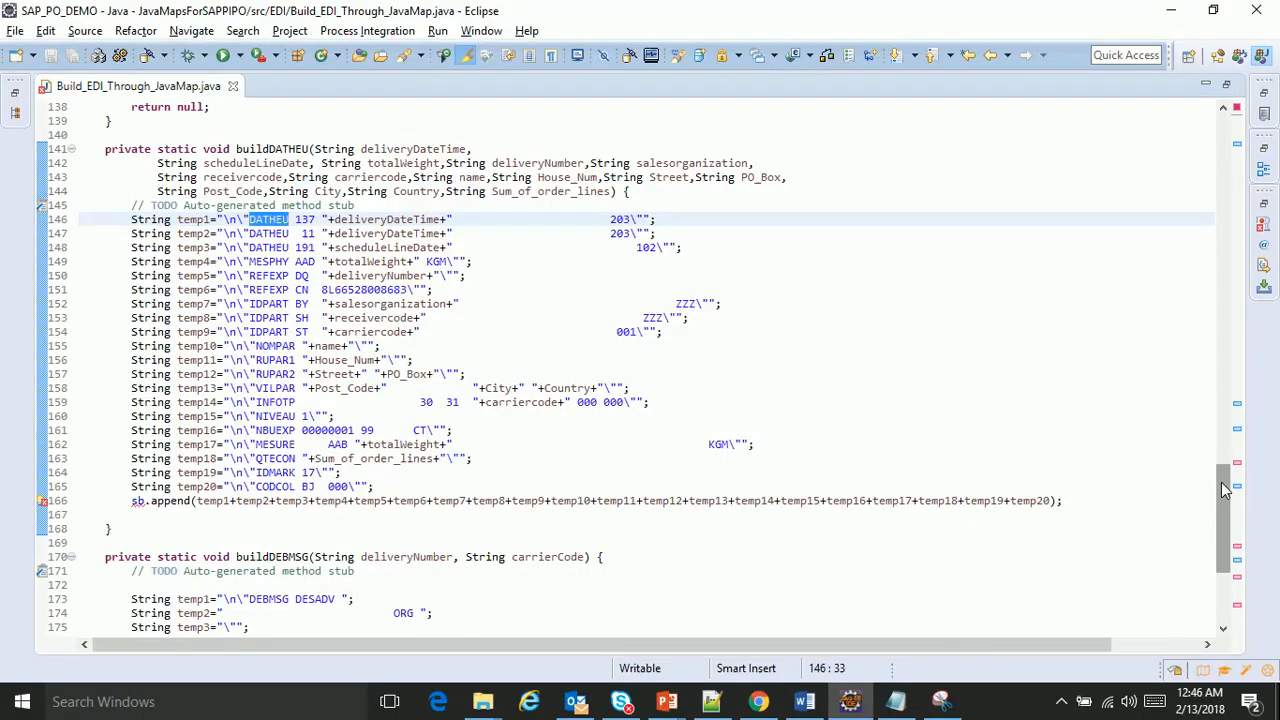
Mark the buildDATHEU and buildINFLIN calls, review buildINFLIN, and return to its call in the item loop
{"action": "scroll", "scroll_direction": "up", "scroll_amount": 3}
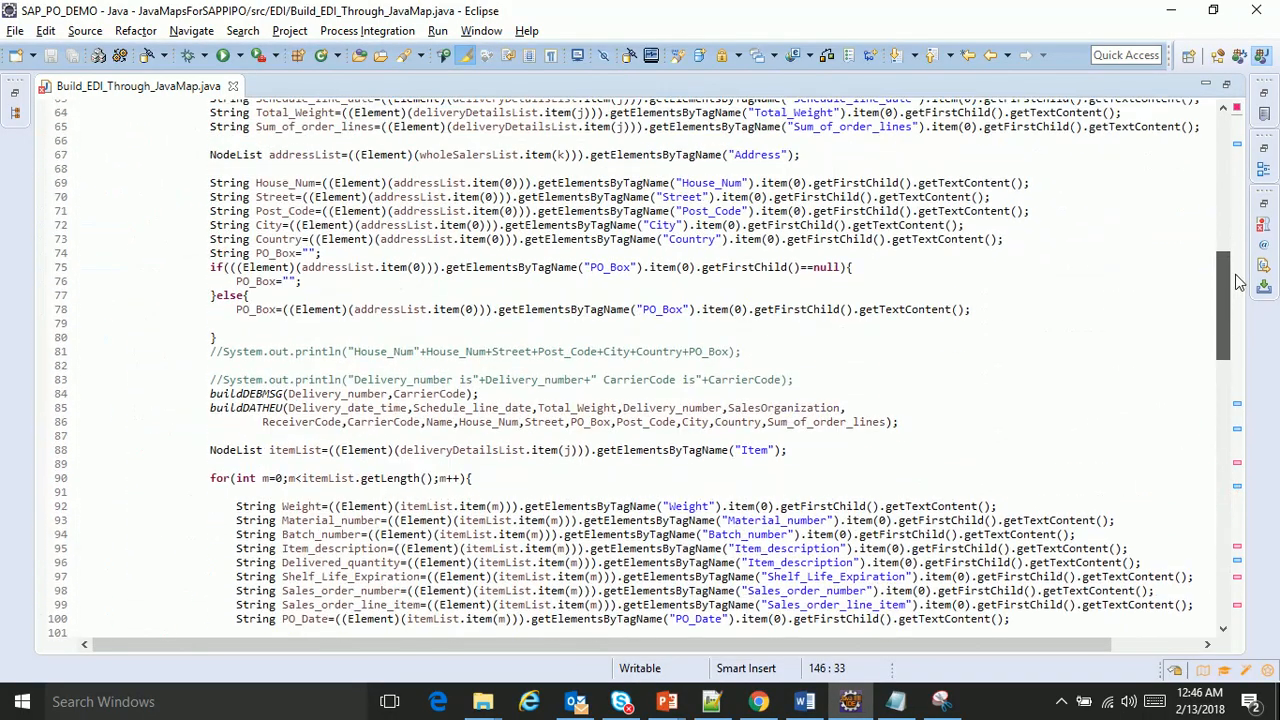
{"action": "double_click", "coordinate": [244, 408]}
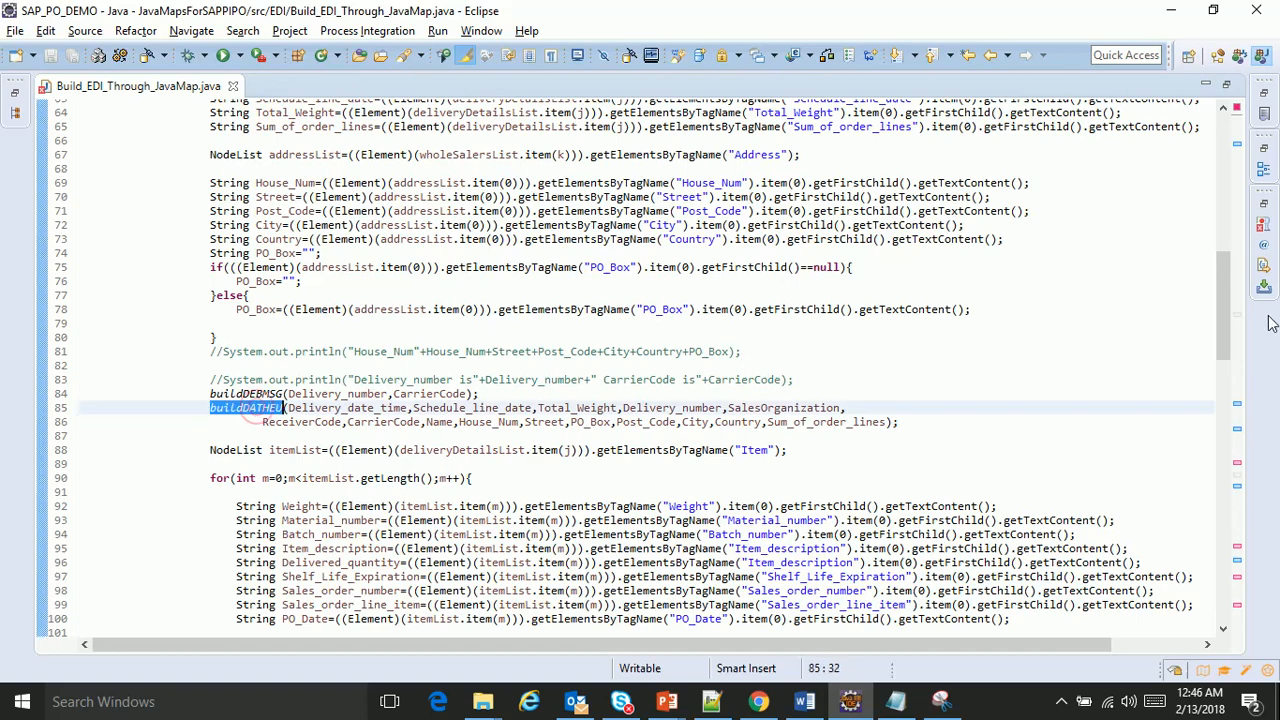
{"action": "scroll", "scroll_direction": "down", "scroll_amount": 3}
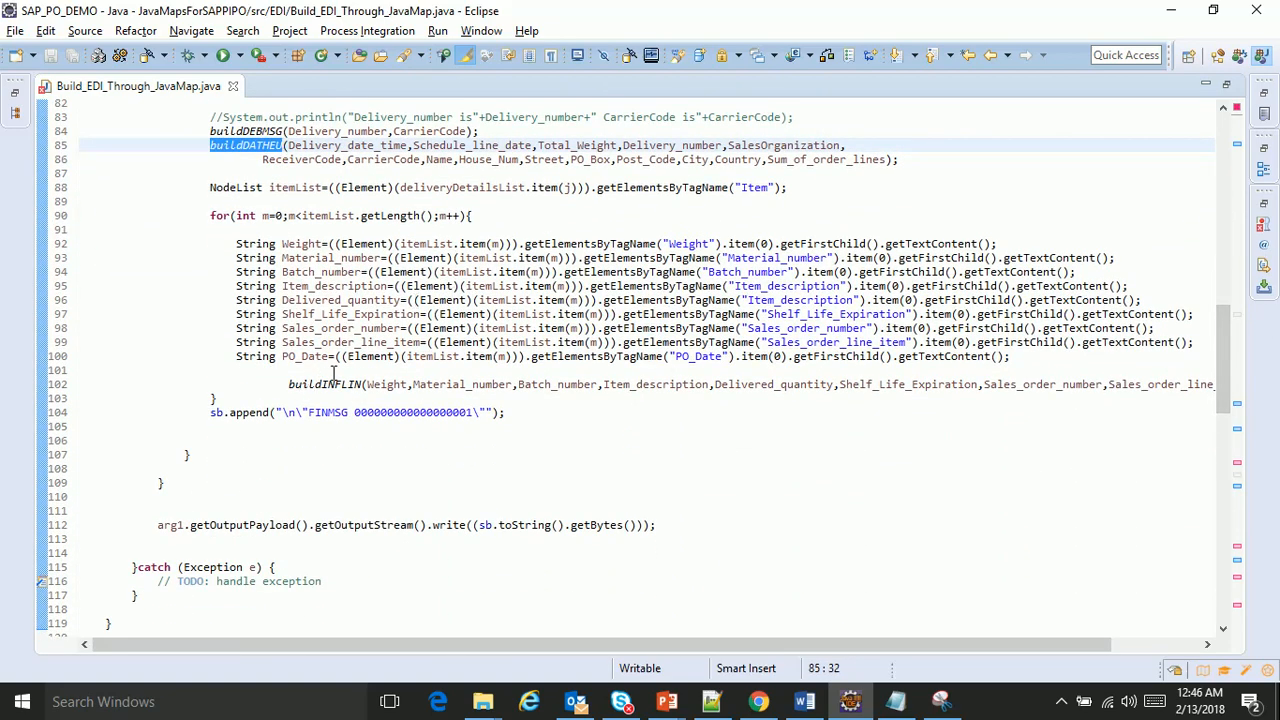
{"action": "double_click", "coordinate": [326, 384]}
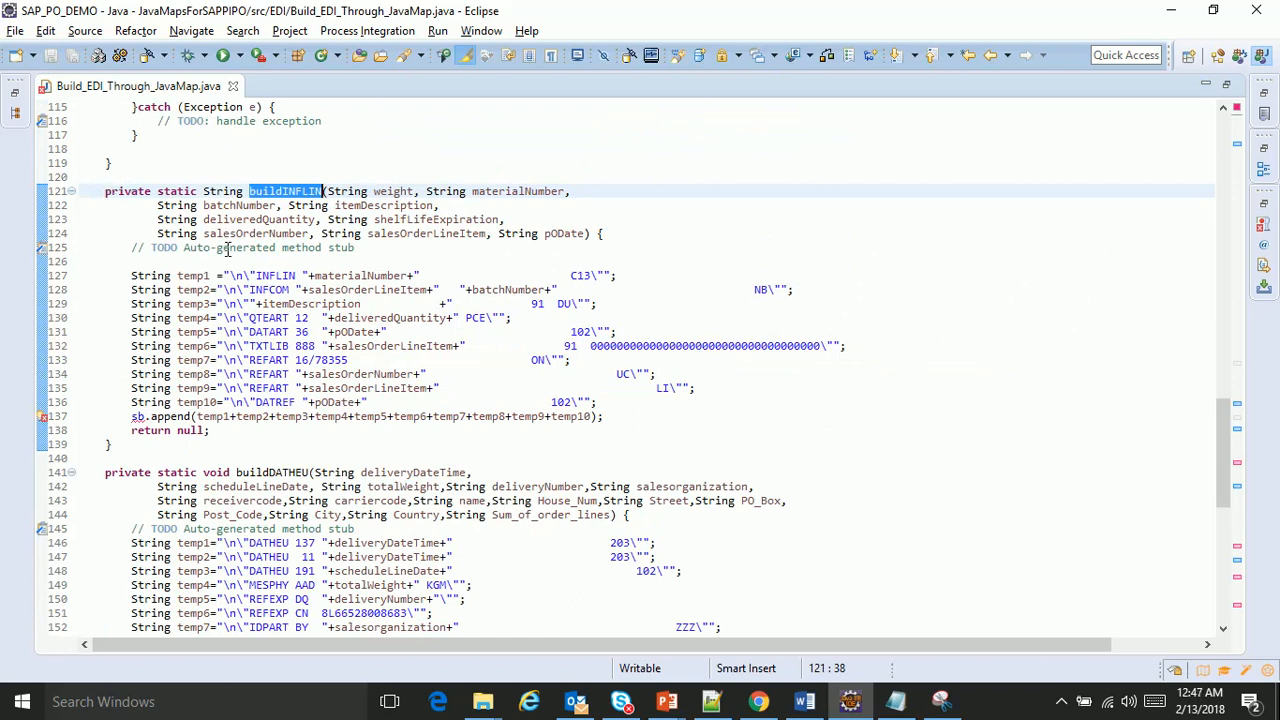
{"action": "mouse_move", "coordinate": [268, 312]}
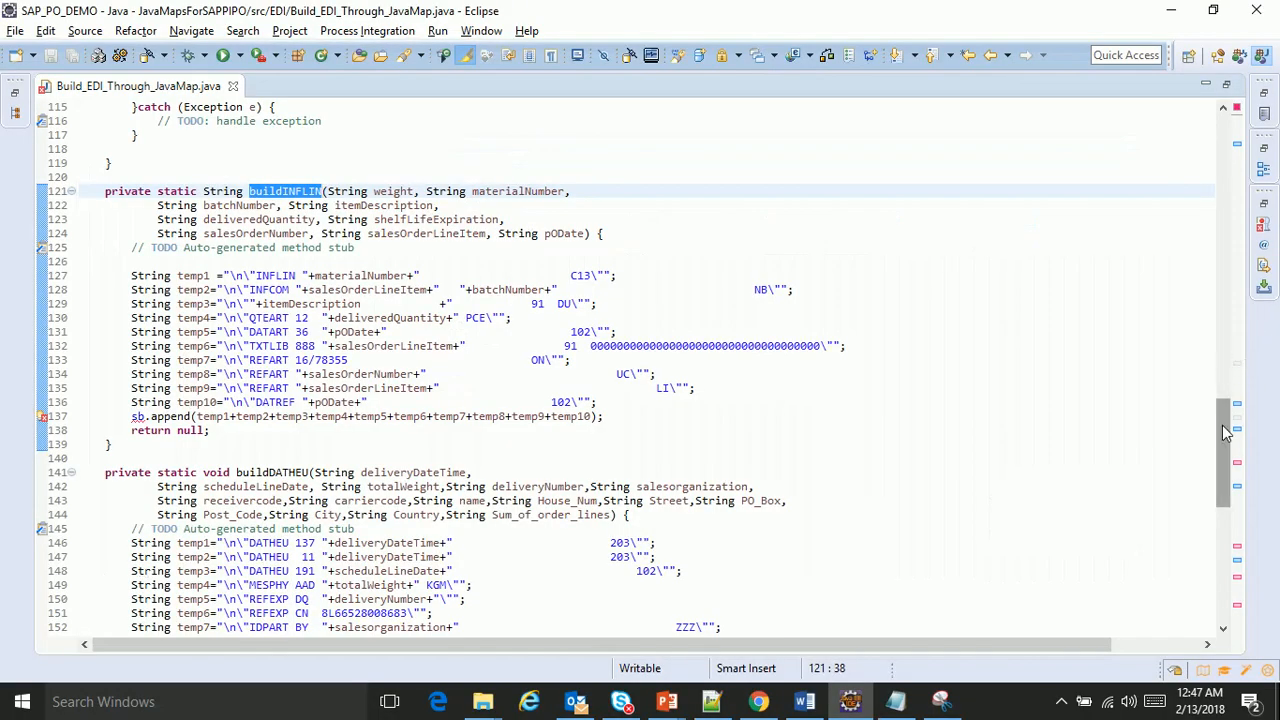
{"action": "scroll", "scroll_direction": "up", "scroll_amount": 3}
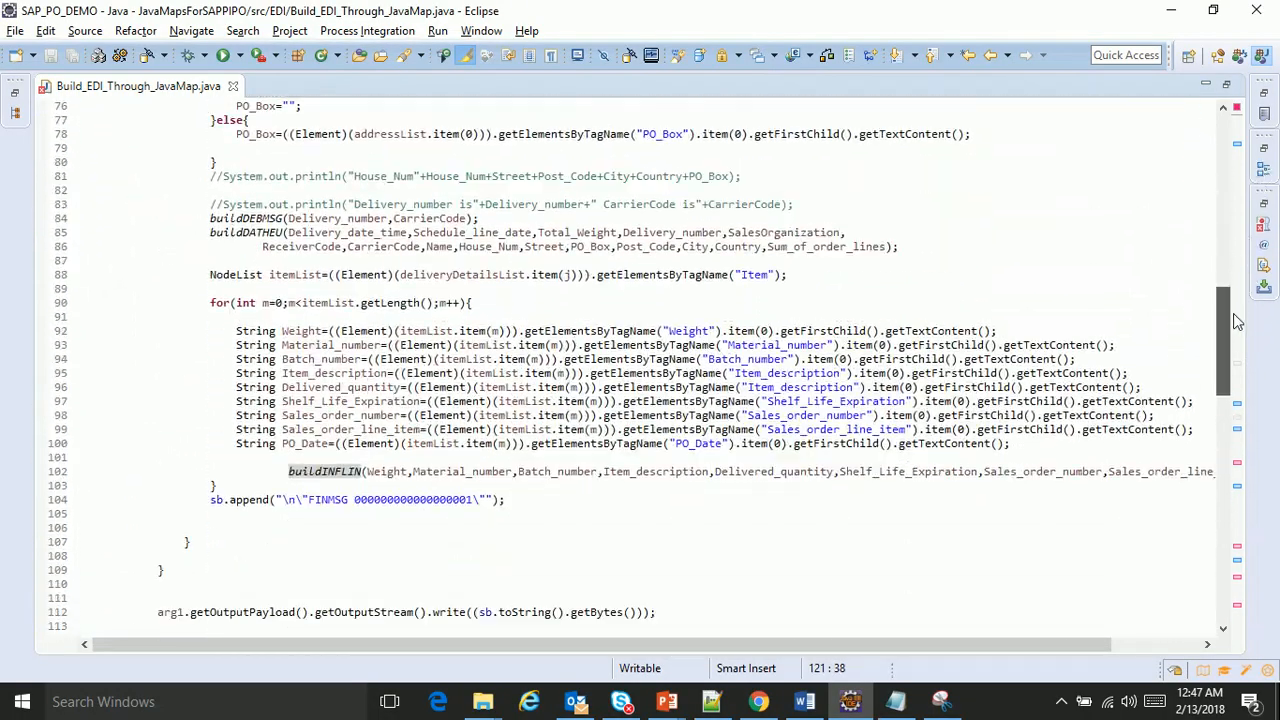
Scroll up to the class header and opening of the transform method
{"action": "scroll", "scroll_direction": "up", "scroll_amount": 3}
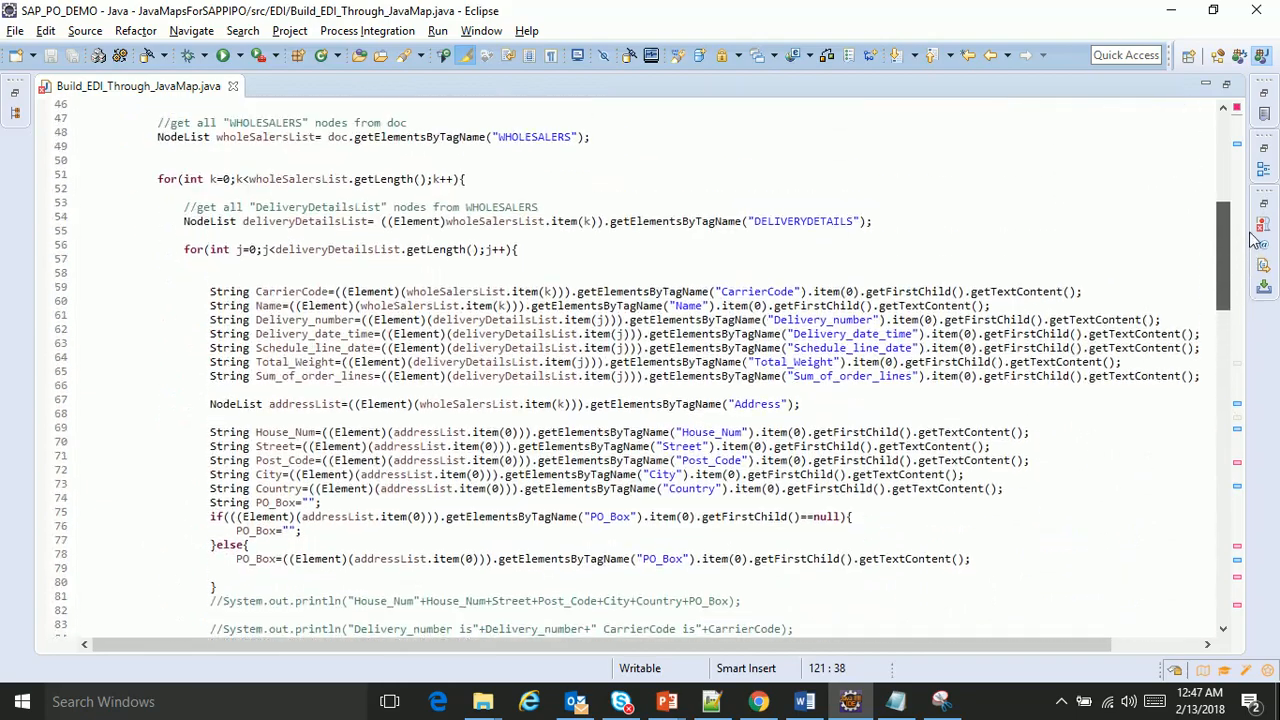
{"action": "scroll", "scroll_direction": "up", "scroll_amount": 3}
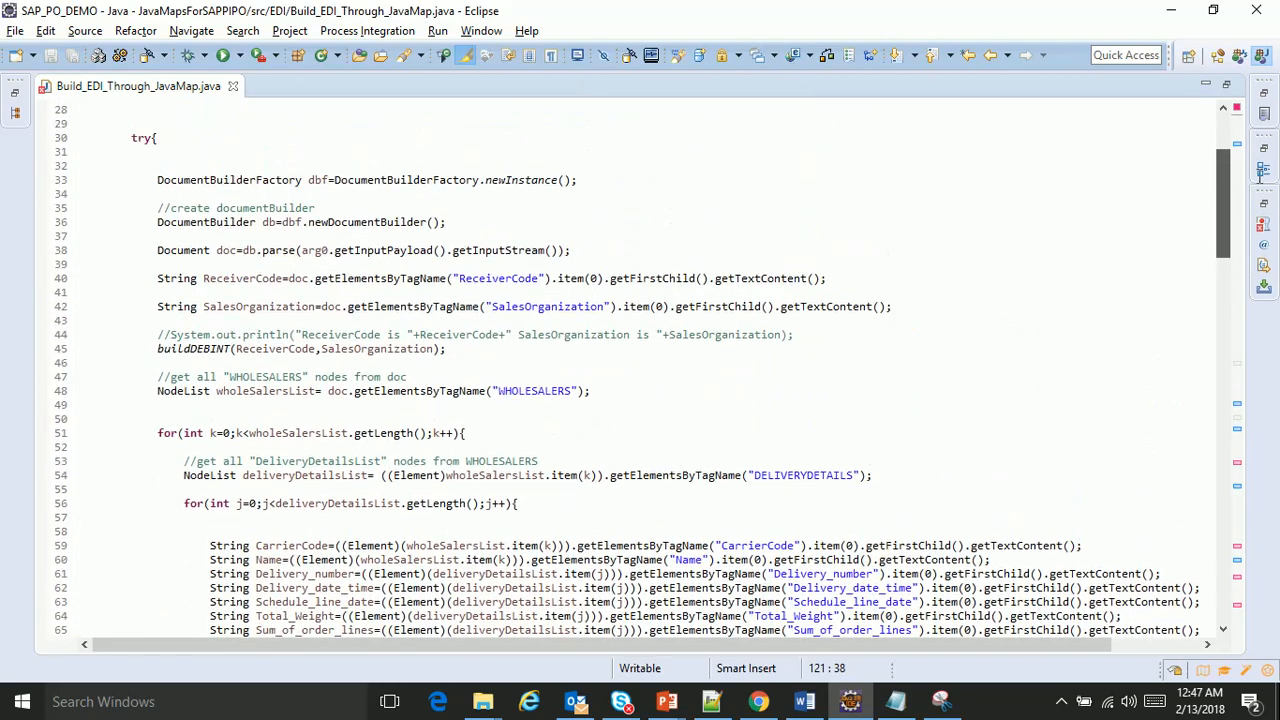
{"action": "scroll", "scroll_direction": "up", "scroll_amount": 3}
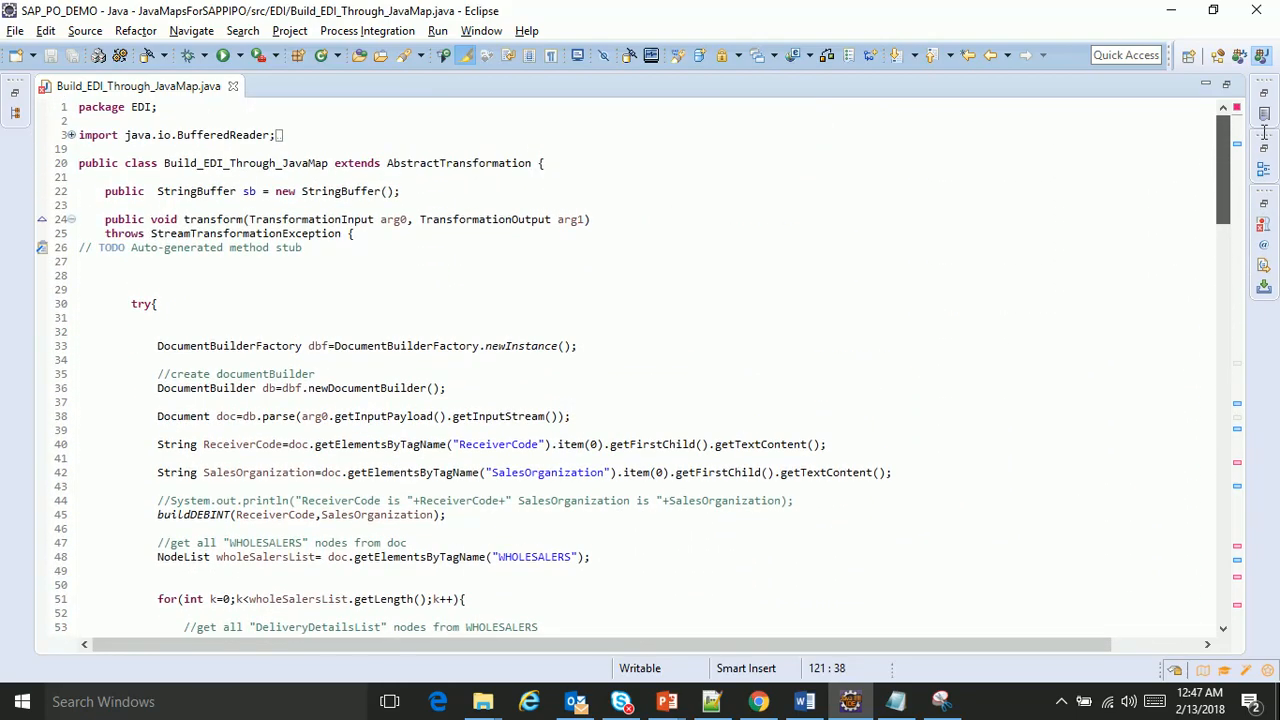
{"action": "mouse_move", "coordinate": [896, 252]}
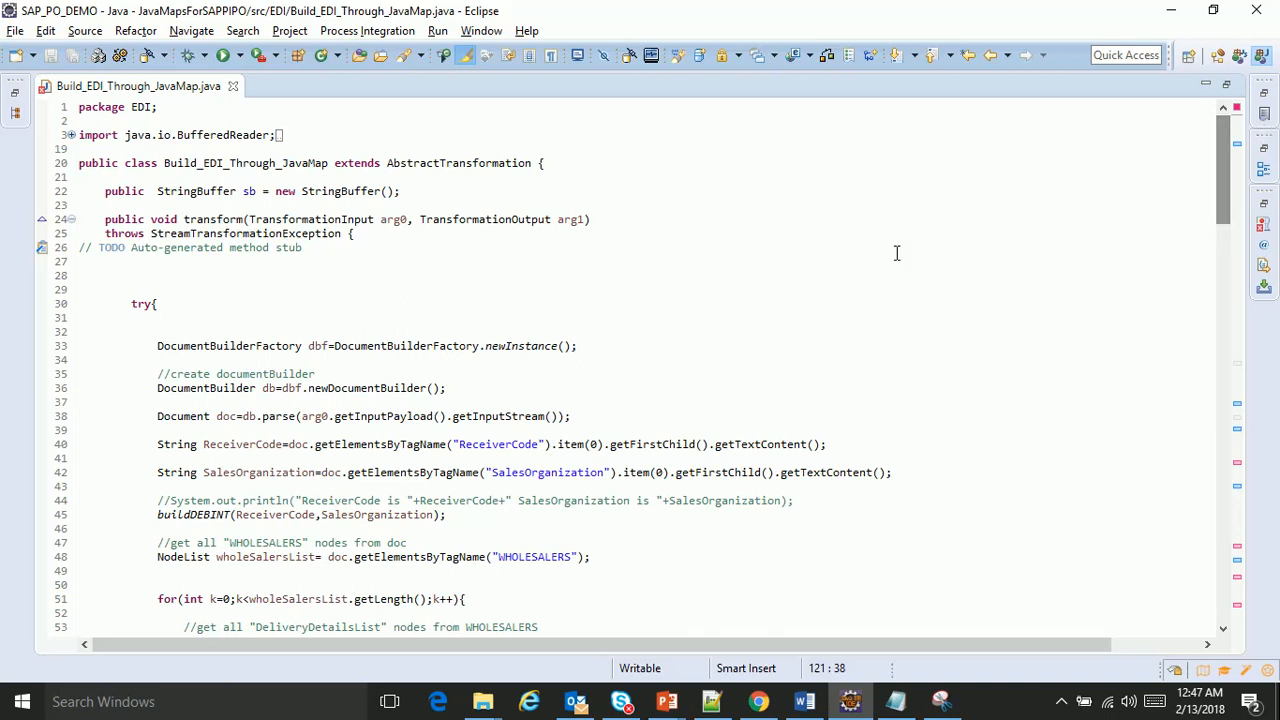
{"action": "mouse_move", "coordinate": [880, 262]}
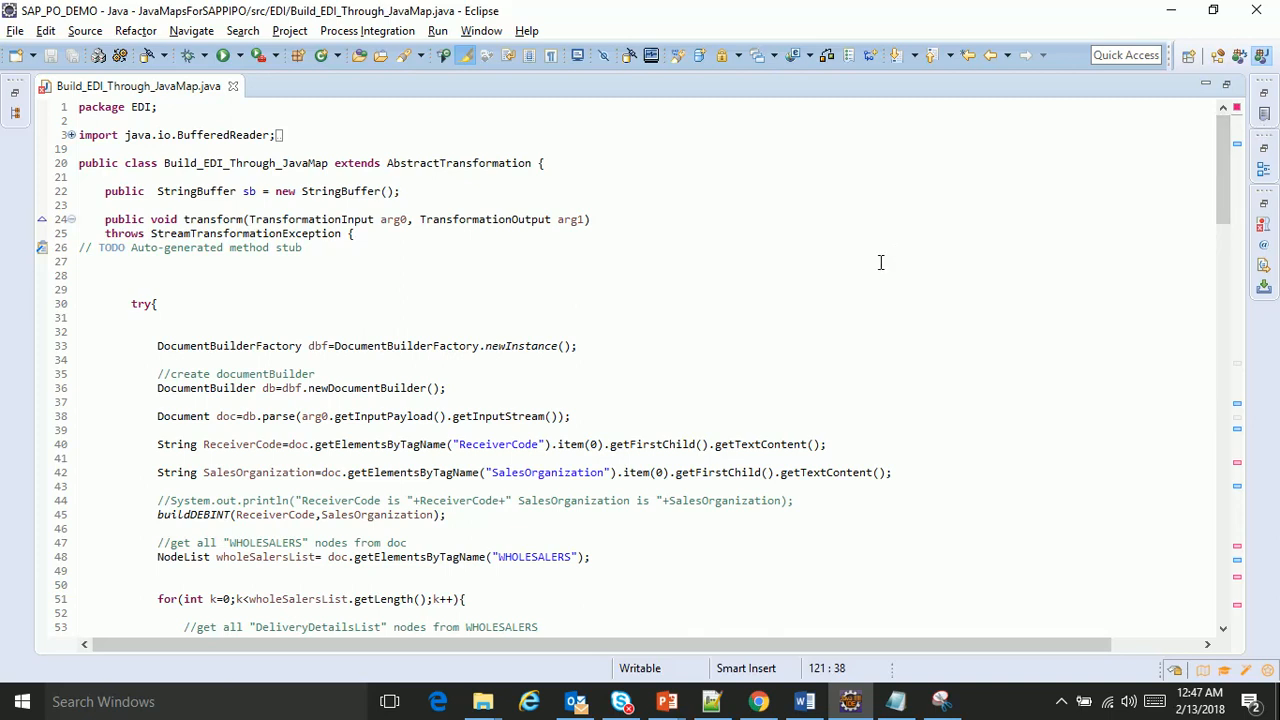